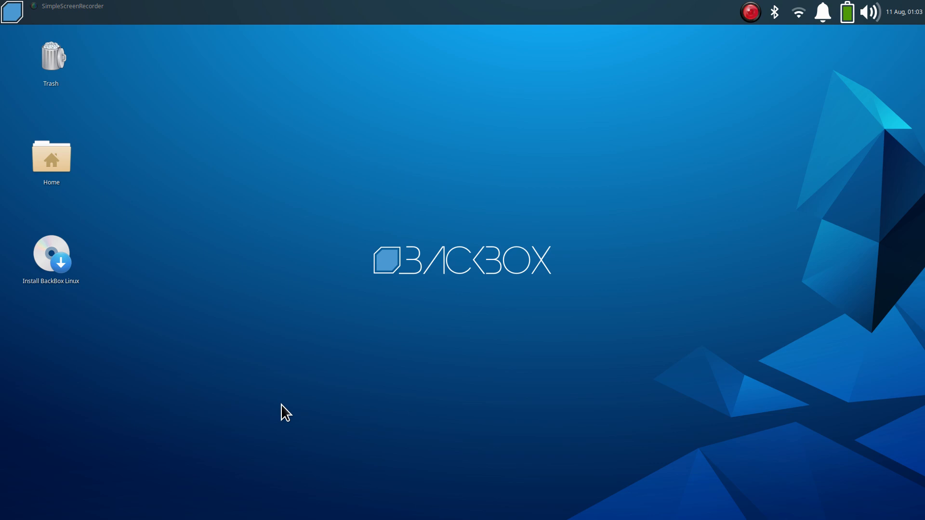
{"action": "mouse_move", "coordinate": [261, 283]}
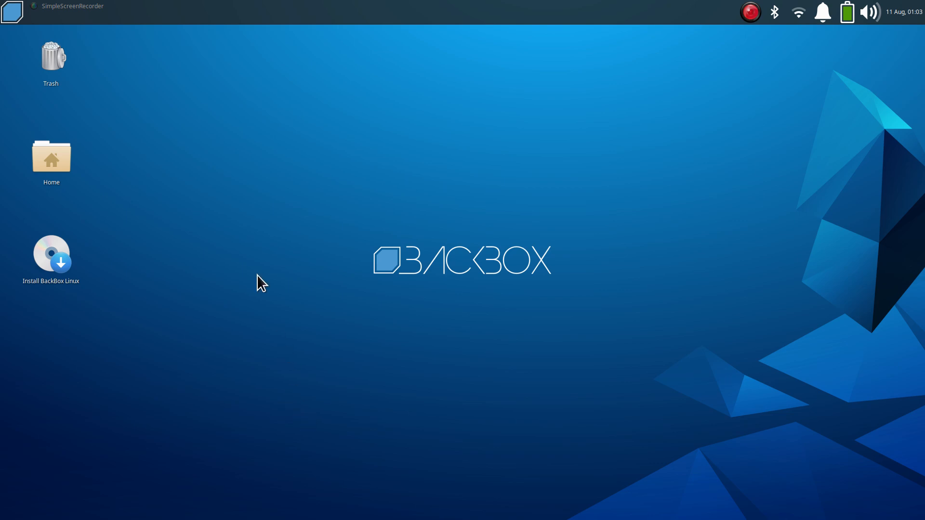
{"action": "mouse_move", "coordinate": [153, 77]}
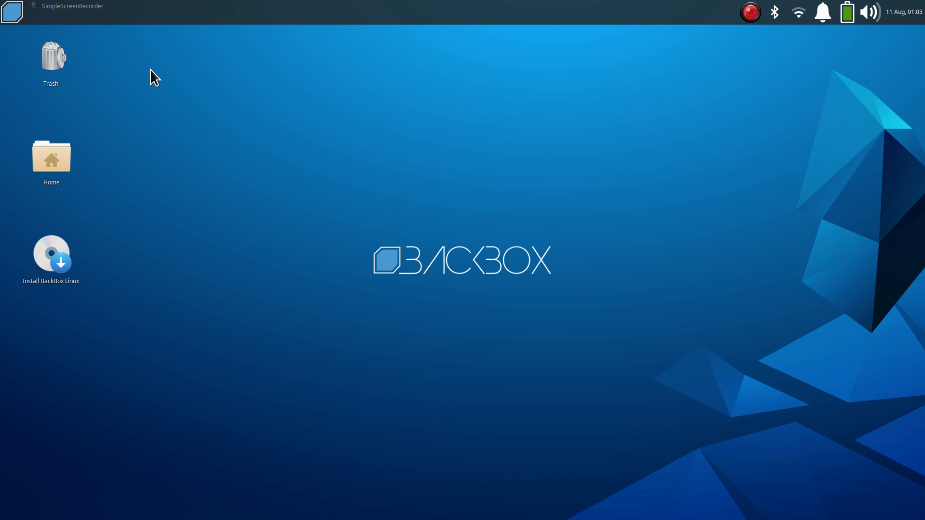
{"action": "mouse_move", "coordinate": [127, 151]}
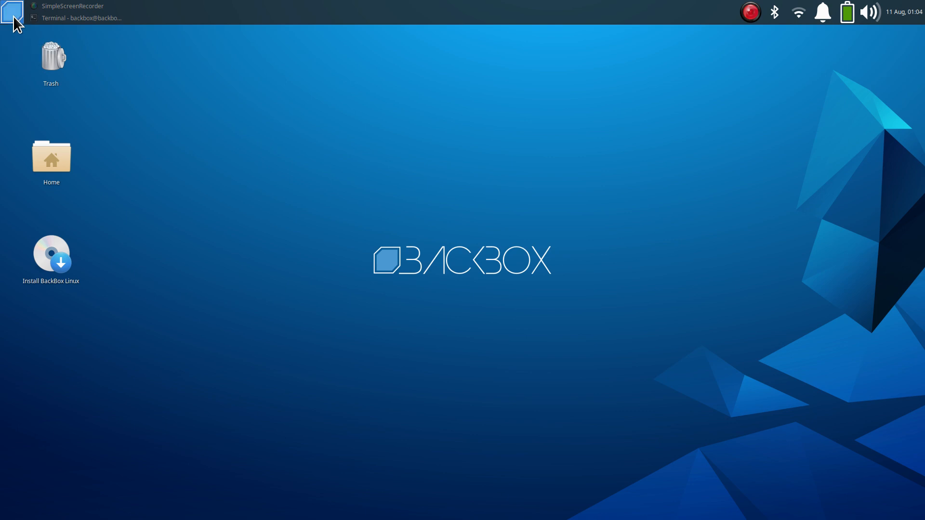
Launch Firefox from the Internet category of the applications menu
{"action": "left_click", "coordinate": [11, 12]}
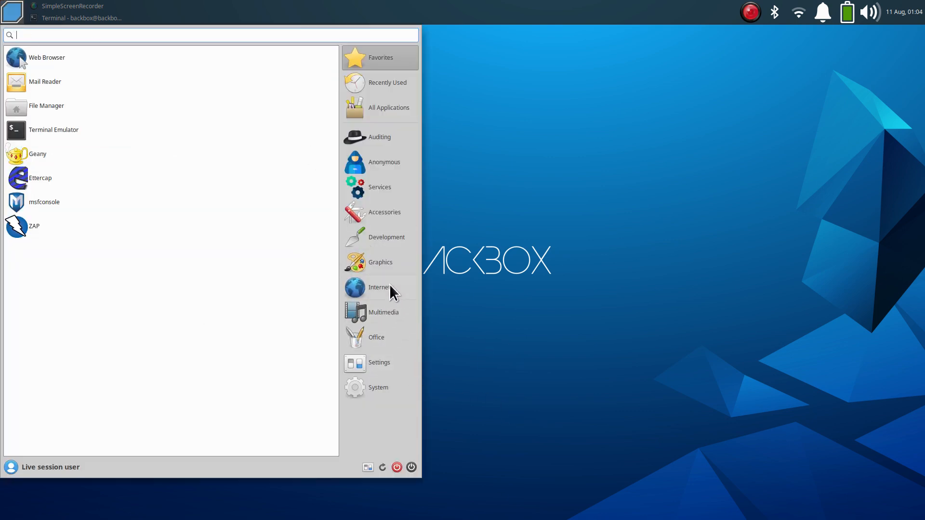
{"action": "left_click", "coordinate": [379, 287]}
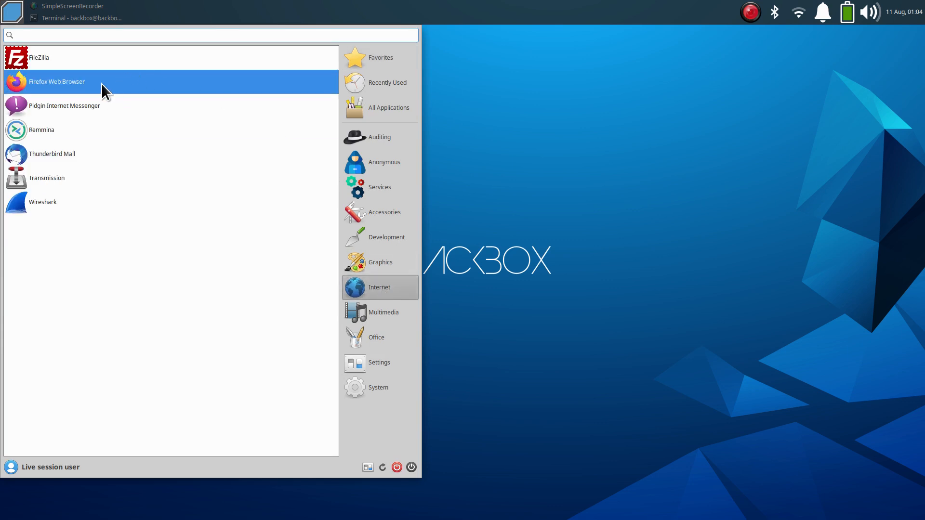
{"action": "left_click", "coordinate": [57, 81]}
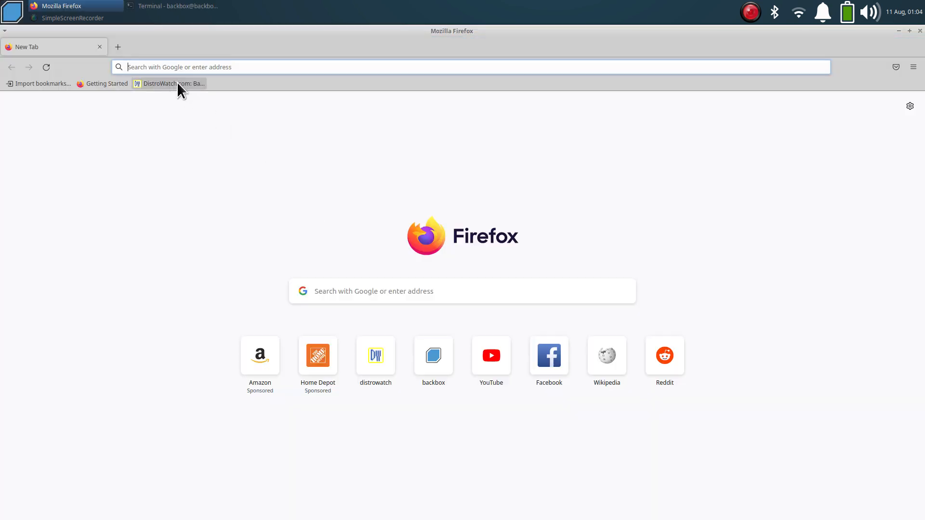
Browse the DistroWatch BackBox Linux page from the bookmark, scrolling through its details and summary table
{"action": "left_click", "coordinate": [170, 83]}
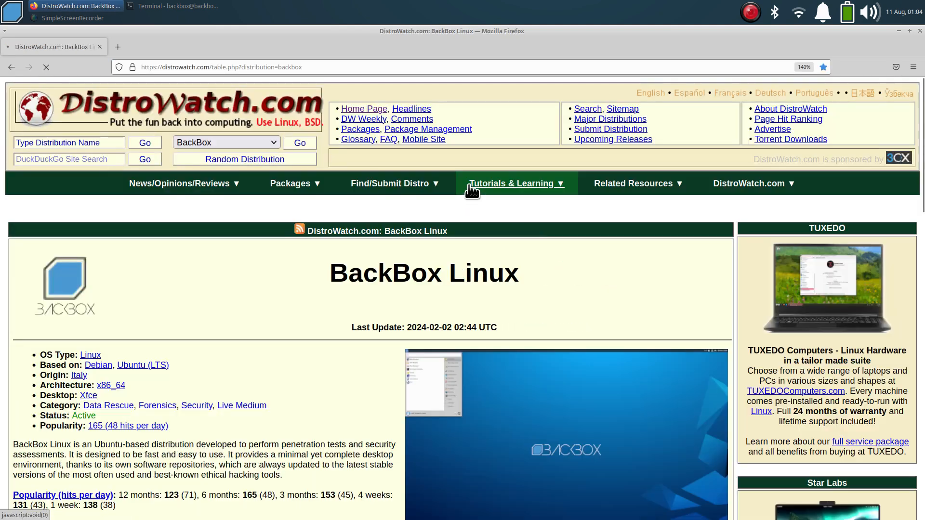
{"action": "scroll", "scroll_direction": "down", "scroll_amount": 3}
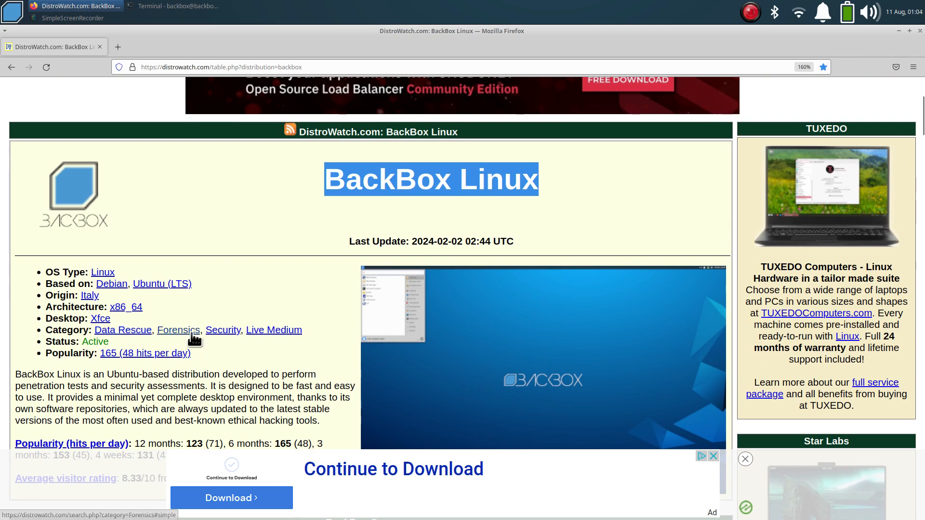
{"action": "mouse_move", "coordinate": [223, 330]}
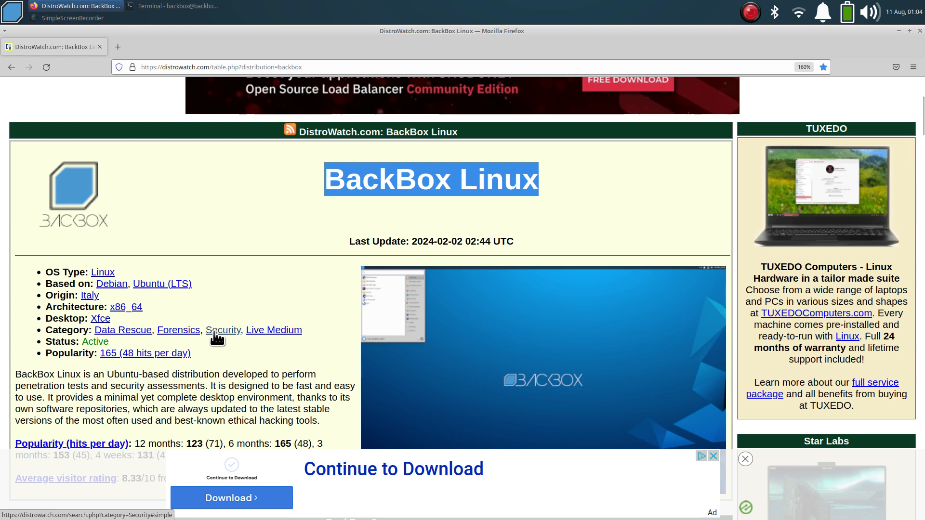
{"action": "mouse_move", "coordinate": [274, 330]}
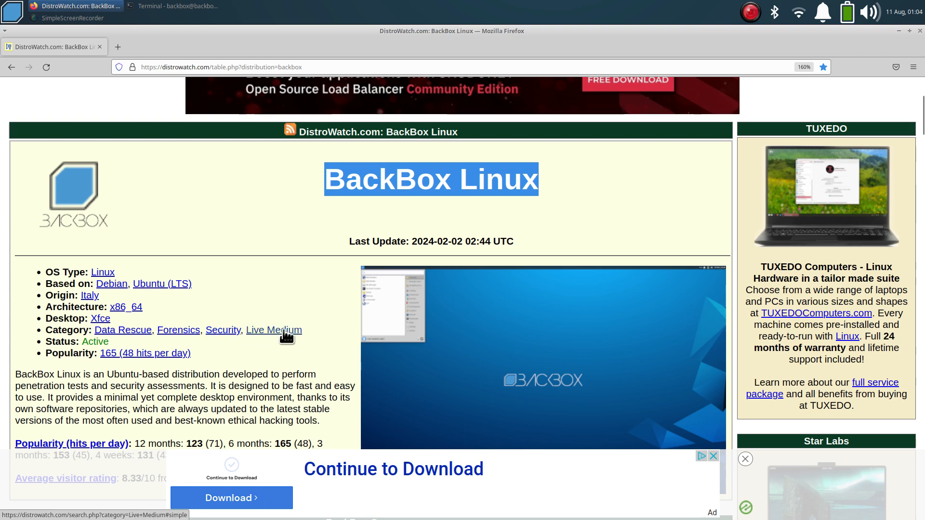
{"action": "scroll", "scroll_direction": "down", "scroll_amount": 3}
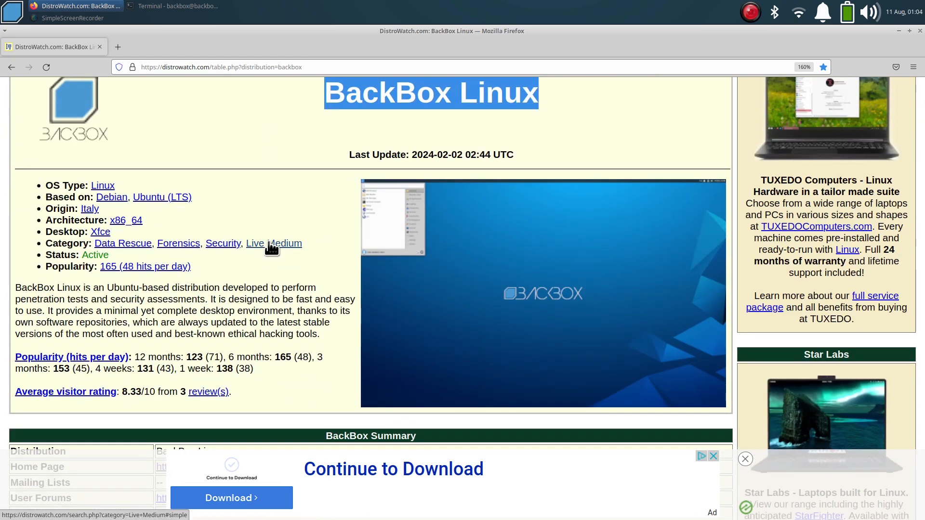
{"action": "mouse_move", "coordinate": [197, 228]}
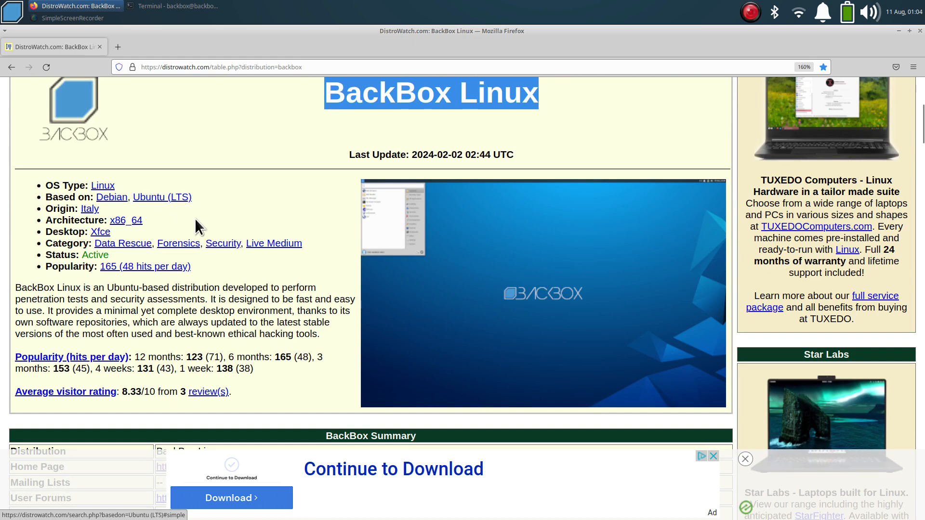
{"action": "mouse_move", "coordinate": [306, 281]}
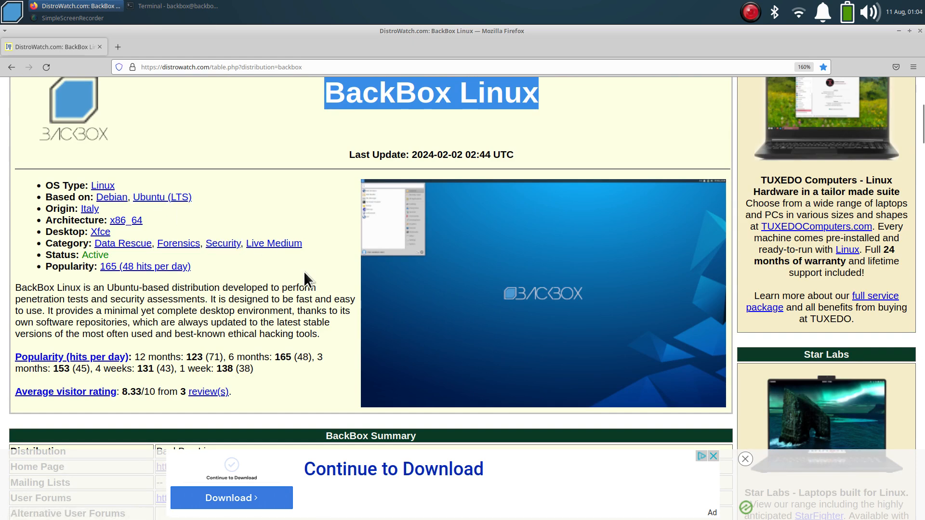
{"action": "mouse_move", "coordinate": [100, 233]}
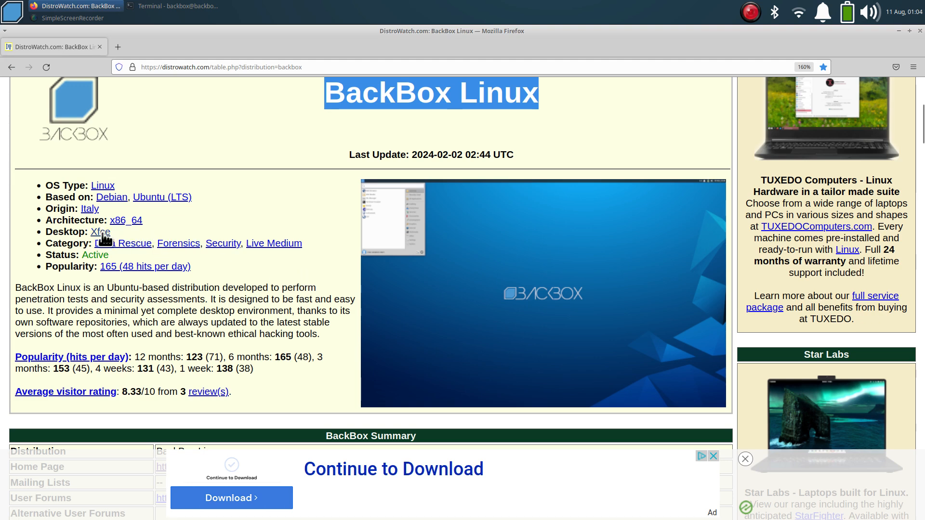
{"action": "mouse_move", "coordinate": [359, 278]}
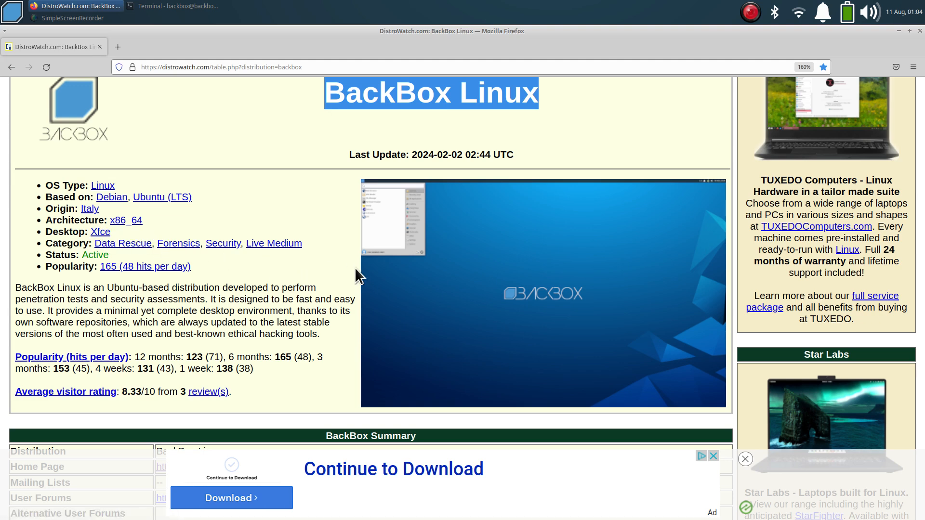
{"action": "mouse_move", "coordinate": [319, 283]}
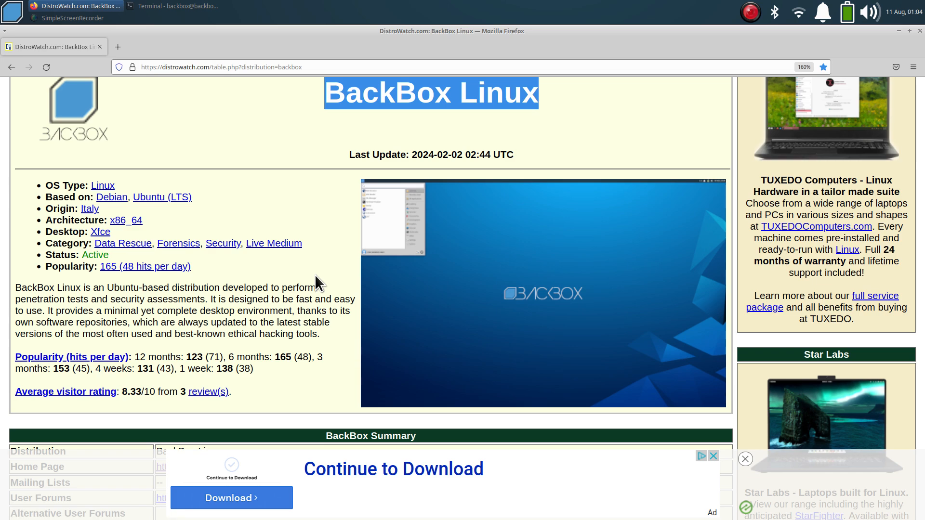
{"action": "scroll", "scroll_direction": "down", "scroll_amount": 3}
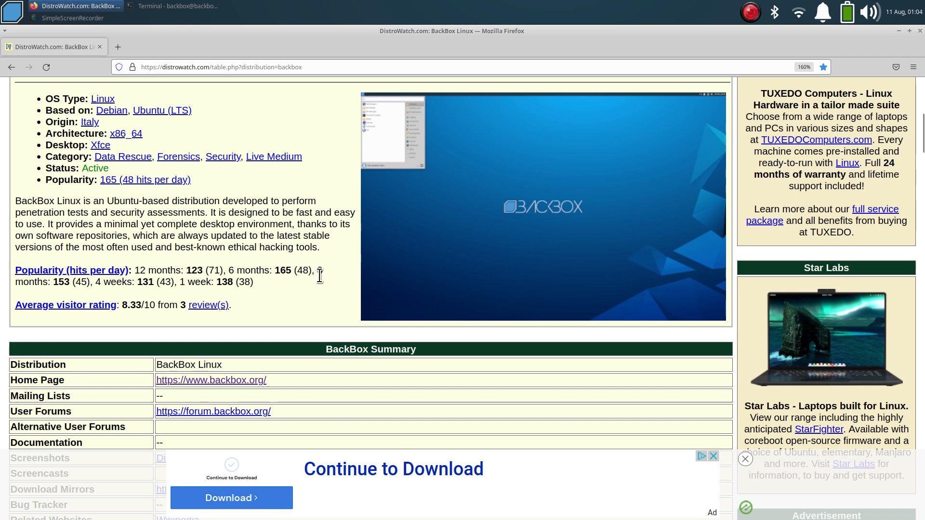
{"action": "mouse_move", "coordinate": [323, 287]}
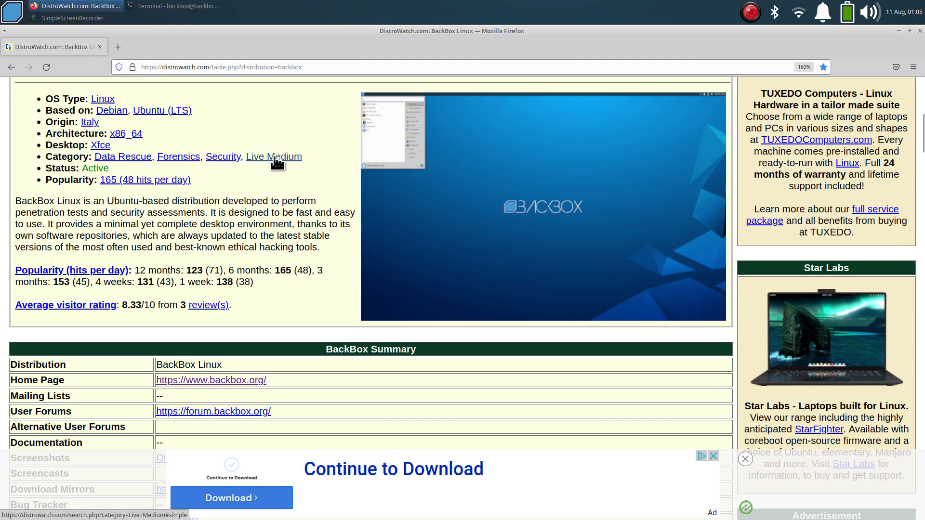
{"action": "mouse_move", "coordinate": [121, 162]}
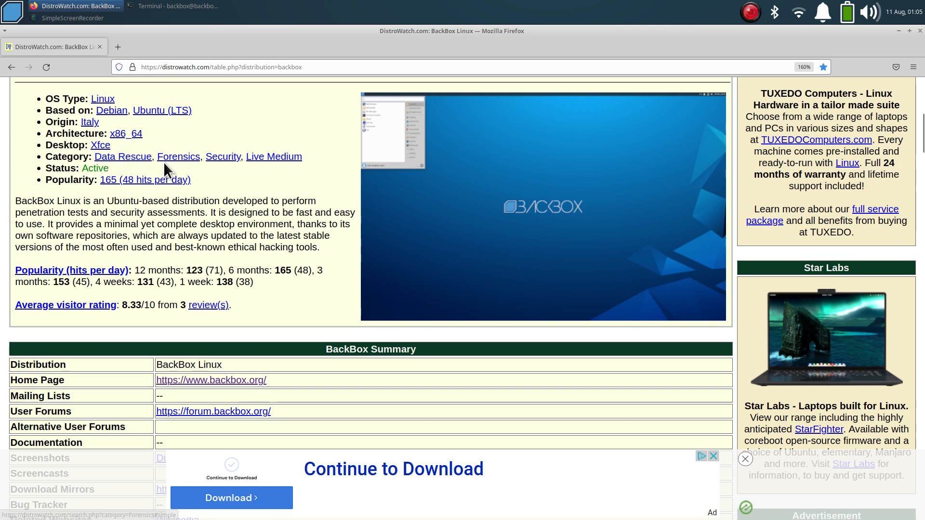
{"action": "mouse_move", "coordinate": [278, 194]}
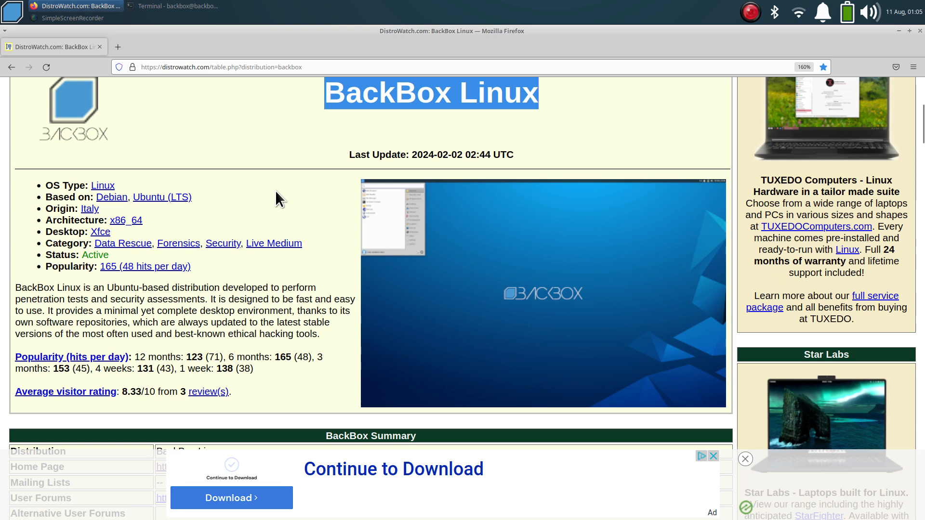
{"action": "scroll", "scroll_direction": "down", "scroll_amount": 3}
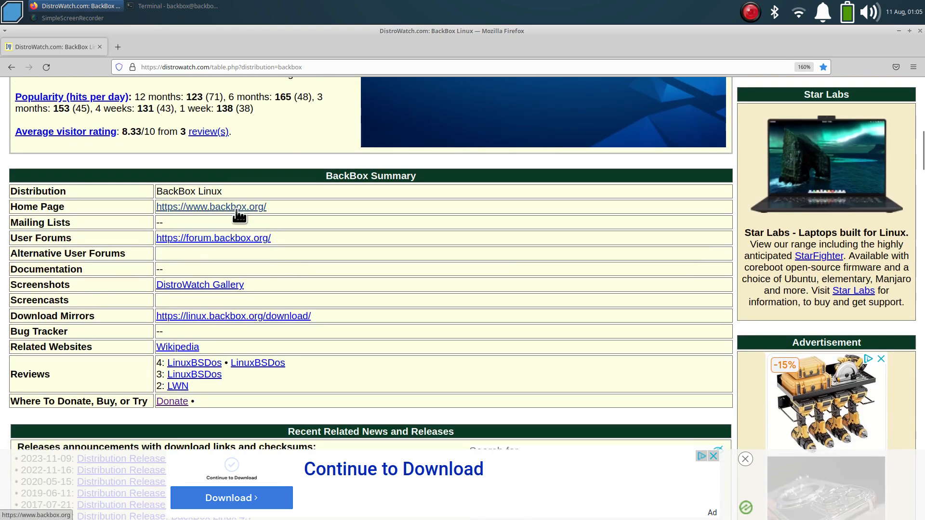
{"action": "left_click", "coordinate": [211, 206]}
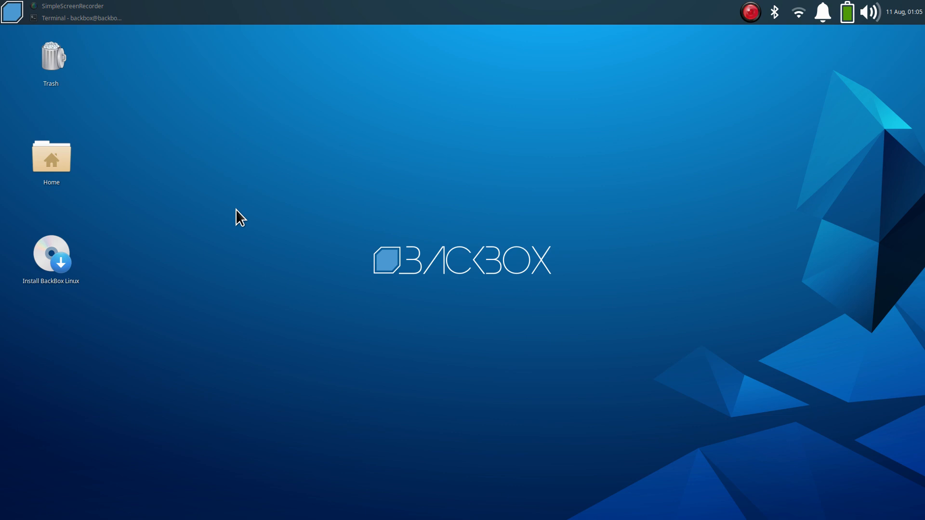
{"action": "mouse_move", "coordinate": [188, 53]}
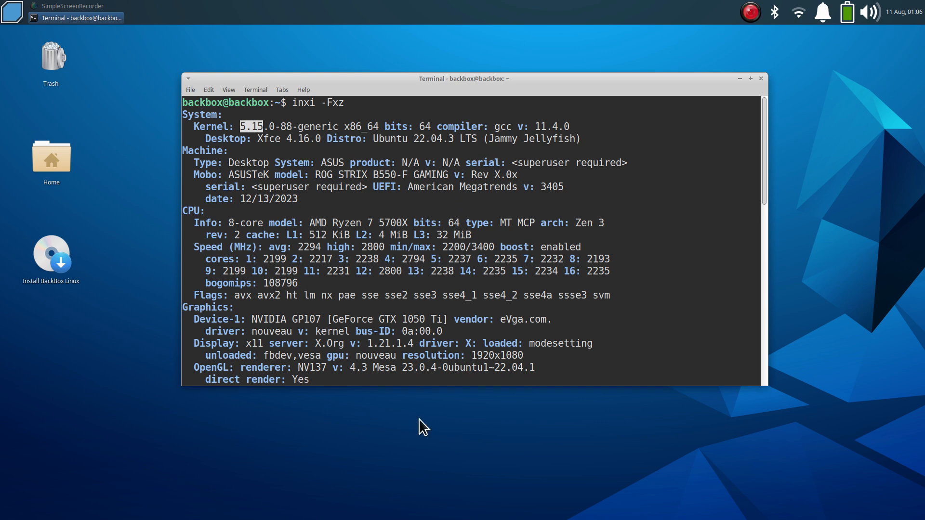
{"action": "mouse_move", "coordinate": [341, 227]}
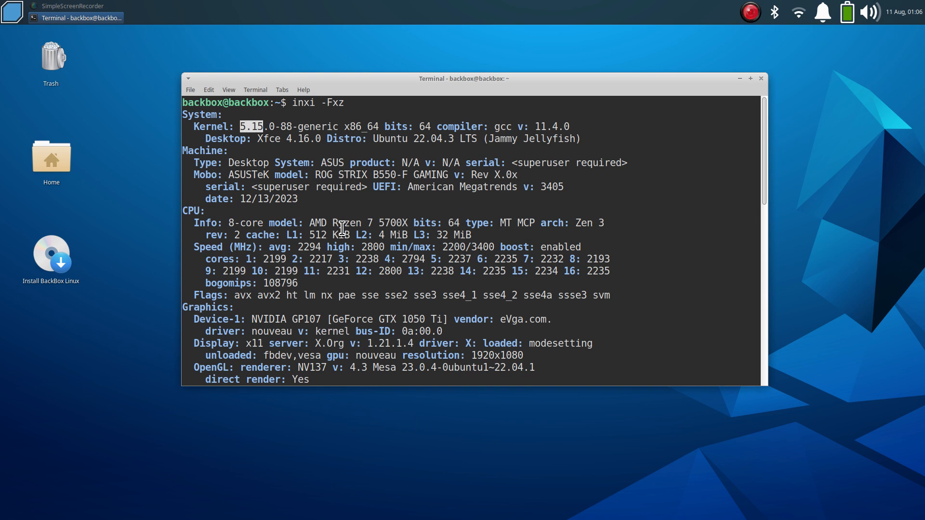
{"action": "mouse_move", "coordinate": [348, 209]}
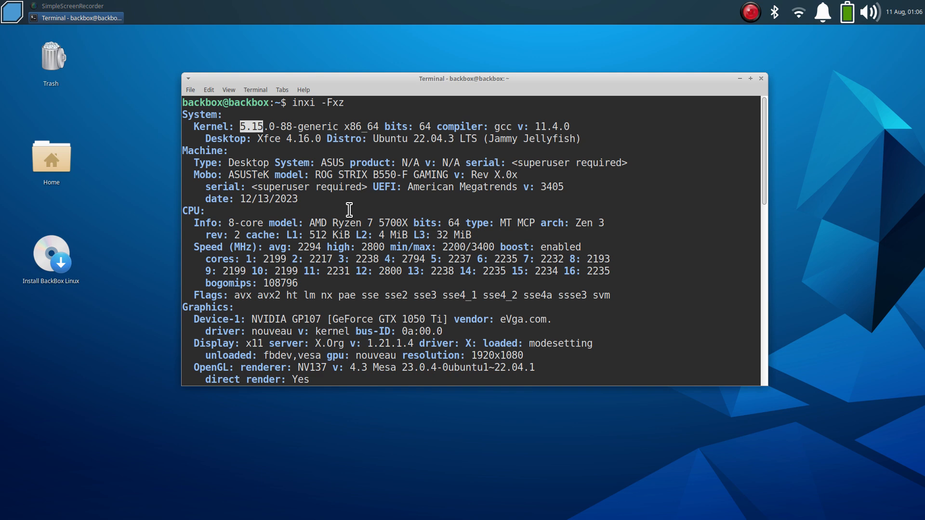
{"action": "mouse_move", "coordinate": [258, 139]}
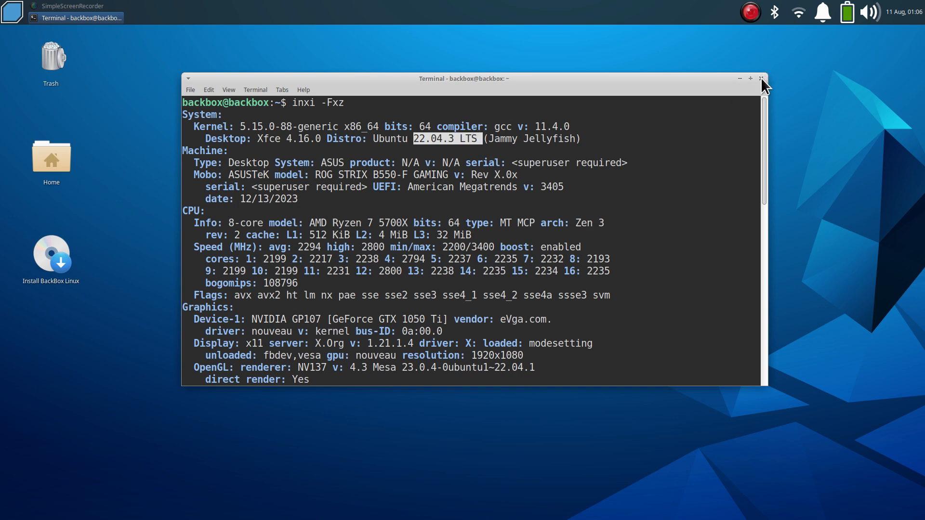
Close the terminal window showing the inxi -Fxz system report
{"action": "left_click", "coordinate": [761, 78]}
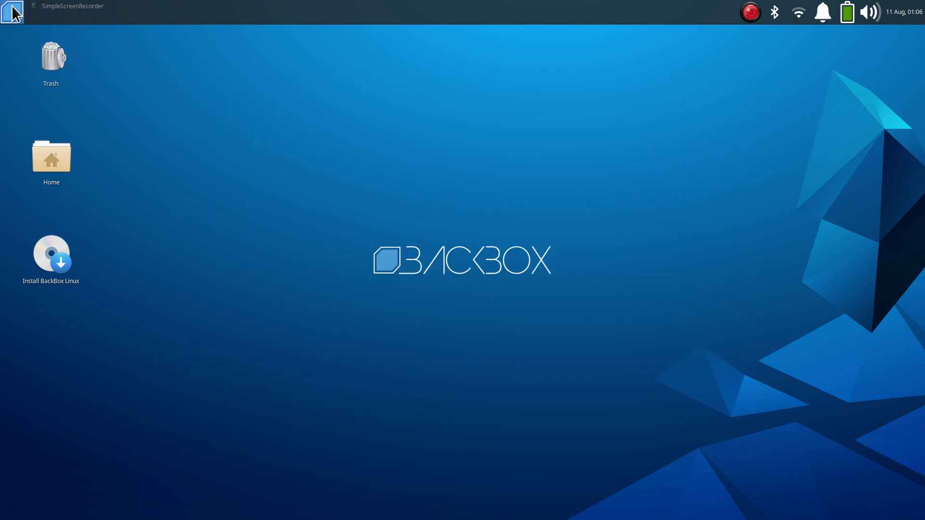
Review the panel's row size and item list in Panel Preferences without changes, then close it
{"action": "left_click", "coordinate": [11, 12]}
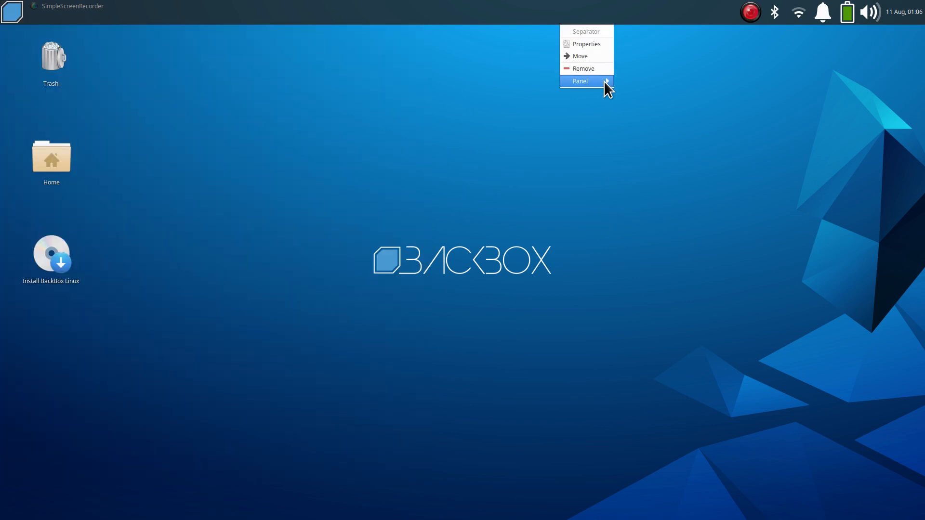
{"action": "left_click", "coordinate": [580, 81]}
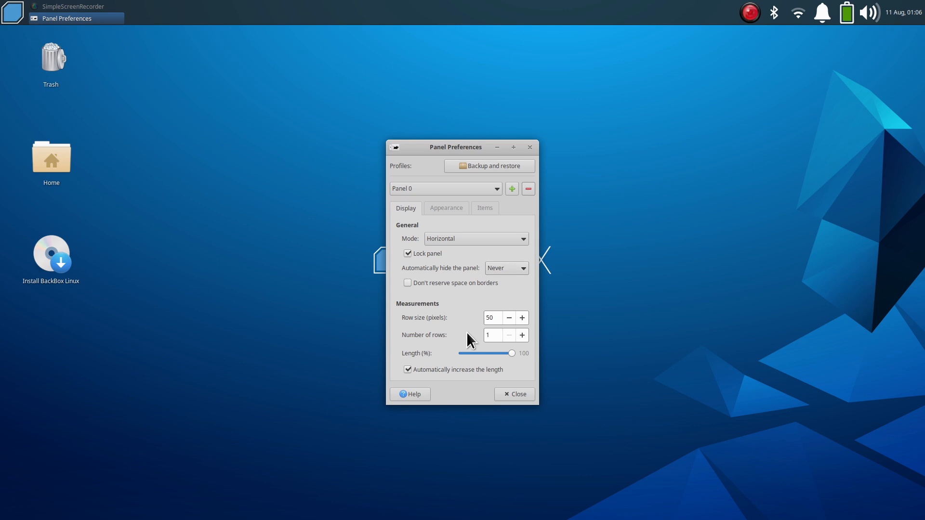
{"action": "triple_click", "coordinate": [490, 316]}
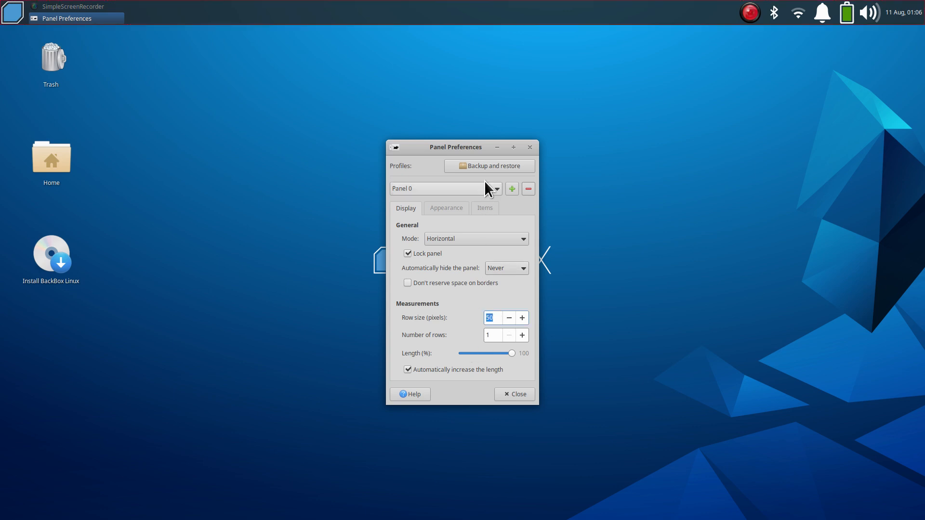
{"action": "left_click", "coordinate": [484, 208]}
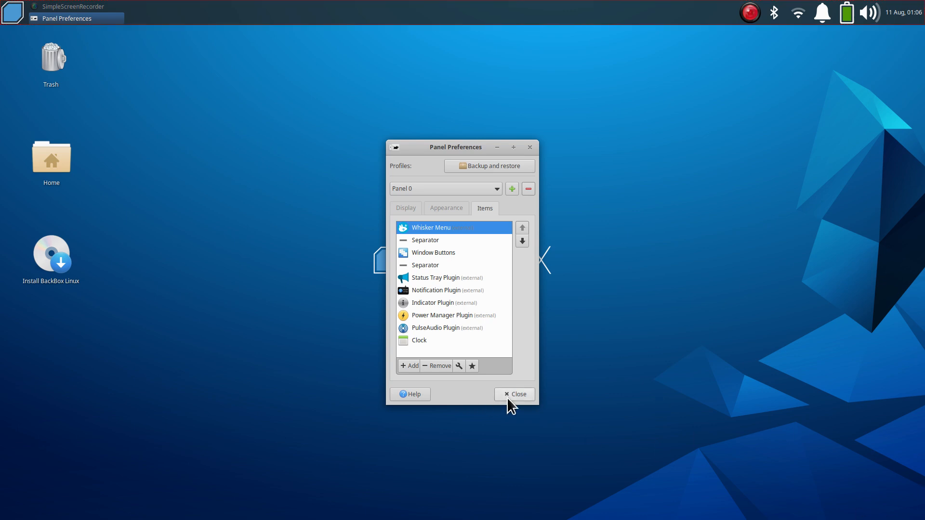
{"action": "left_click", "coordinate": [514, 394]}
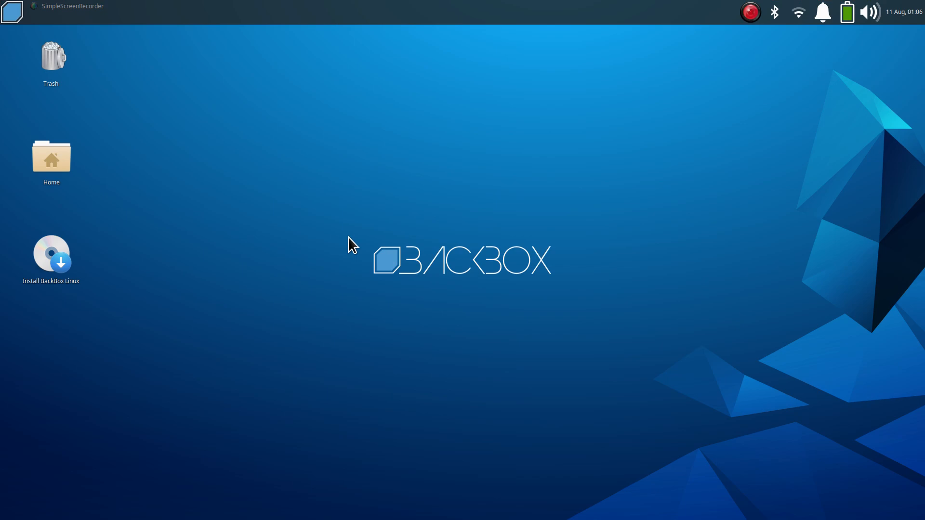
{"action": "mouse_move", "coordinate": [923, 450]}
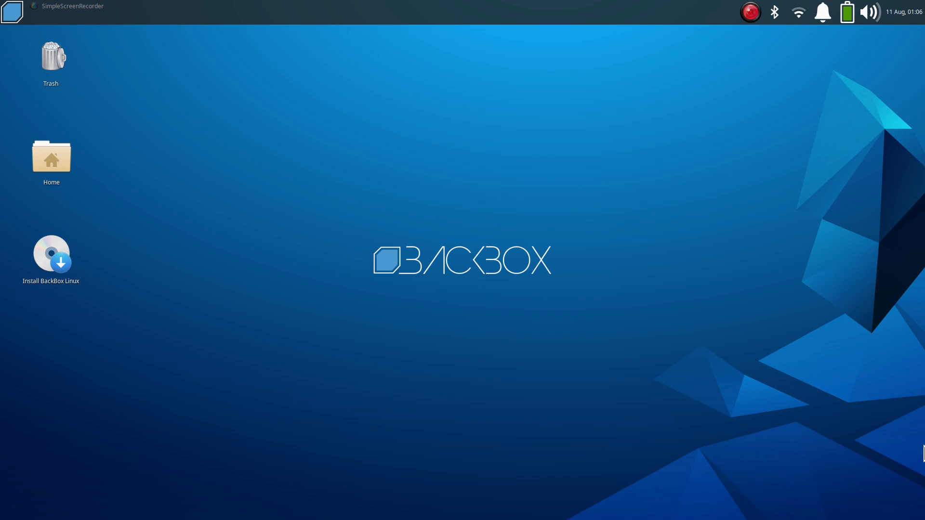
{"action": "mouse_move", "coordinate": [393, 368]}
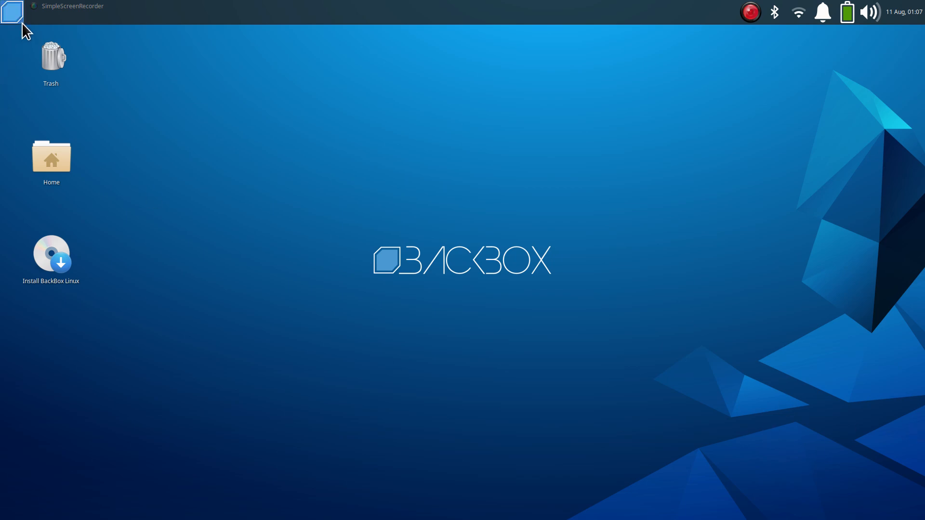
Toggle the Whisker Menu open and closed a few times and drag its corner to make it narrower
{"action": "left_click", "coordinate": [11, 10]}
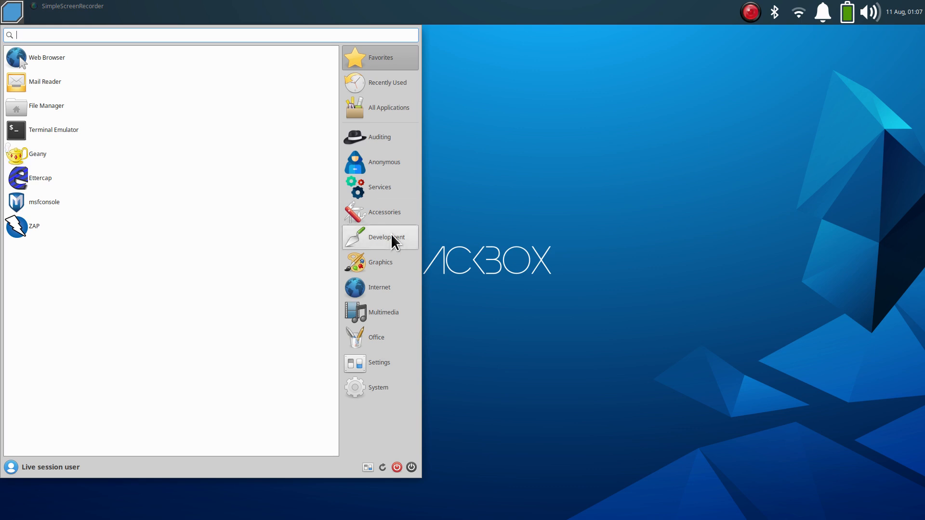
{"action": "mouse_move", "coordinate": [136, 7]}
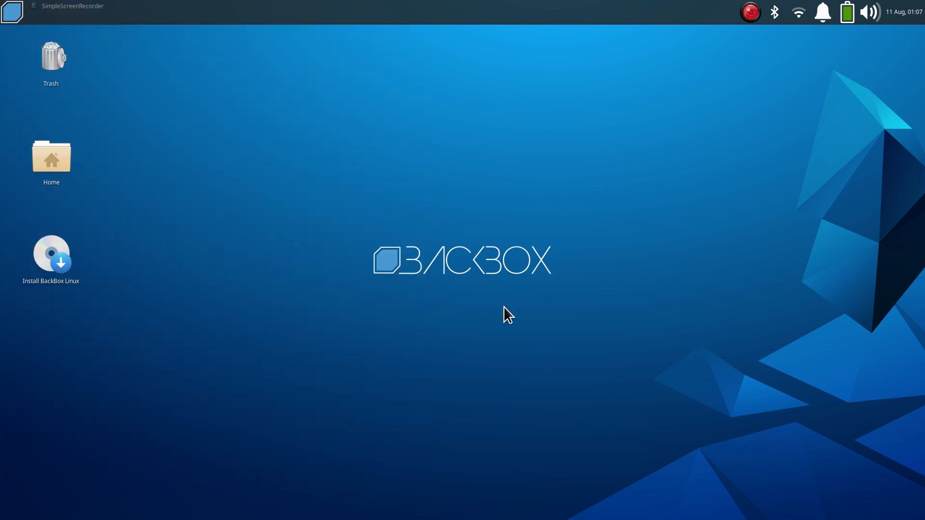
{"action": "left_click", "coordinate": [11, 12]}
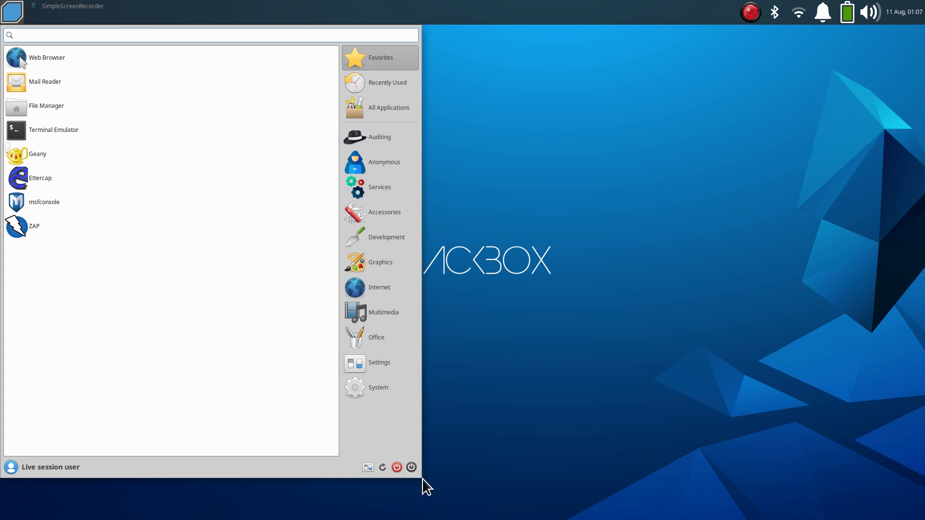
{"action": "left_click", "coordinate": [206, 35]}
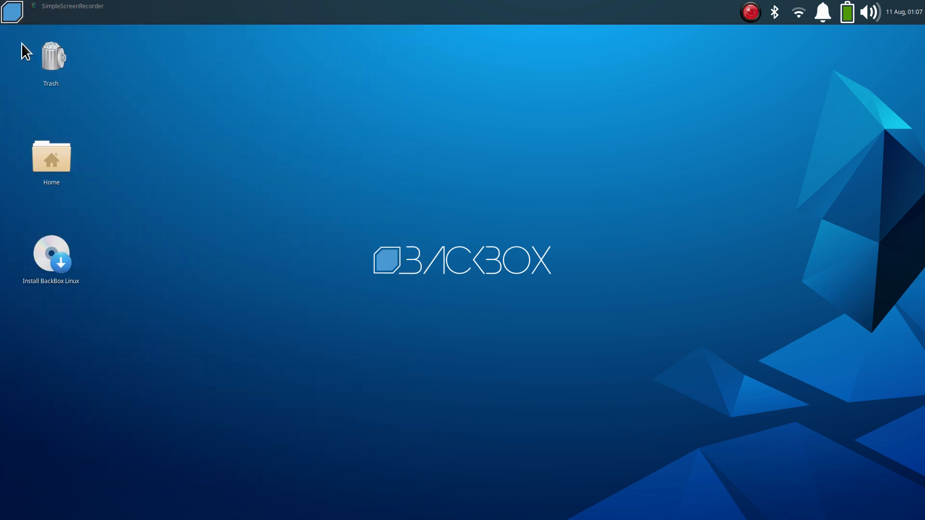
{"action": "left_click", "coordinate": [12, 12]}
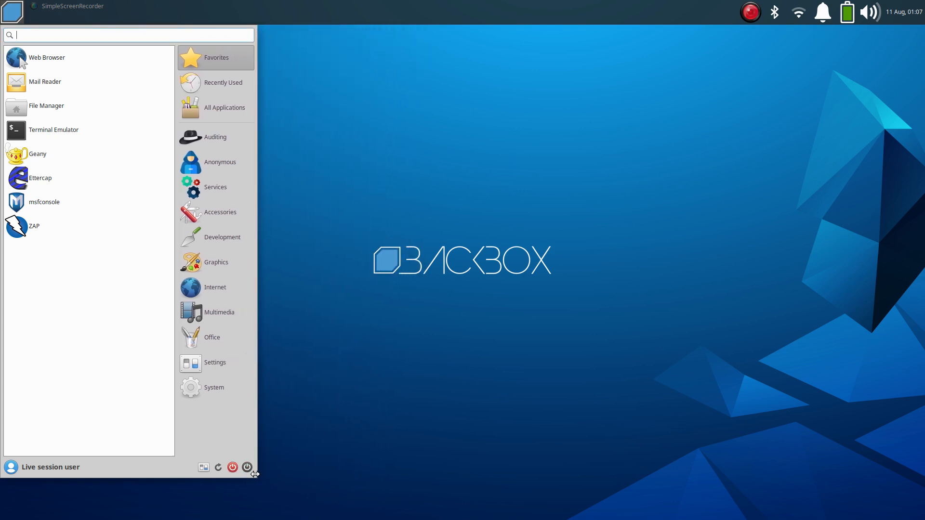
{"action": "left_click_drag", "start_coordinate": [254, 474], "coordinate": [349, 77]}
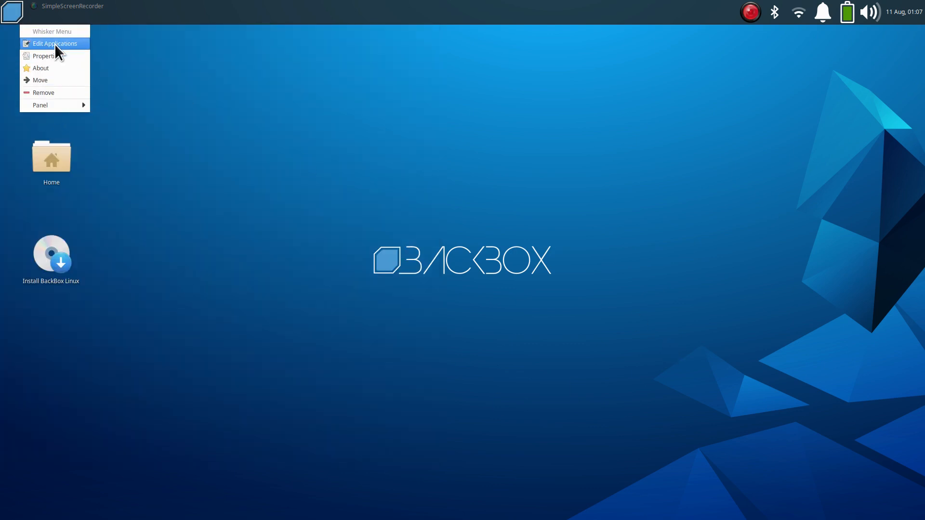
{"action": "left_click", "coordinate": [43, 56]}
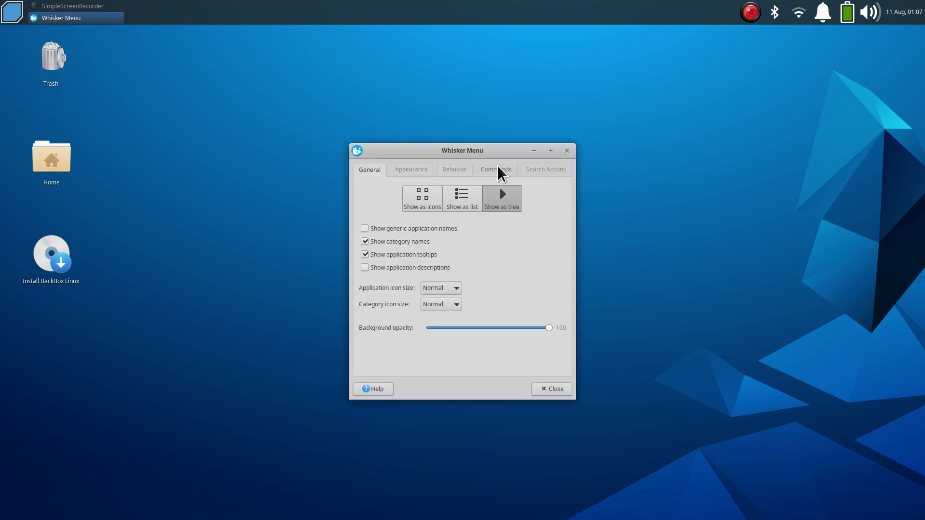
{"action": "left_click", "coordinate": [495, 169]}
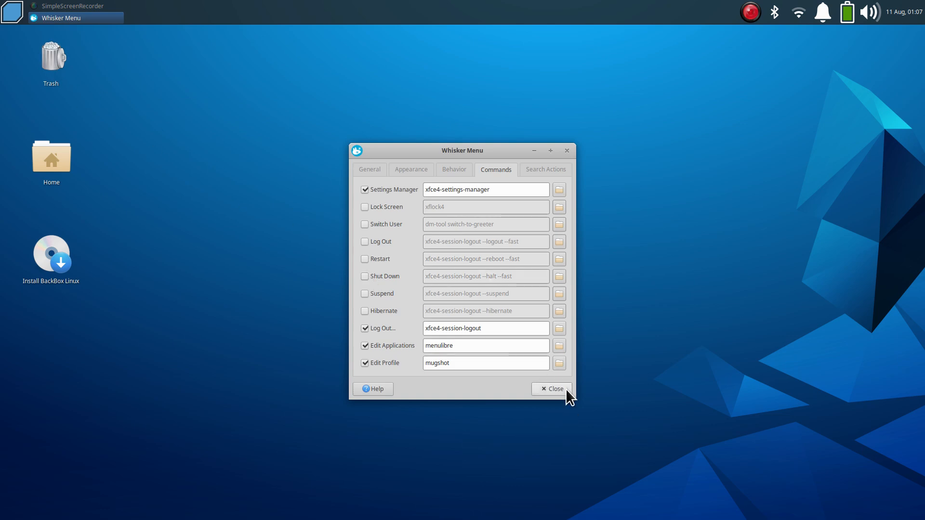
{"action": "left_click", "coordinate": [550, 388]}
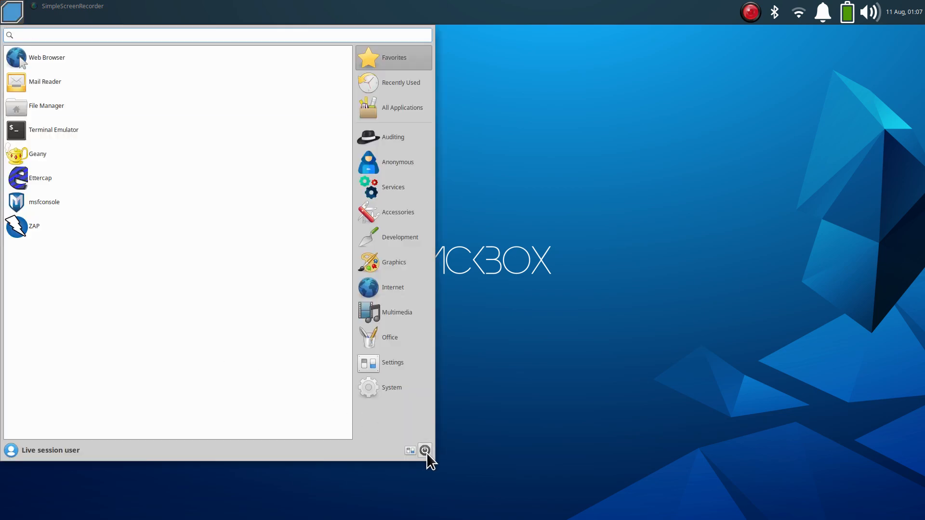
{"action": "left_click", "coordinate": [423, 451]}
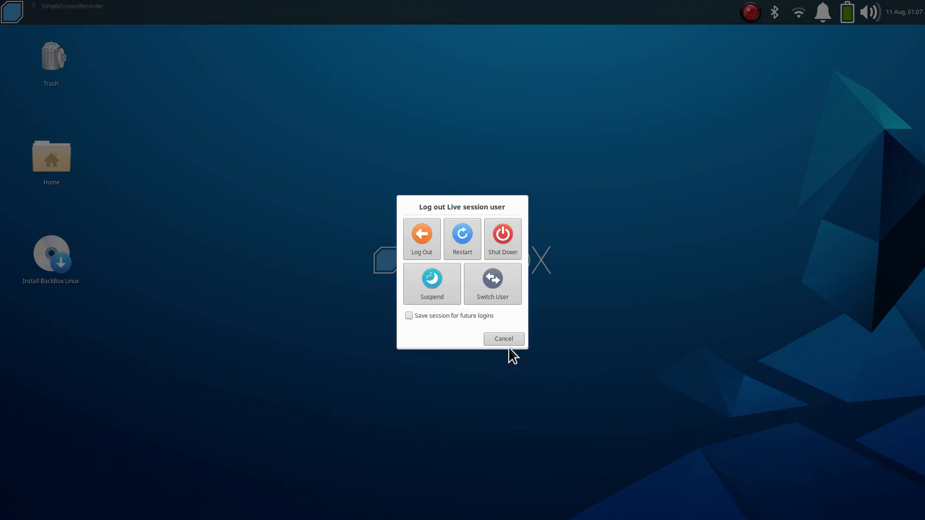
{"action": "left_click", "coordinate": [502, 338]}
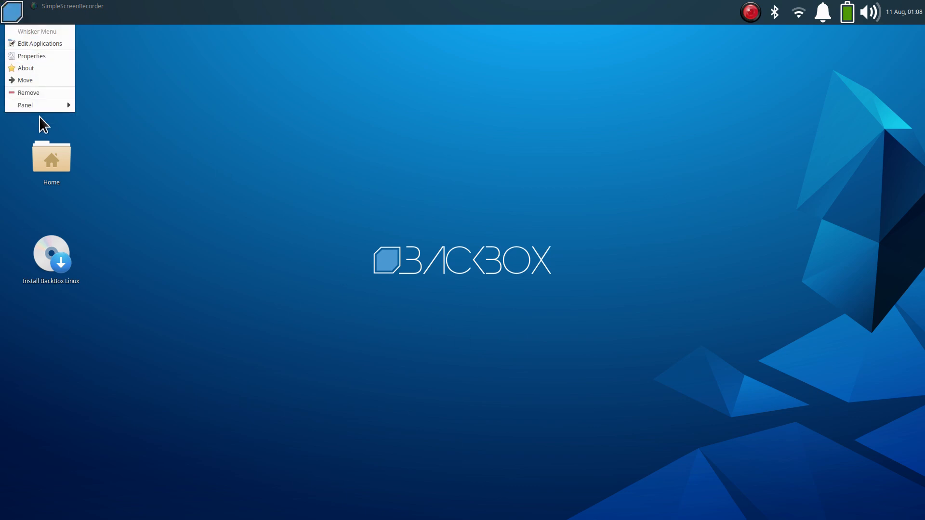
Enable 'Show generic application names' in the Whisker Menu properties and close the settings window
{"action": "left_click", "coordinate": [31, 56]}
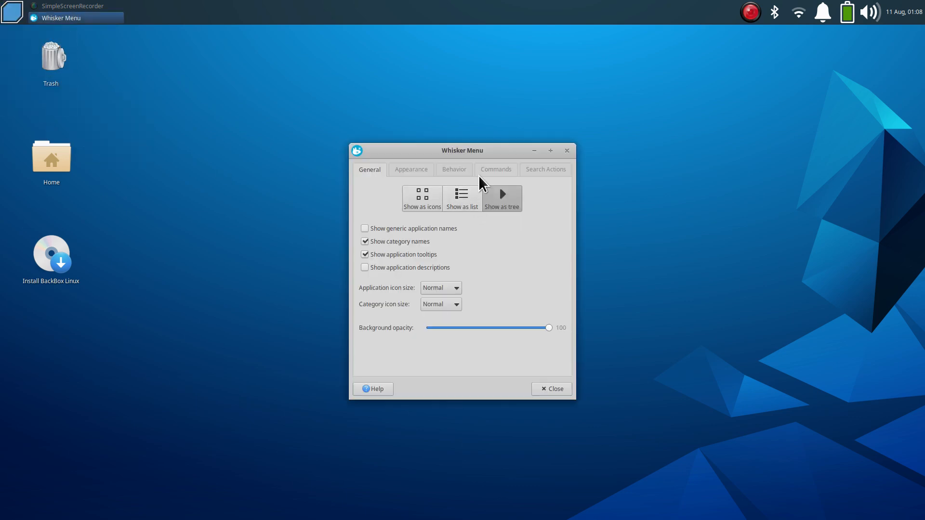
{"action": "left_click", "coordinate": [495, 169]}
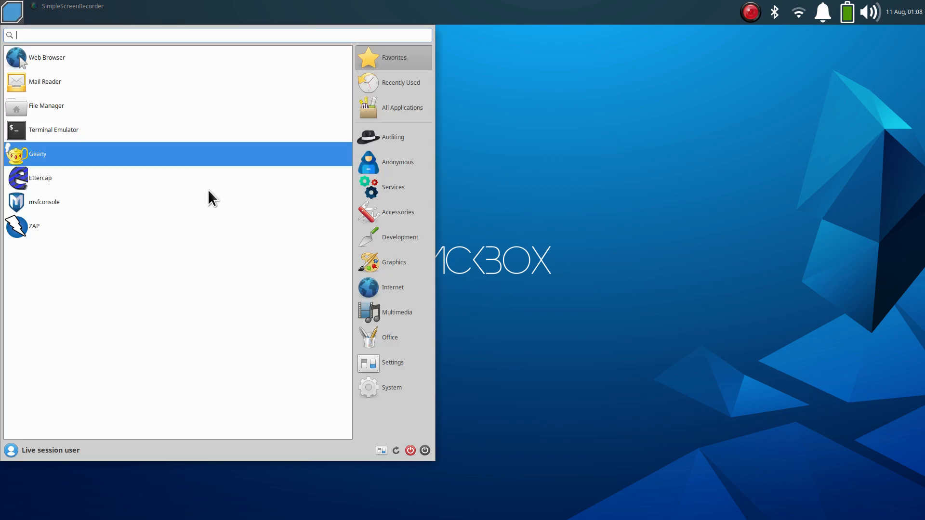
{"action": "left_click", "coordinate": [410, 450]}
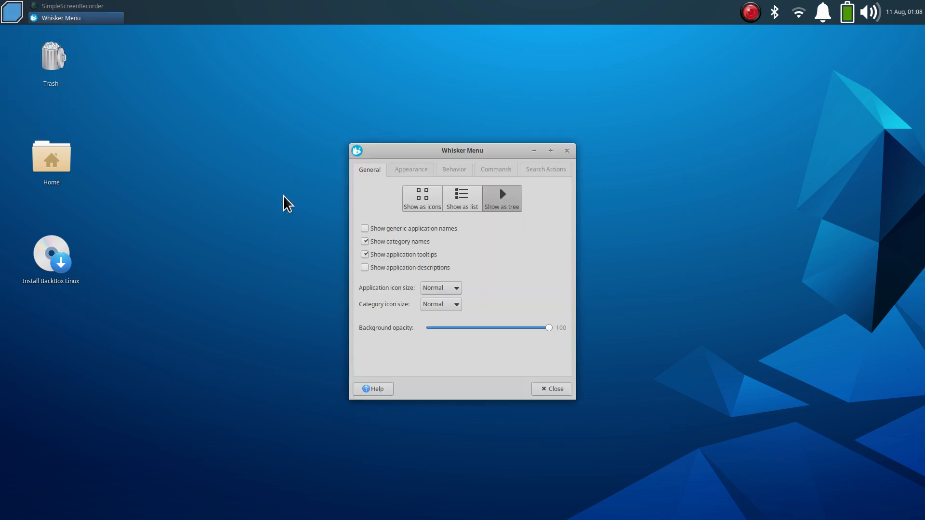
{"action": "mouse_move", "coordinate": [439, 288]}
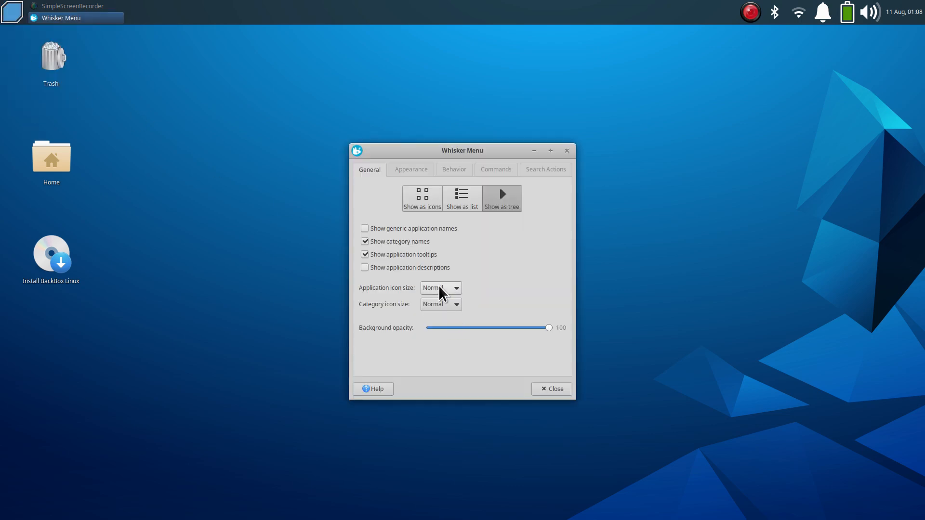
{"action": "mouse_move", "coordinate": [446, 312]}
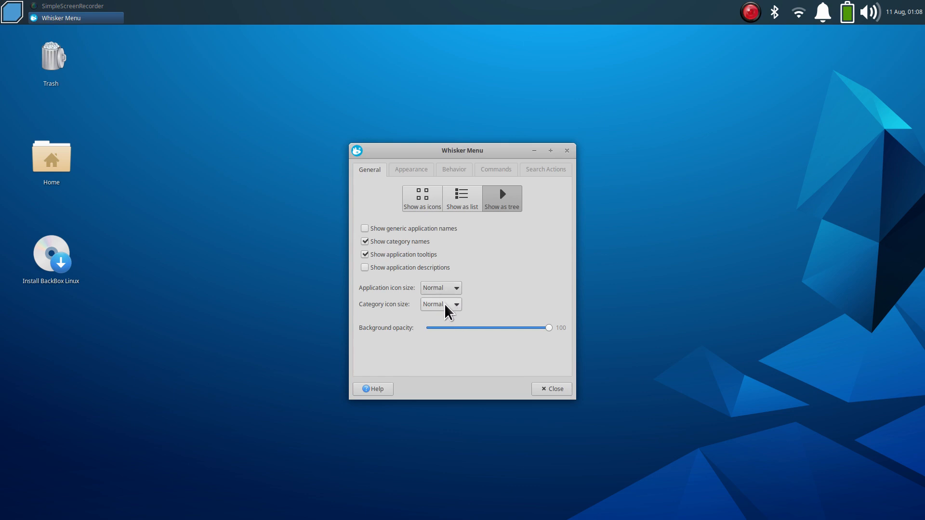
{"action": "left_click", "coordinate": [11, 11]}
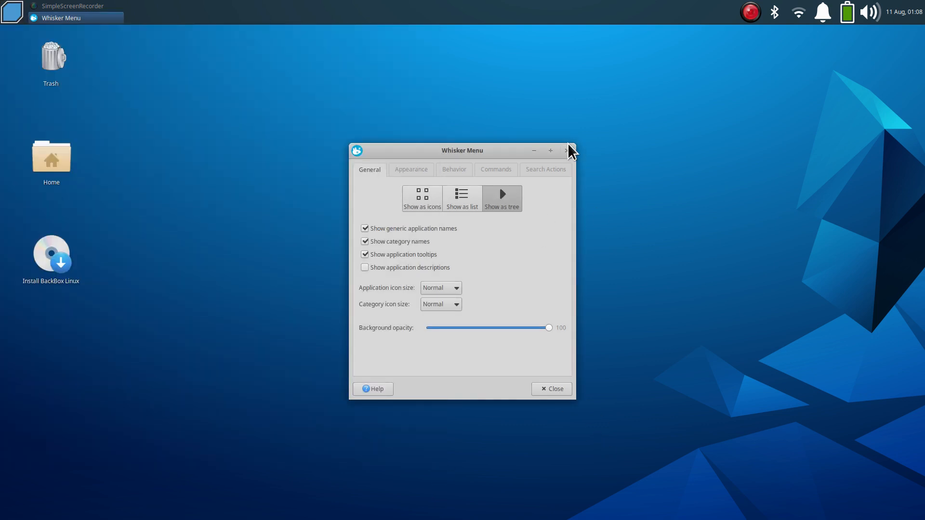
{"action": "left_click", "coordinate": [570, 151]}
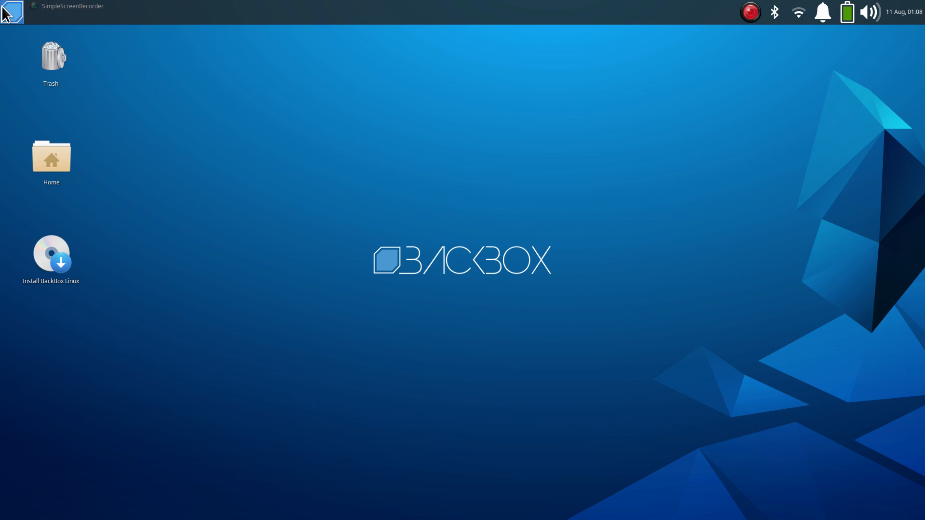
{"action": "mouse_move", "coordinate": [99, 177]}
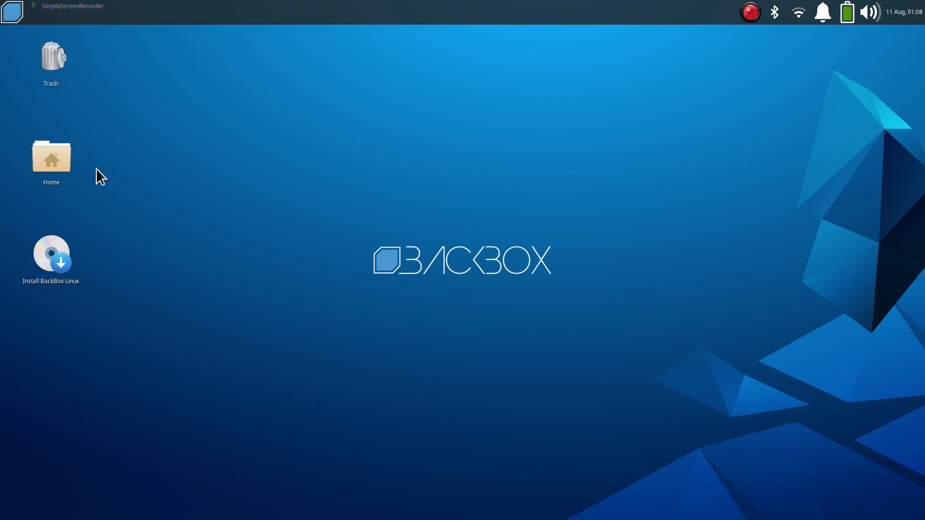
{"action": "mouse_move", "coordinate": [99, 185]}
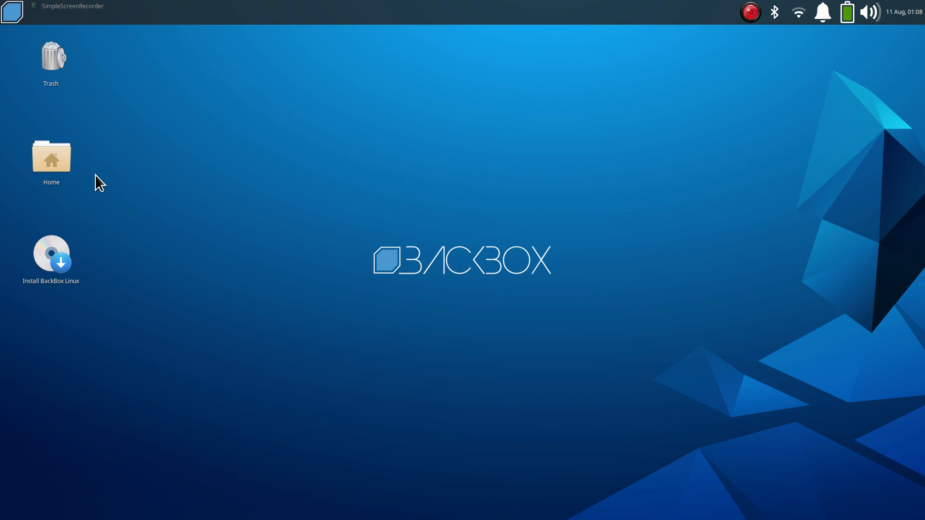
{"action": "mouse_move", "coordinate": [227, 206]}
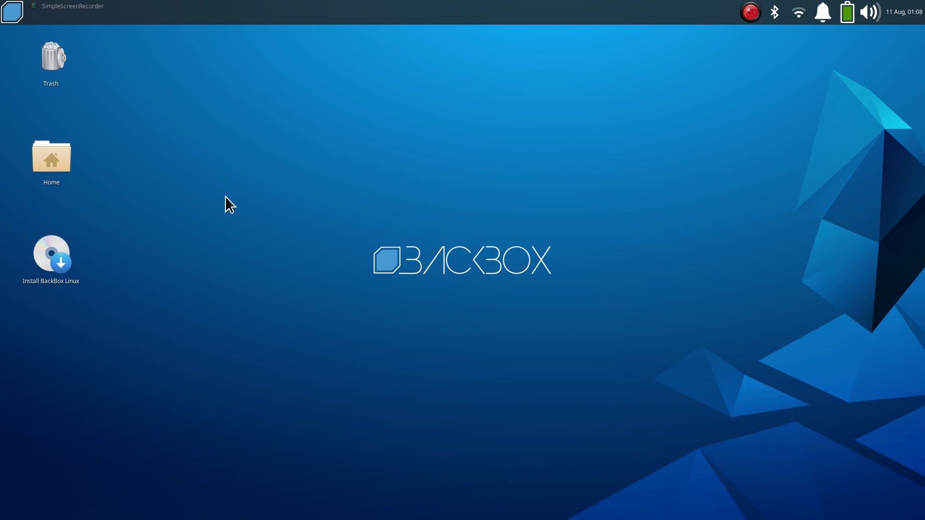
{"action": "mouse_move", "coordinate": [162, 169]}
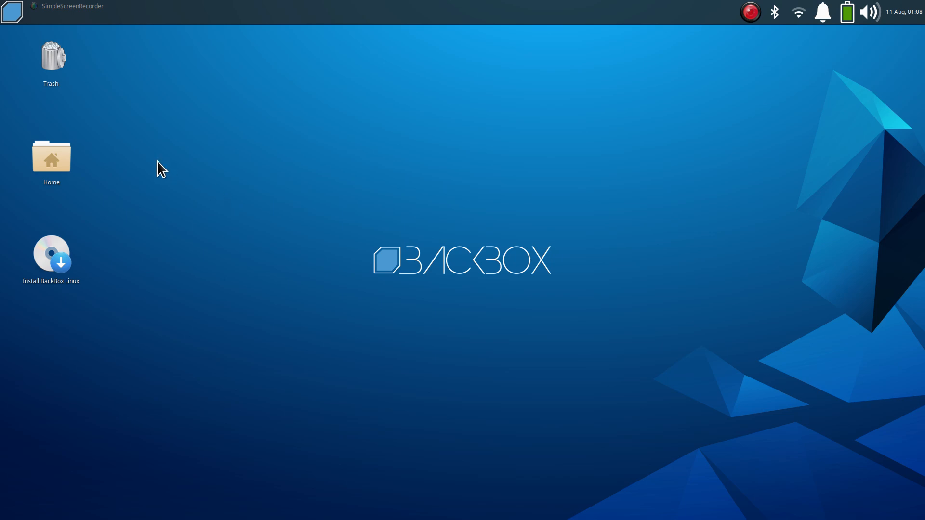
Browse the home folder in Thunar, dismiss its About dialog, and look inside the demo drive
{"action": "double_click", "coordinate": [51, 158]}
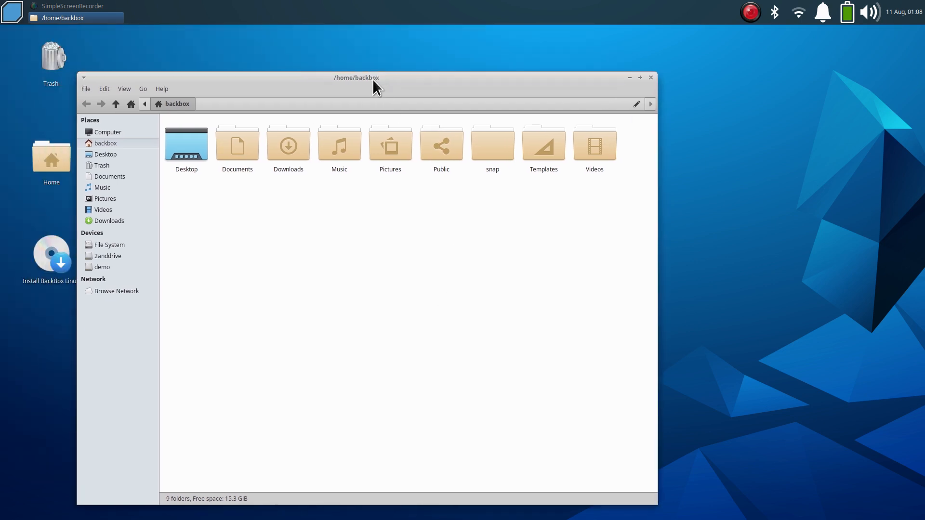
{"action": "left_click", "coordinate": [161, 89]}
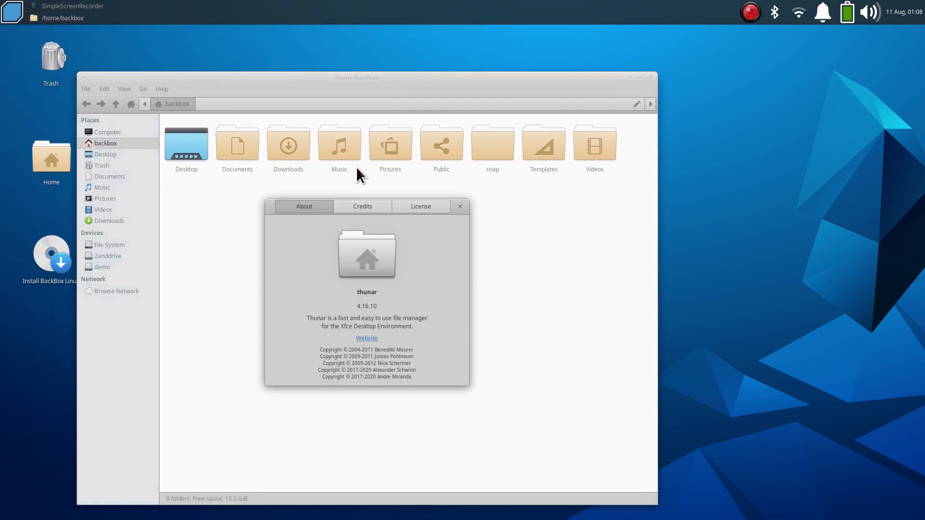
{"action": "left_click", "coordinate": [458, 206]}
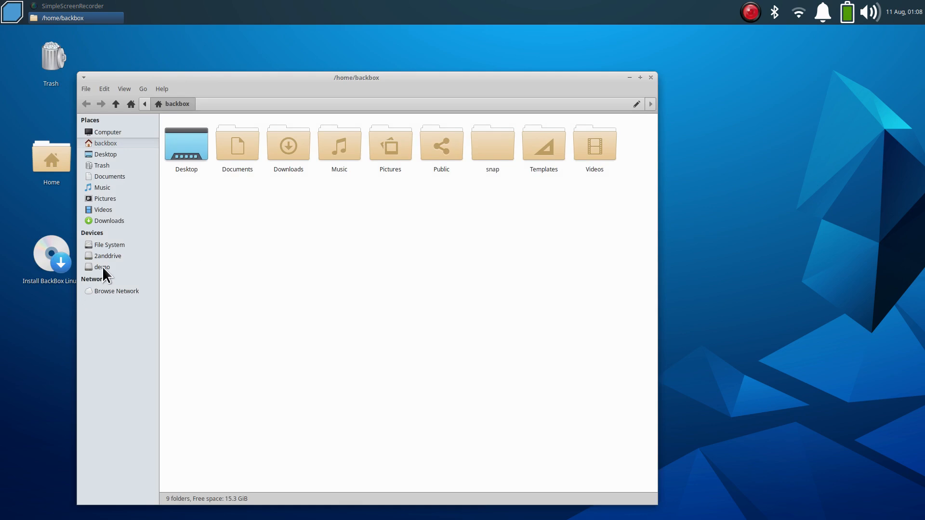
{"action": "mouse_move", "coordinate": [103, 266]}
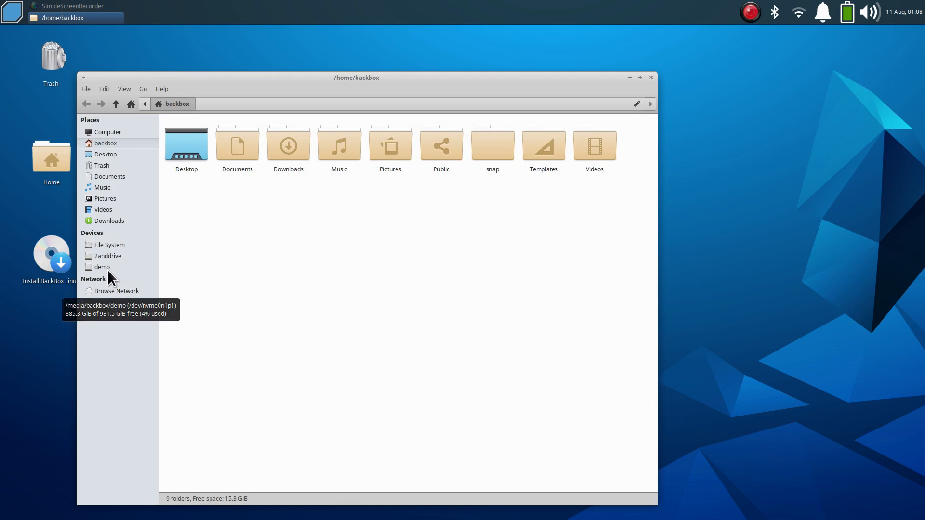
{"action": "double_click", "coordinate": [102, 267]}
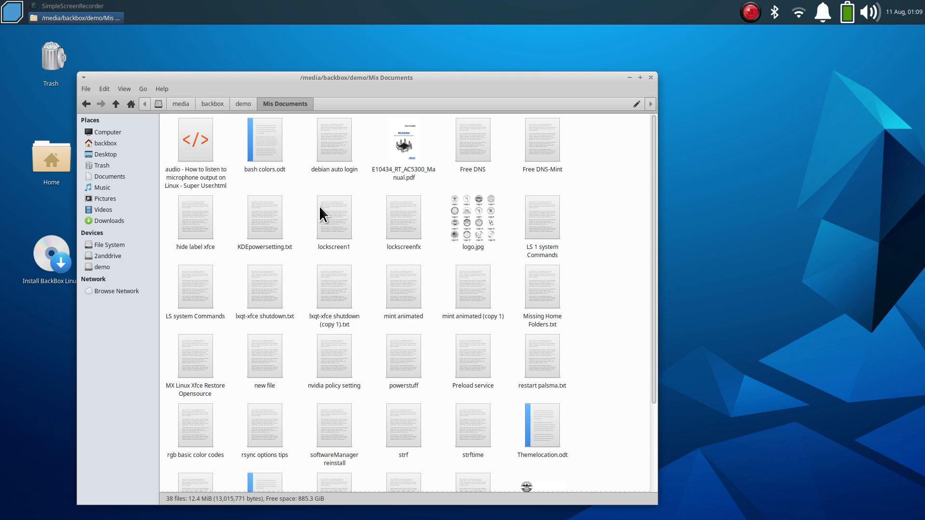
{"action": "mouse_move", "coordinate": [112, 281]}
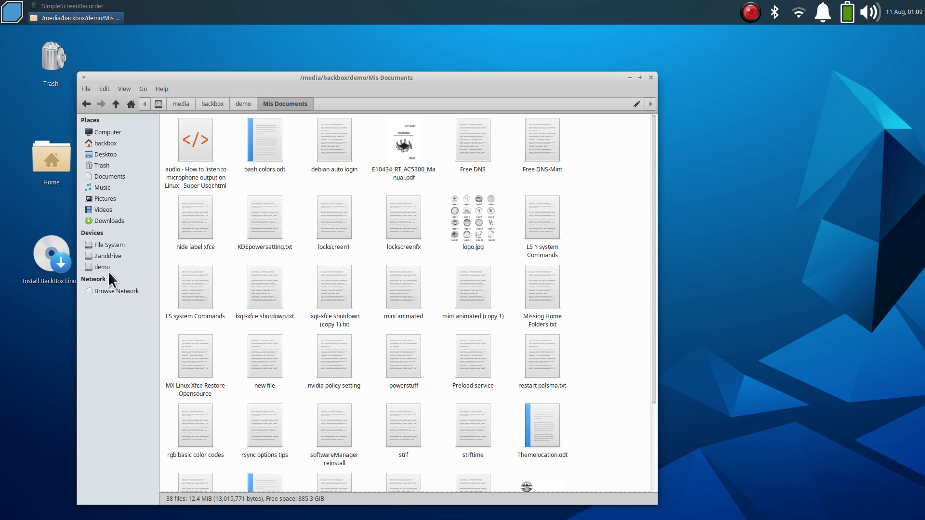
{"action": "left_click", "coordinate": [244, 104]}
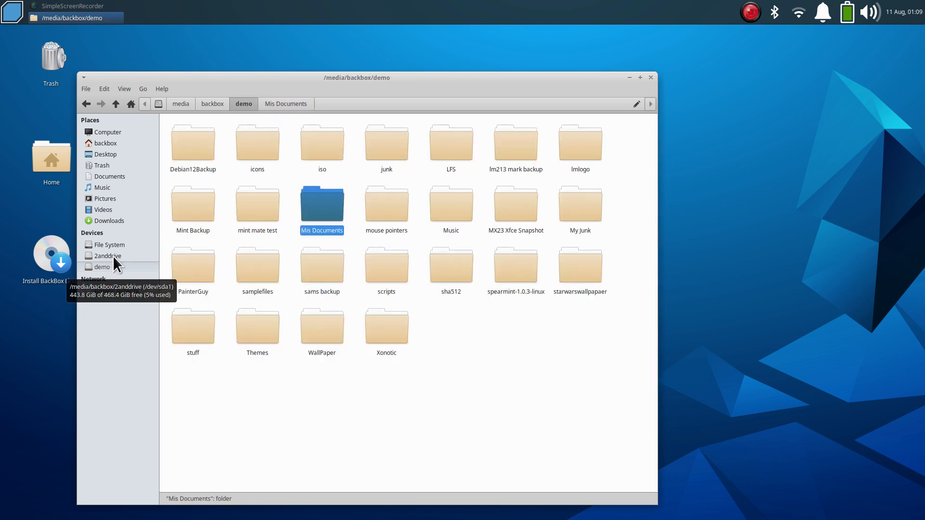
Attempt to open 2anddrive and dismiss the permission denied error
{"action": "left_click", "coordinate": [108, 255]}
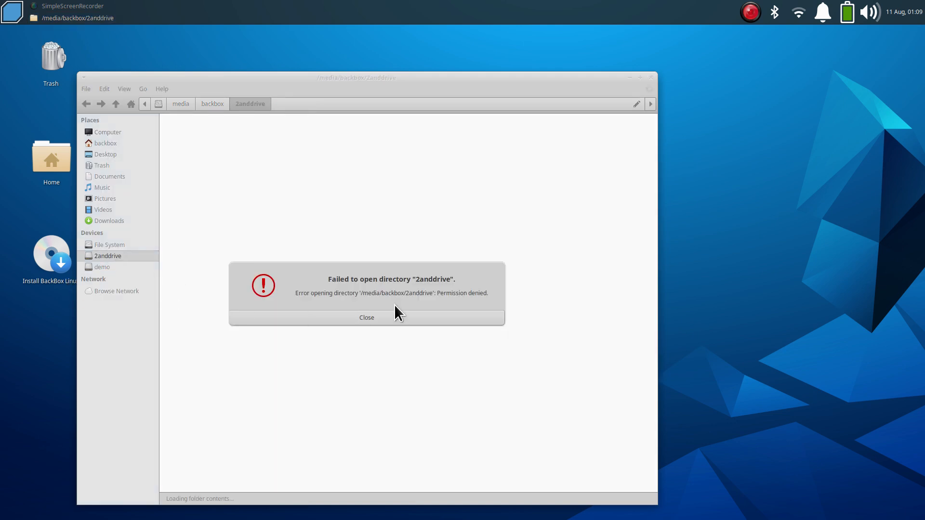
{"action": "mouse_move", "coordinate": [454, 322]}
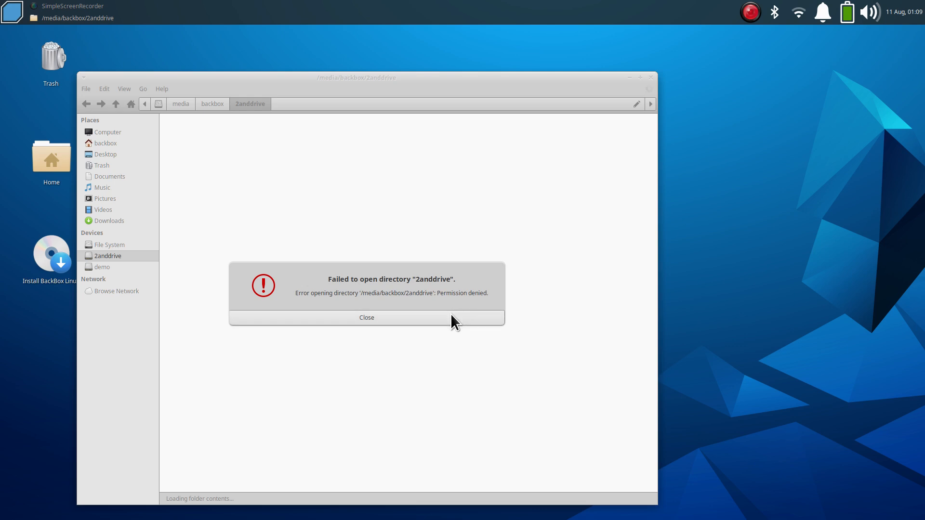
{"action": "left_click", "coordinate": [366, 317]}
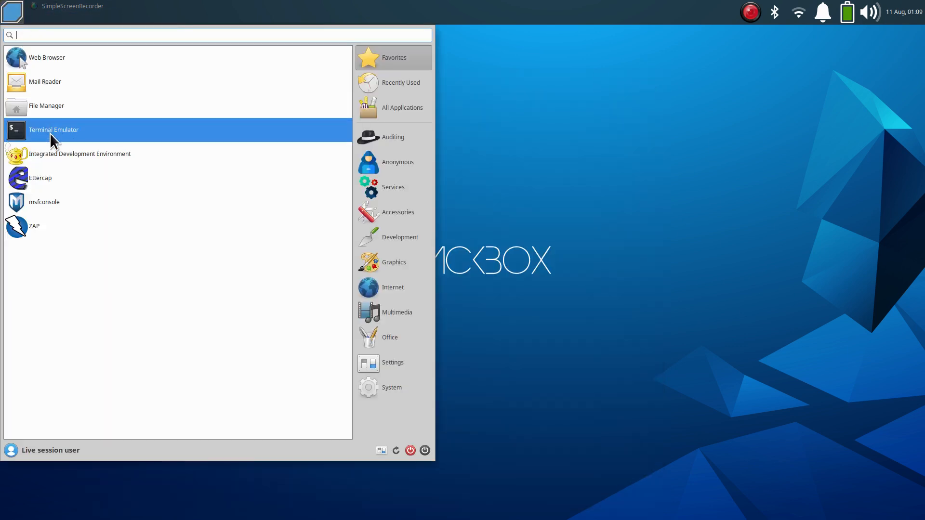
Run 'sudo thunar' in the terminal to start the file manager as root
{"action": "left_click", "coordinate": [53, 130]}
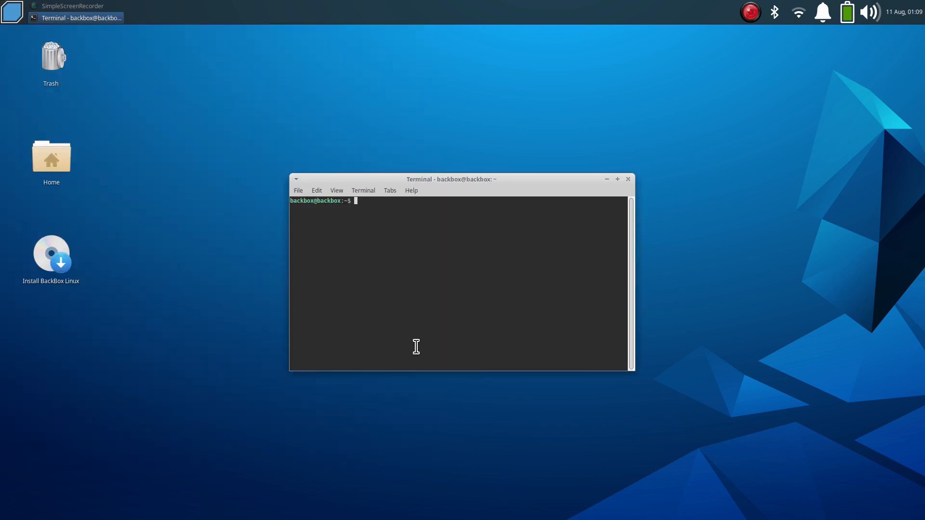
{"action": "type", "text": "s"}
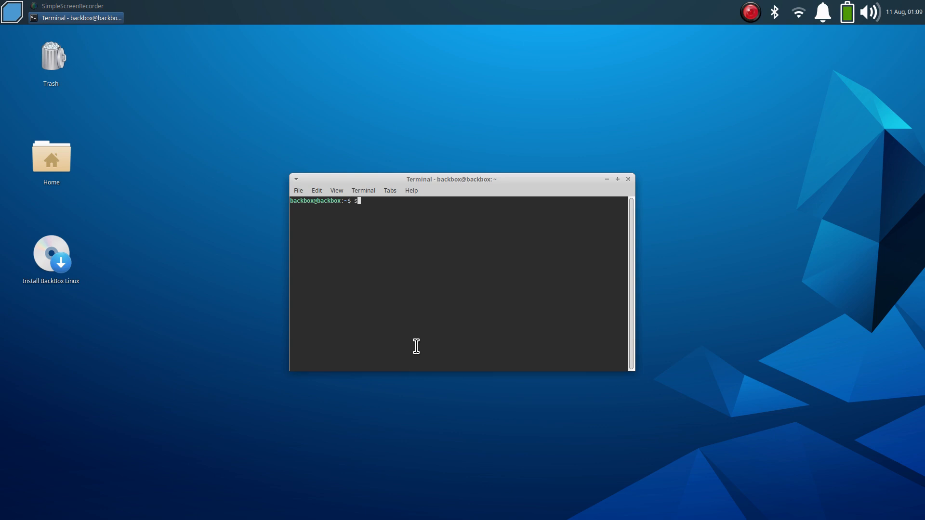
{"action": "type", "text": "udo t"}
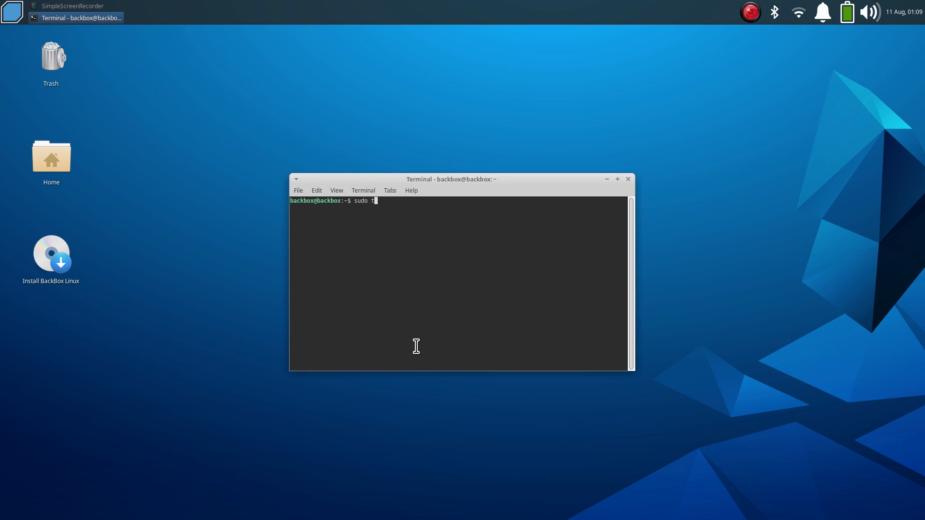
{"action": "type", "text": "hunar"}
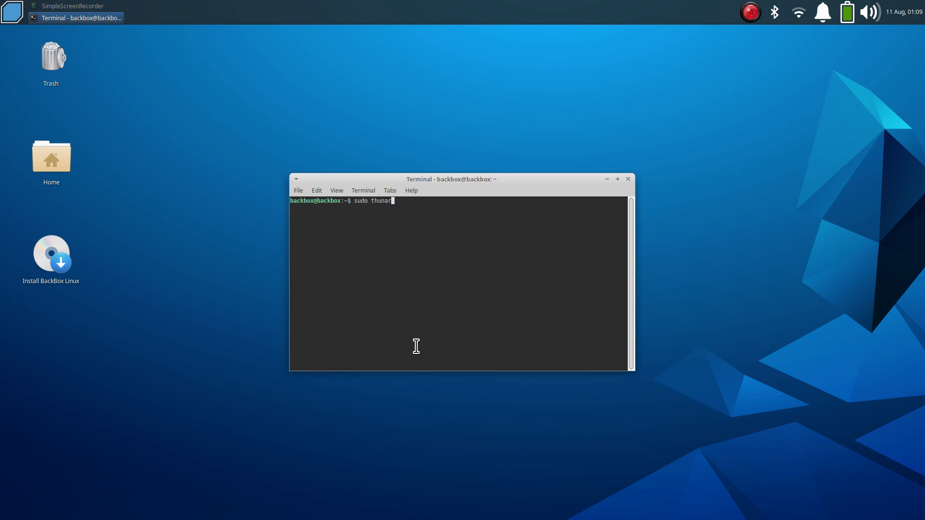
{"action": "key", "text": "Return"}
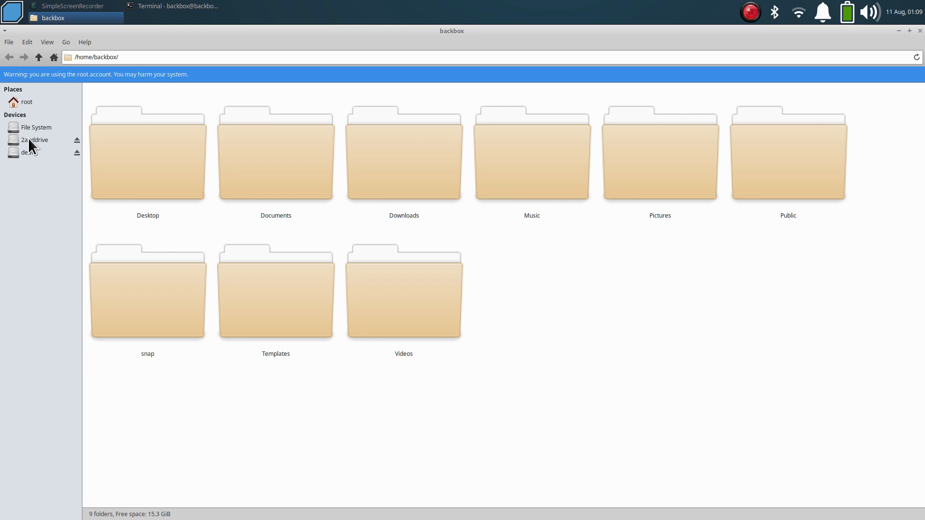
As root, browse the 2anddrive drive and its Documents folder
{"action": "left_click", "coordinate": [35, 140]}
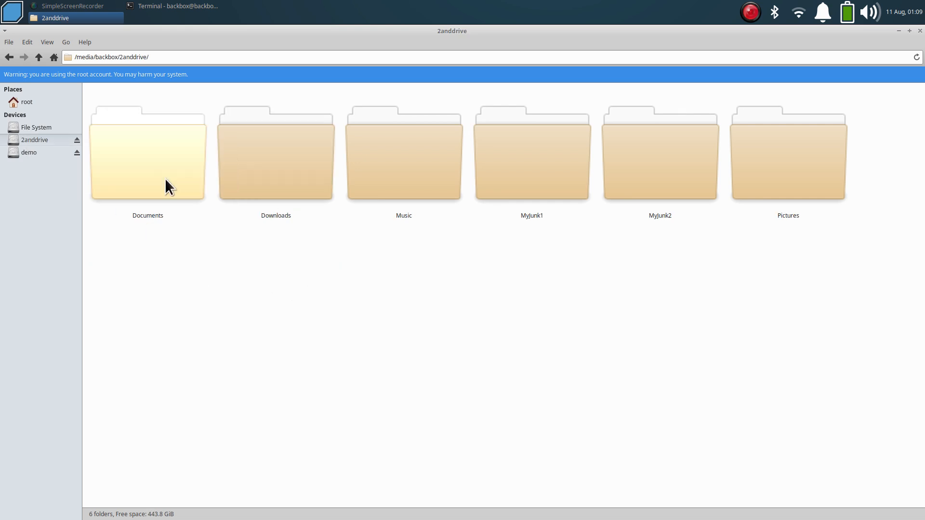
{"action": "double_click", "coordinate": [147, 153]}
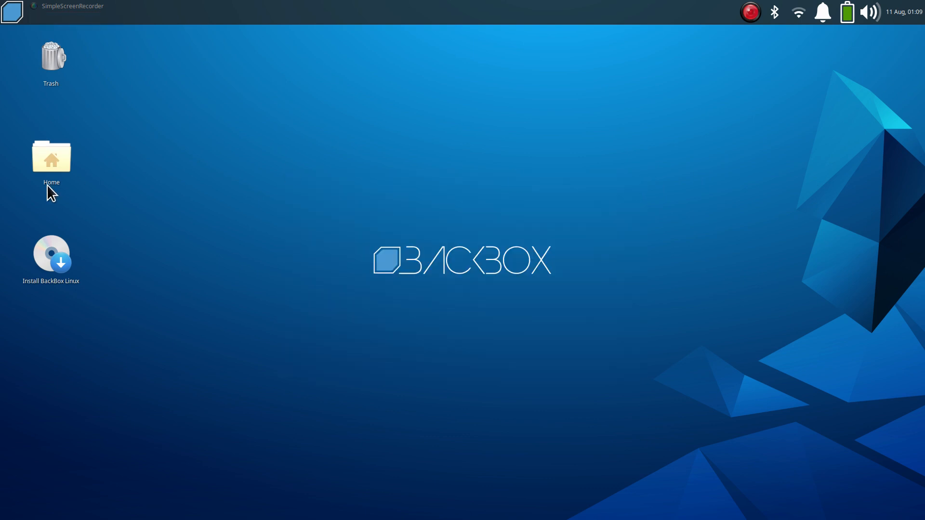
{"action": "mouse_move", "coordinate": [248, 275]}
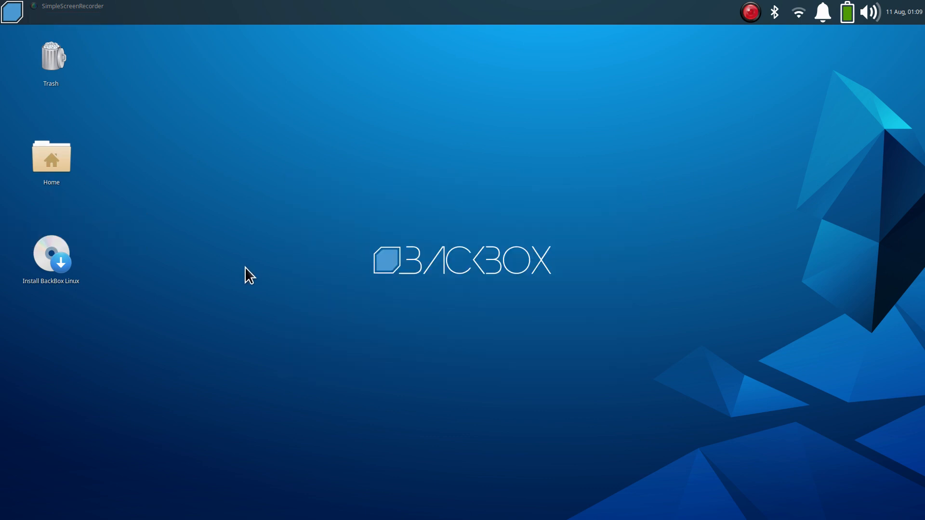
{"action": "mouse_move", "coordinate": [302, 225]}
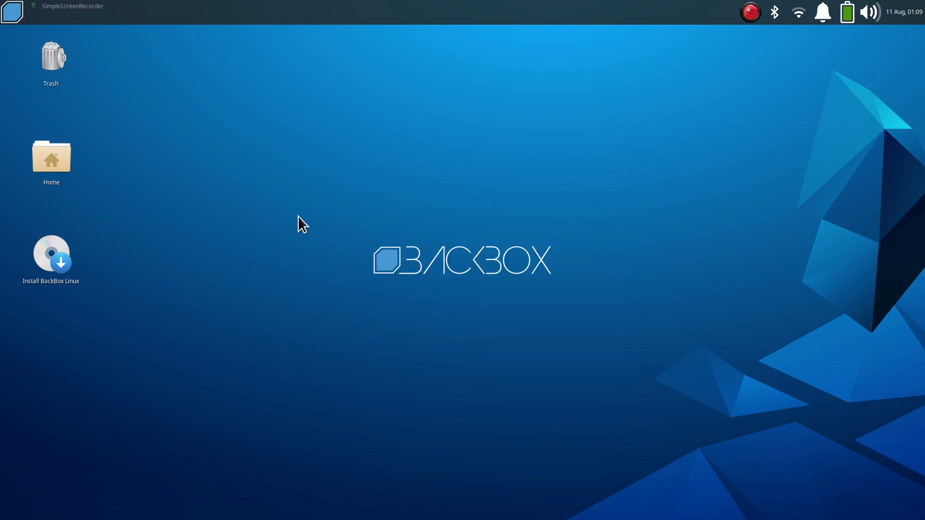
Show the Whisker applications menu with its favourites list
{"action": "left_click", "coordinate": [11, 11]}
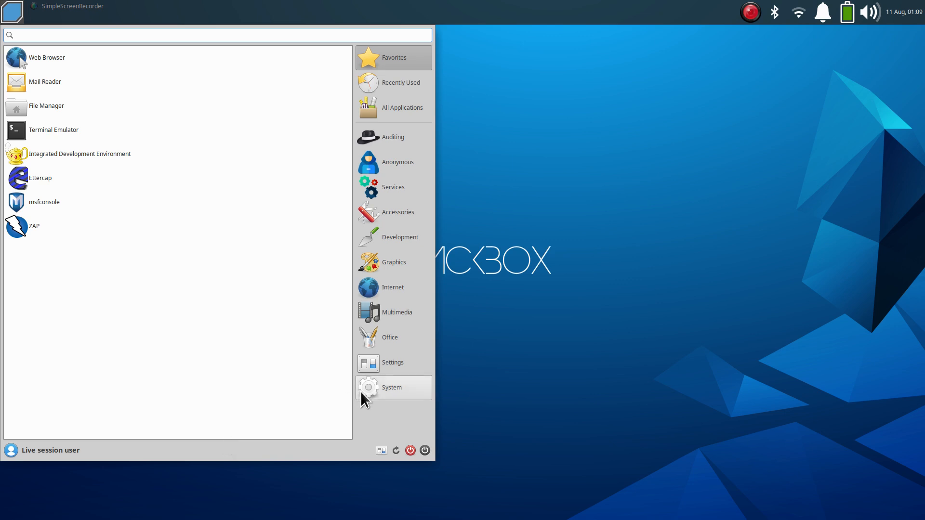
Browse the System, Office, Multimedia and Internet categories in the Whisker Menu
{"action": "left_click", "coordinate": [391, 387]}
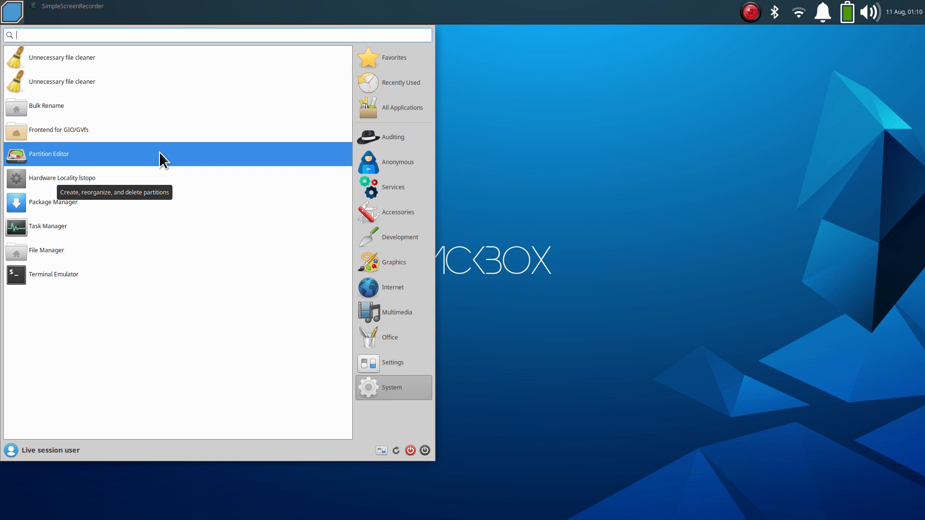
{"action": "mouse_move", "coordinate": [341, 363]}
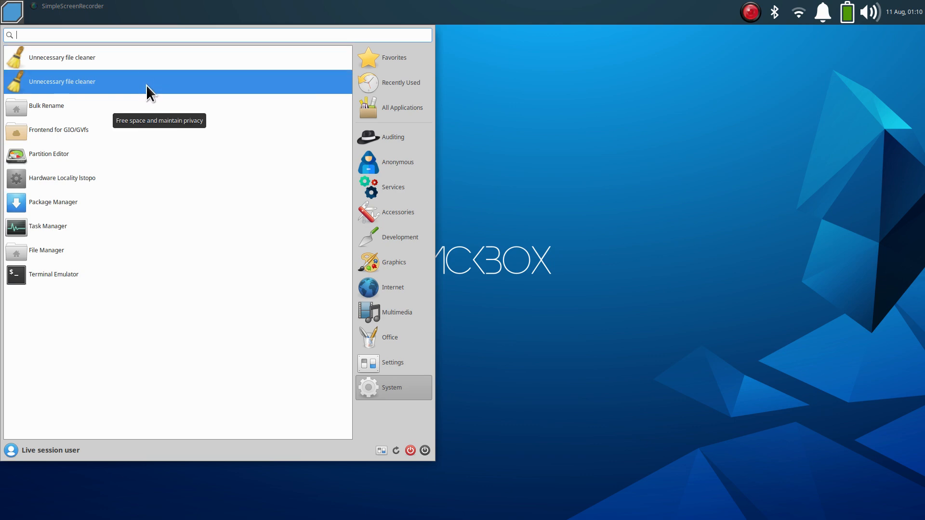
{"action": "mouse_move", "coordinate": [244, 296]}
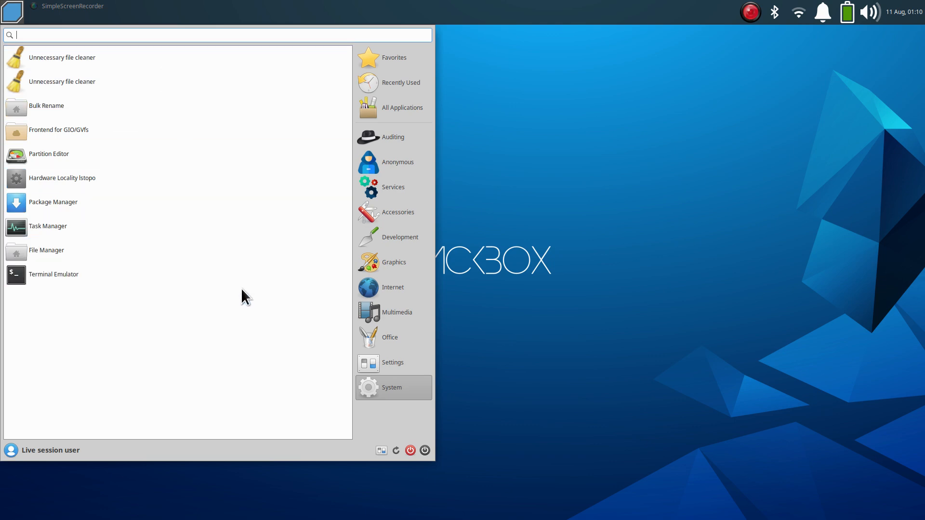
{"action": "mouse_move", "coordinate": [395, 347]}
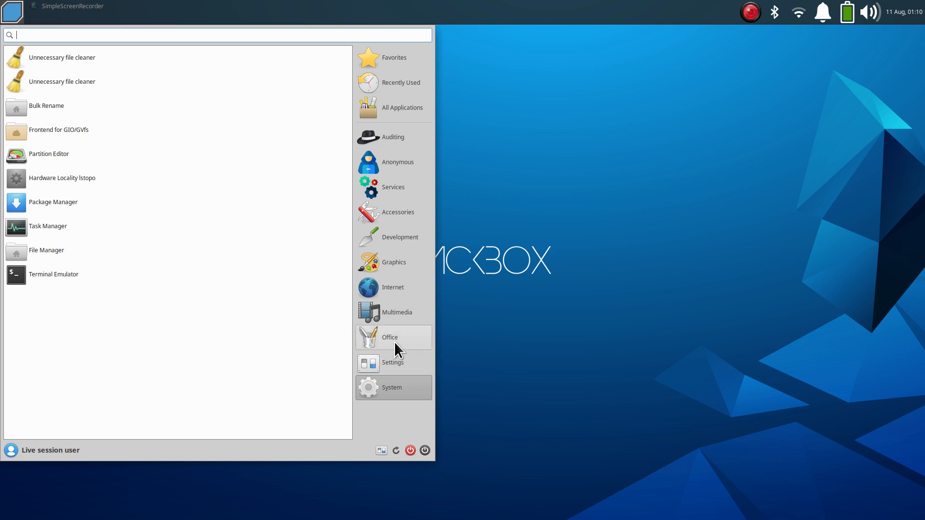
{"action": "left_click", "coordinate": [389, 337]}
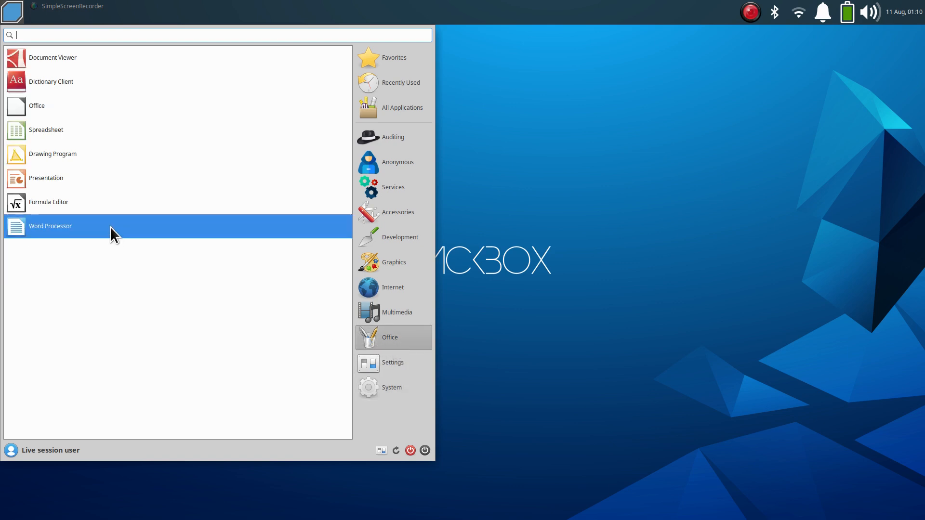
{"action": "mouse_move", "coordinate": [114, 231]}
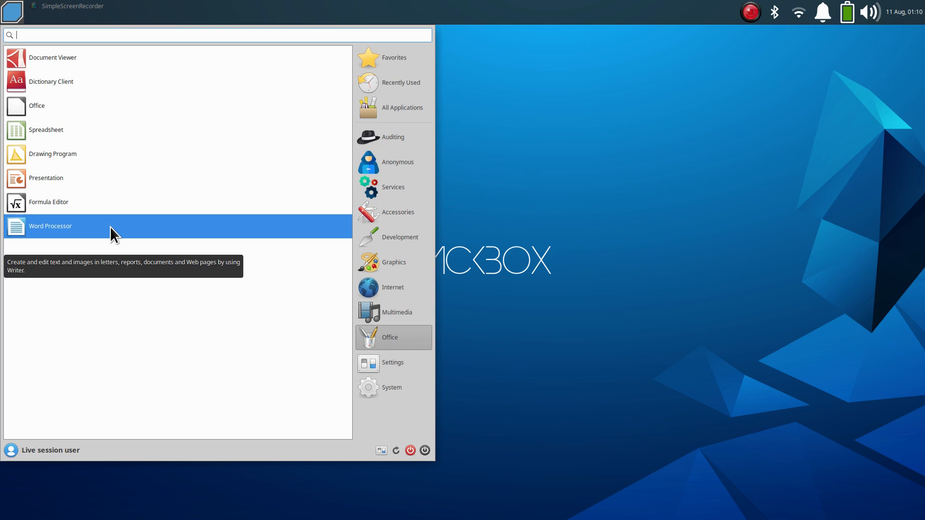
{"action": "mouse_move", "coordinate": [97, 242]}
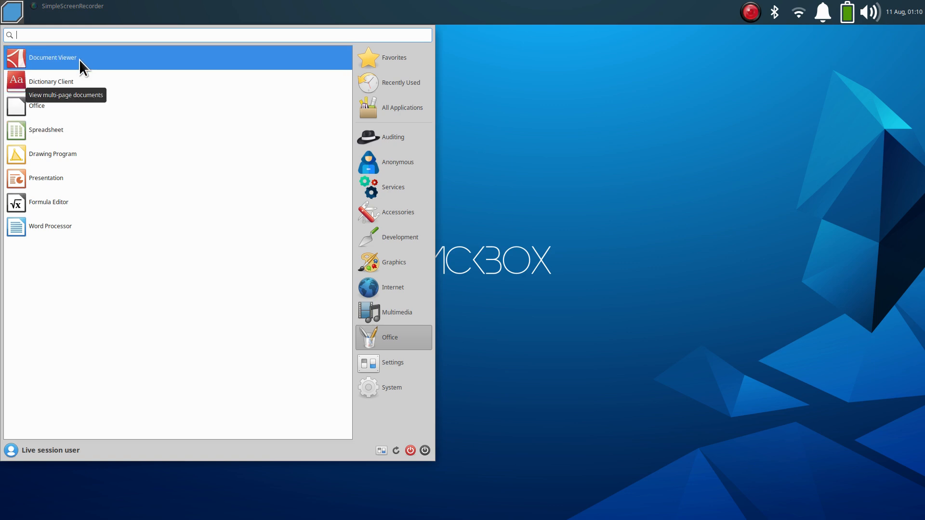
{"action": "left_click", "coordinate": [396, 312]}
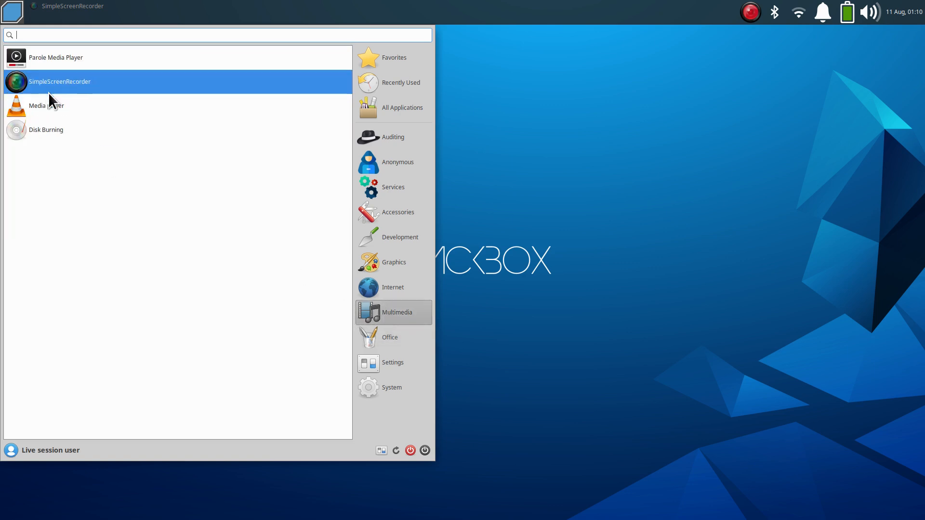
{"action": "mouse_move", "coordinate": [50, 94]}
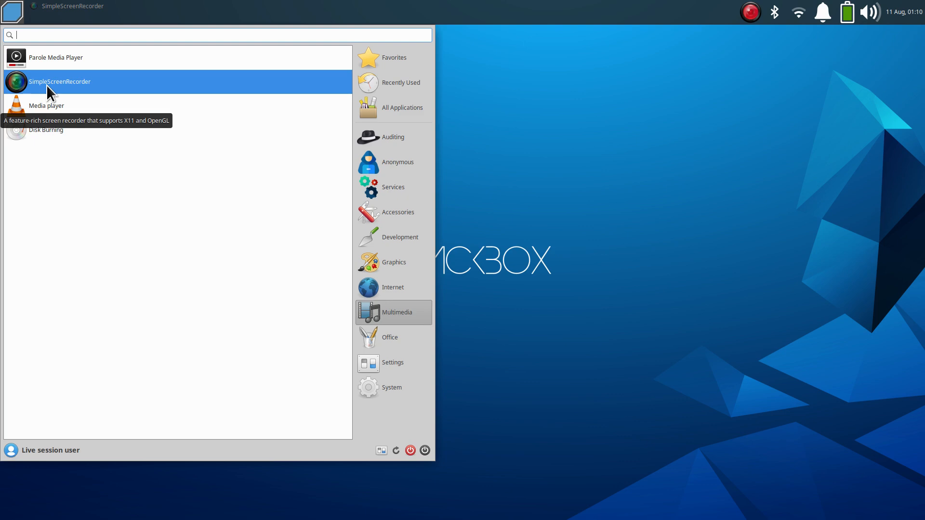
{"action": "mouse_move", "coordinate": [277, 227]}
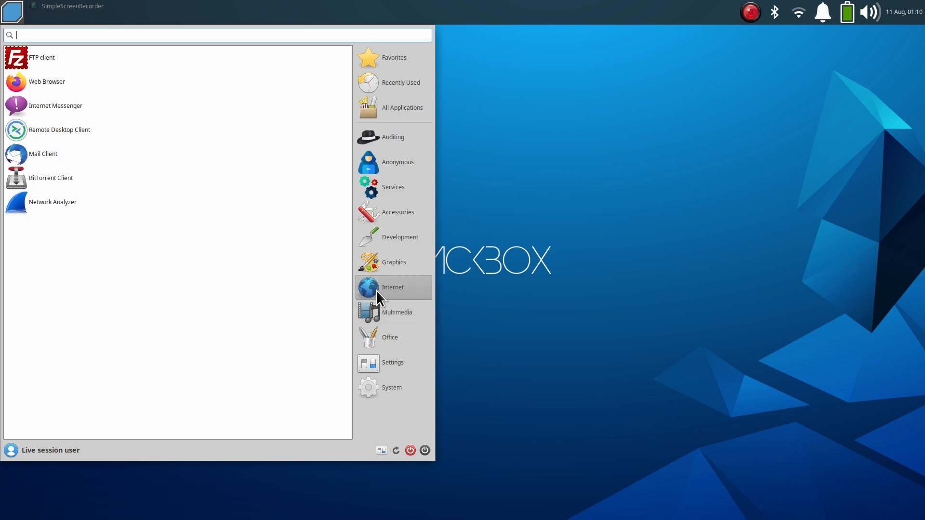
{"action": "left_click", "coordinate": [392, 262]}
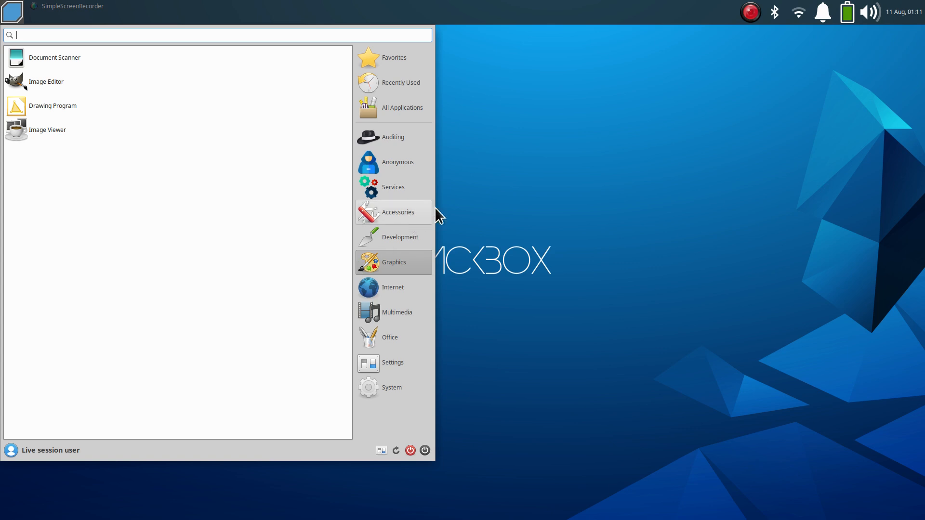
{"action": "mouse_move", "coordinate": [403, 250]}
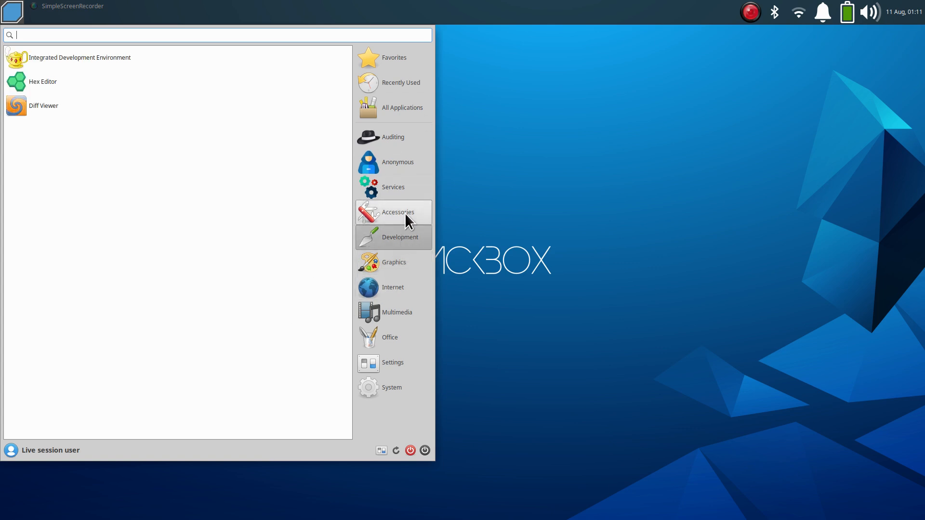
Show the Accessories category with Calculator, Notes, Terminal Emulator and Text Editor
{"action": "left_click", "coordinate": [393, 212]}
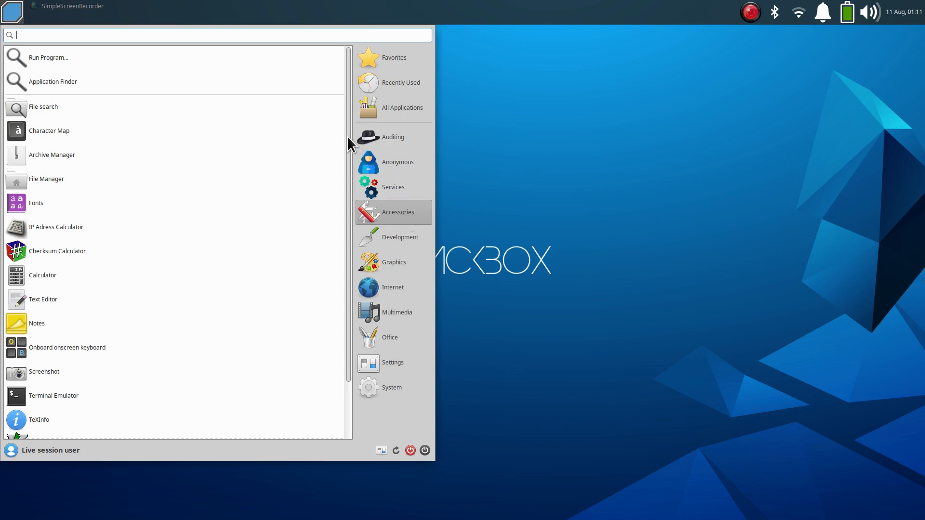
{"action": "mouse_move", "coordinate": [351, 152]}
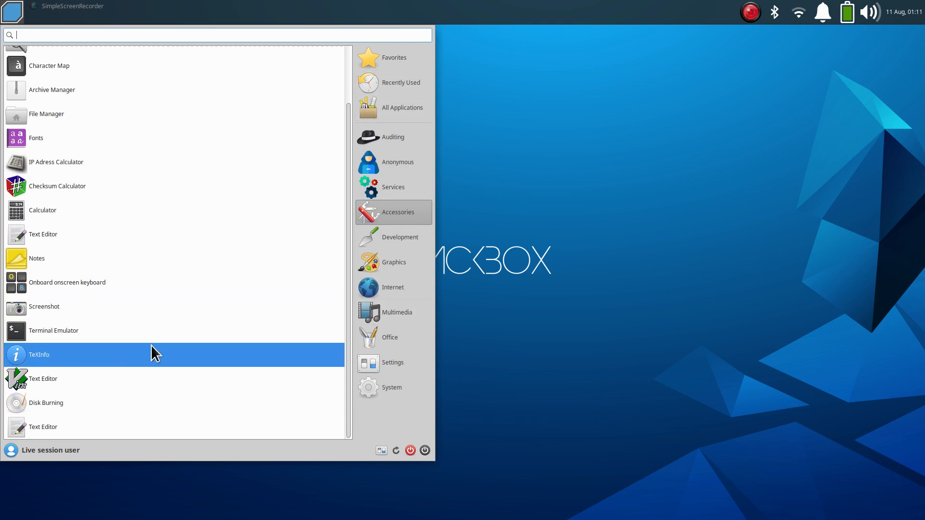
{"action": "mouse_move", "coordinate": [197, 369]}
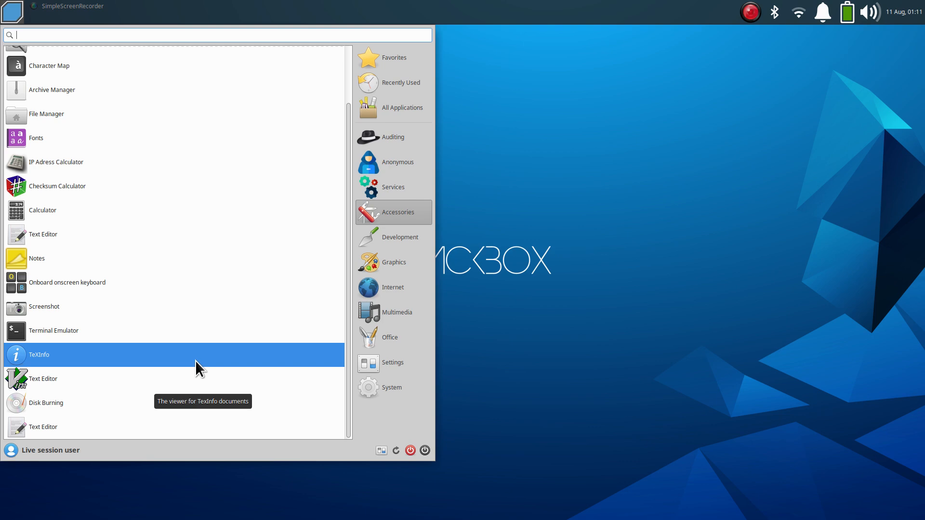
{"action": "mouse_move", "coordinate": [267, 370]}
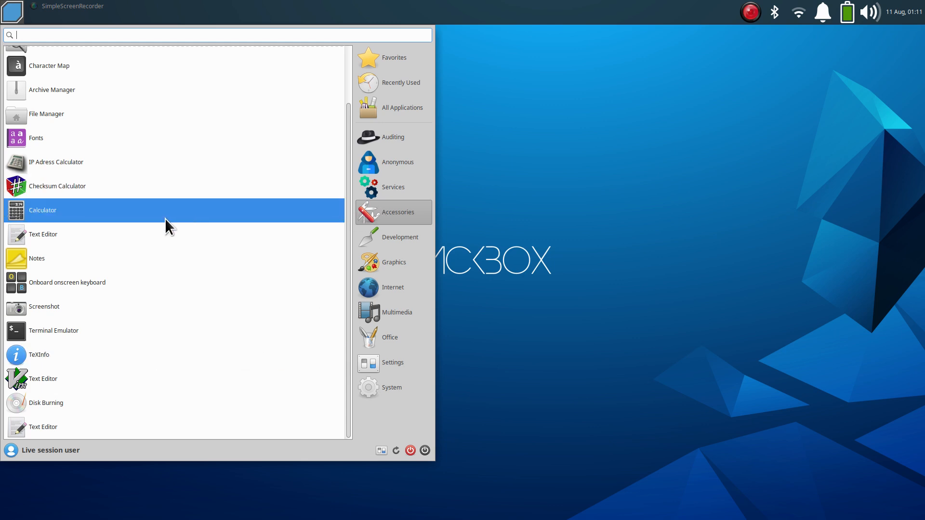
{"action": "mouse_move", "coordinate": [186, 282]}
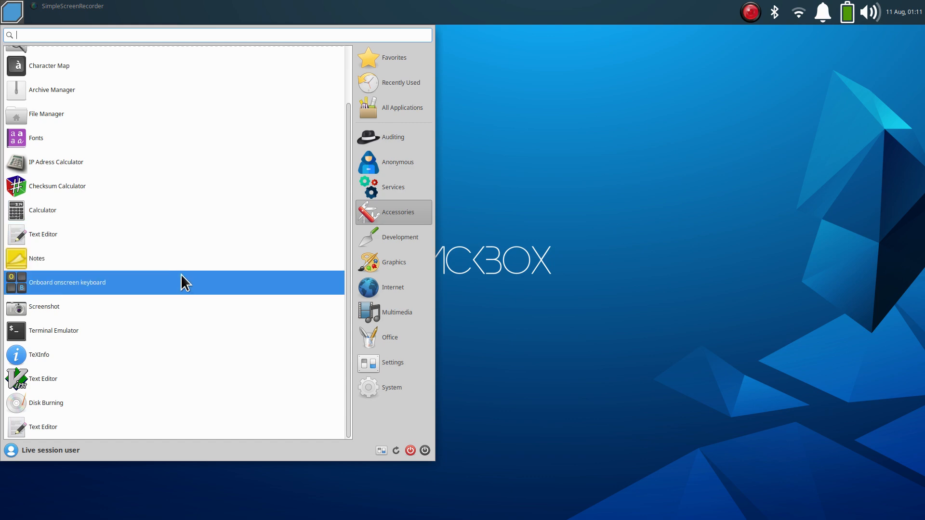
{"action": "mouse_move", "coordinate": [165, 345]}
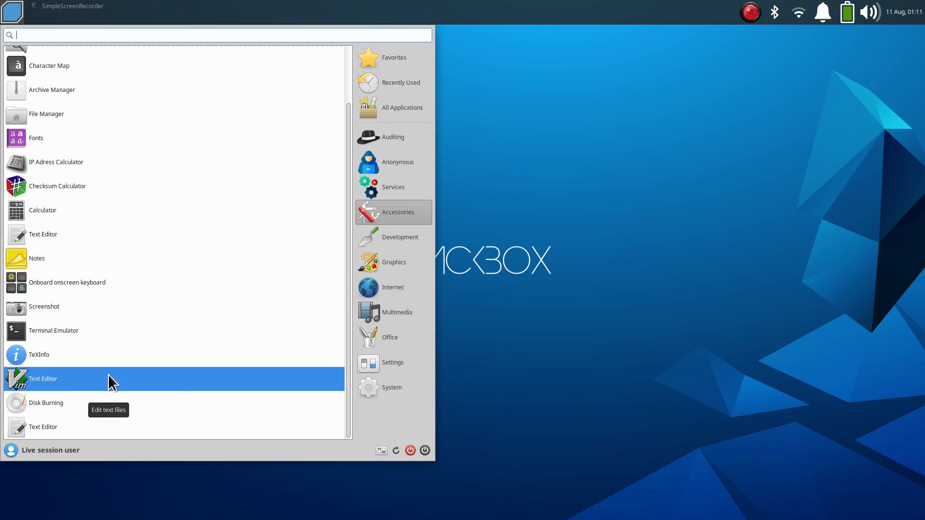
{"action": "left_click", "coordinate": [393, 236]}
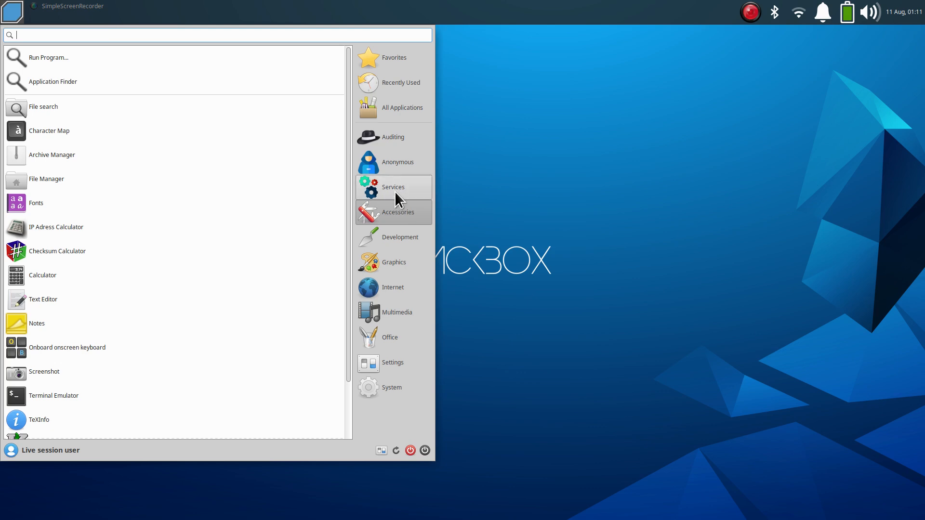
Browse the Services, Auditing and System categories, listing tools like Partition Editor and Task Manager
{"action": "left_click", "coordinate": [393, 187]}
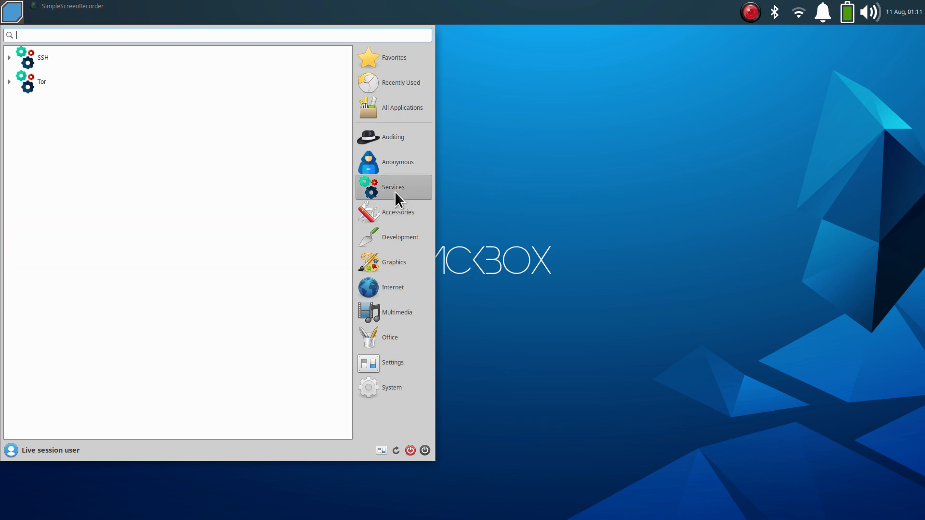
{"action": "mouse_move", "coordinate": [403, 181]}
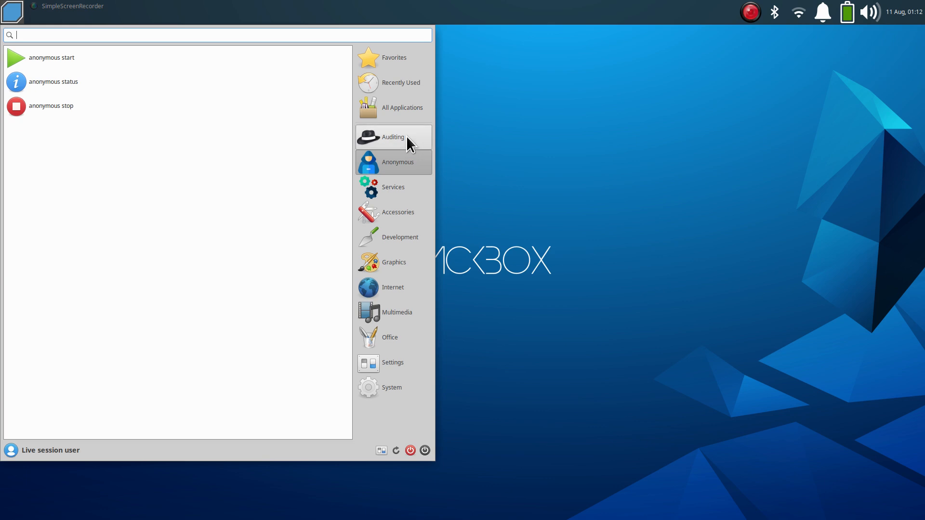
{"action": "left_click", "coordinate": [392, 137]}
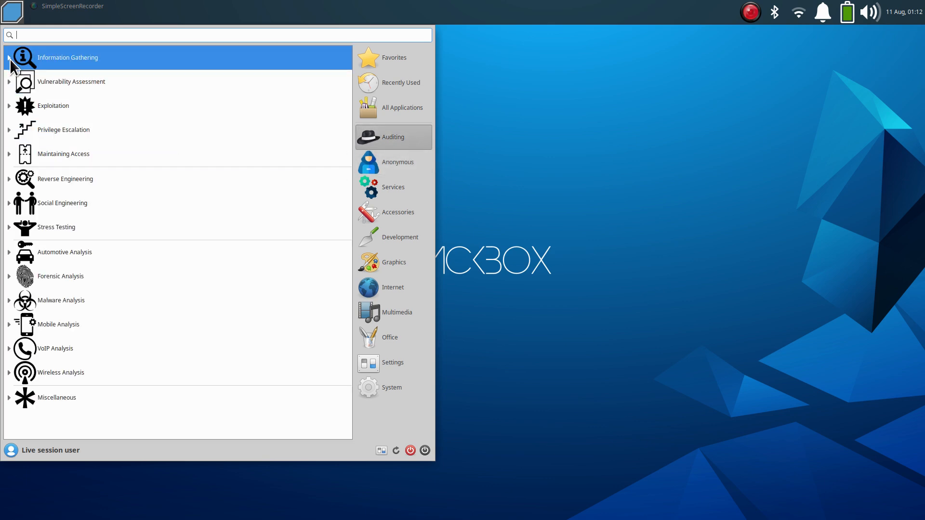
{"action": "left_click", "coordinate": [66, 57]}
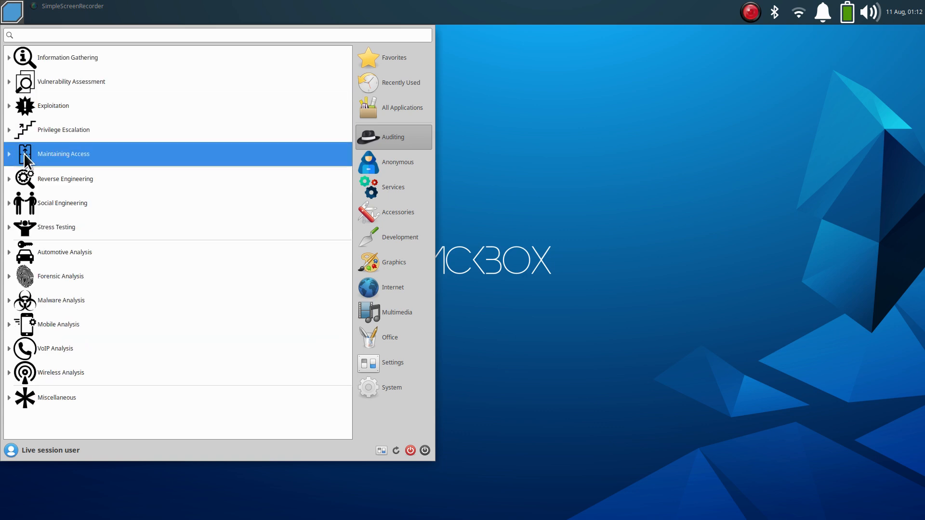
{"action": "mouse_move", "coordinate": [84, 420]}
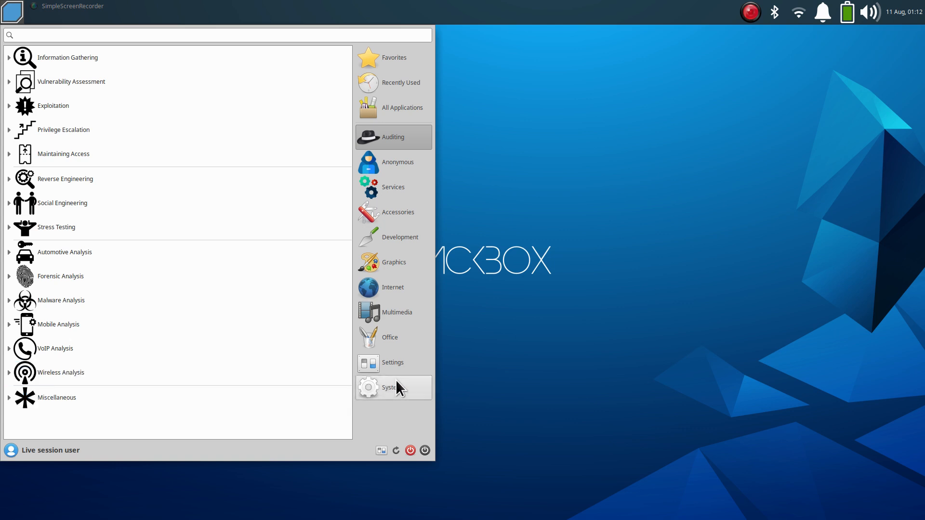
{"action": "left_click", "coordinate": [391, 387]}
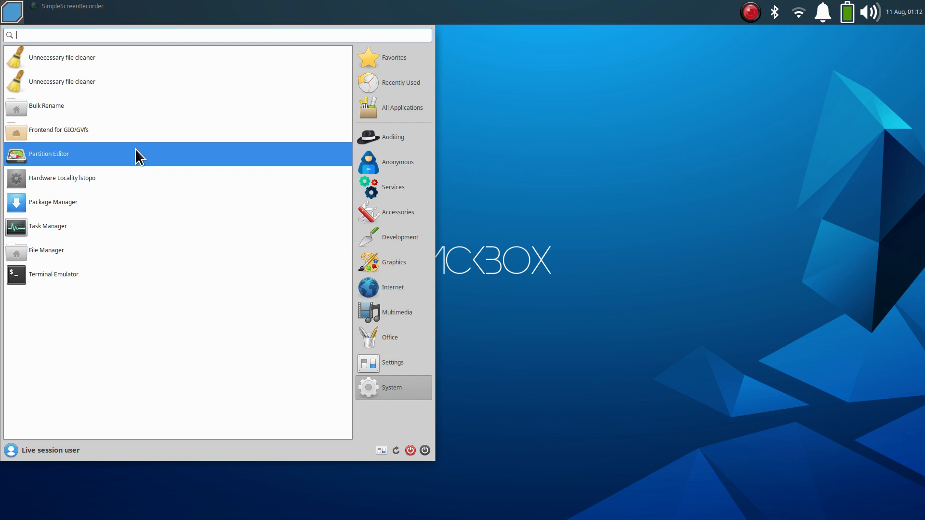
{"action": "mouse_move", "coordinate": [580, 162]}
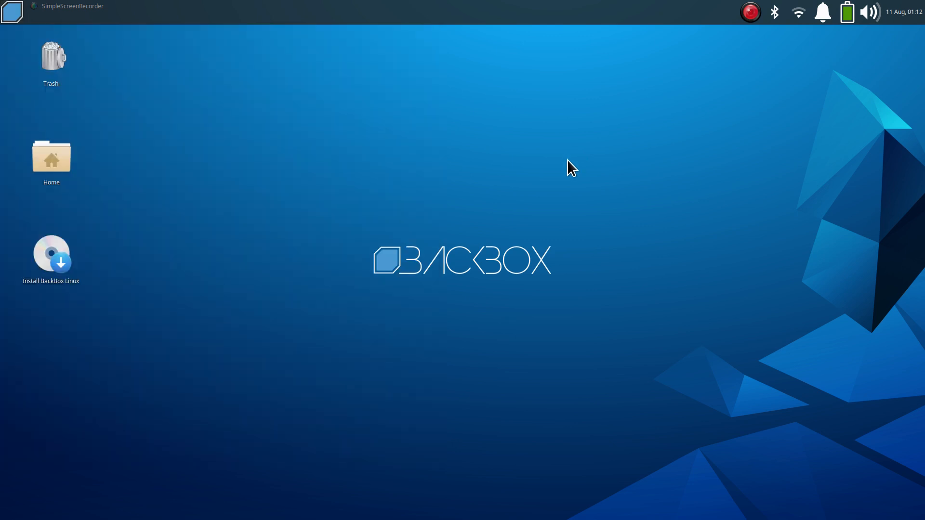
{"action": "double_click", "coordinate": [51, 158]}
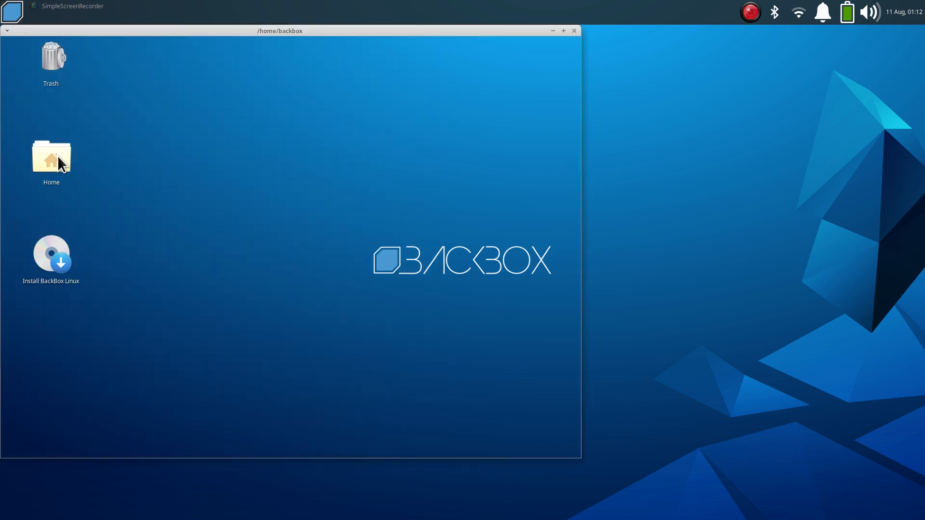
{"action": "double_click", "coordinate": [51, 157]}
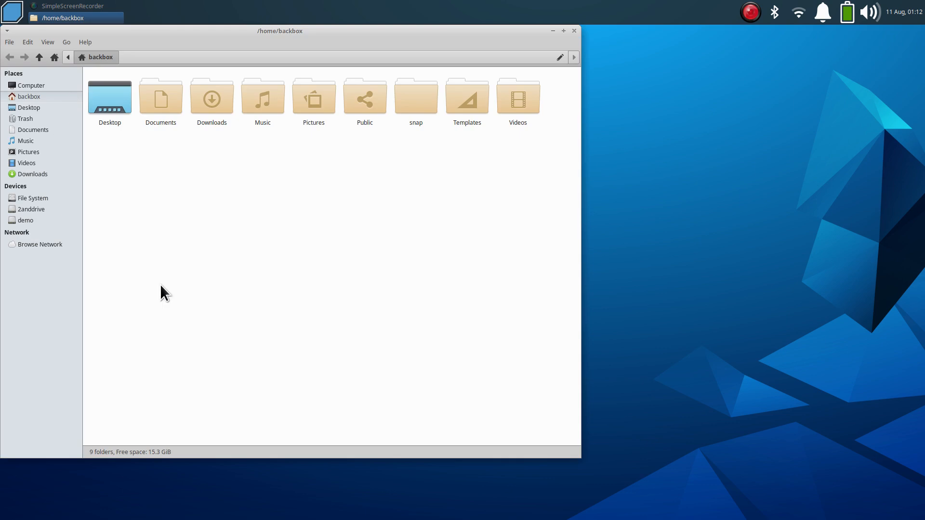
{"action": "mouse_move", "coordinate": [553, 36]}
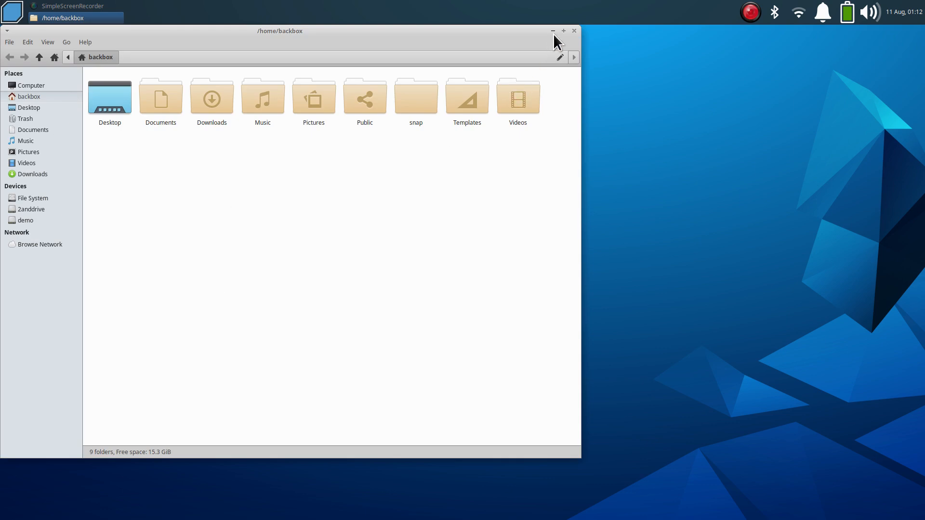
{"action": "left_click", "coordinate": [552, 31]}
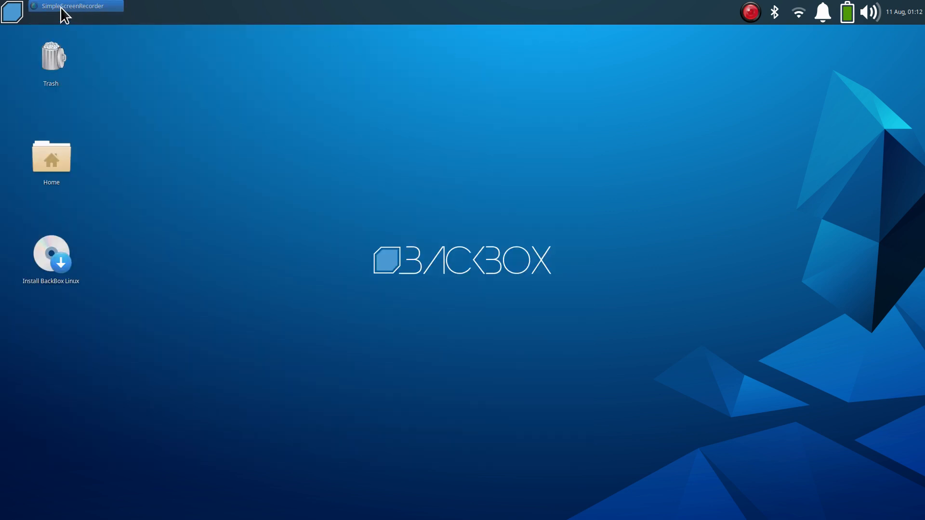
Launch the Xfce Settings Manager from the Whisker Menu
{"action": "left_click", "coordinate": [11, 12]}
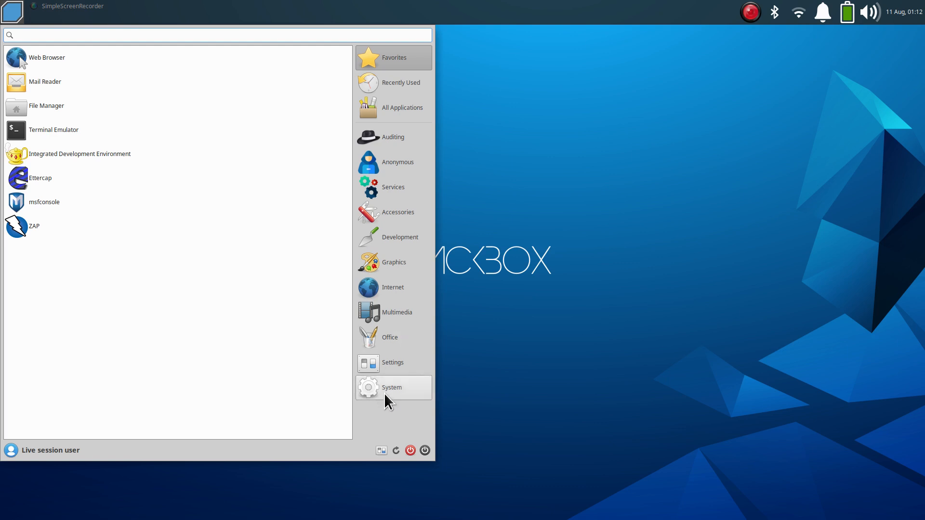
{"action": "mouse_move", "coordinate": [395, 312]}
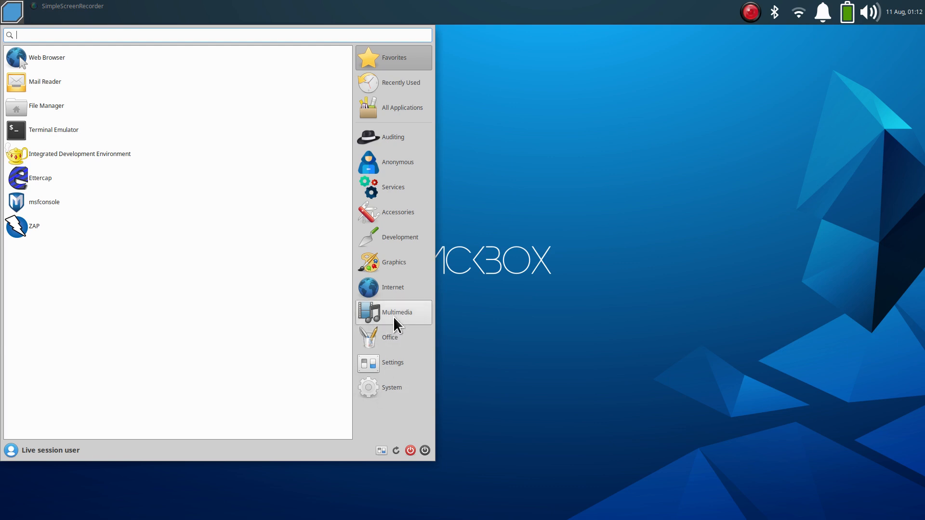
{"action": "mouse_move", "coordinate": [401, 348]}
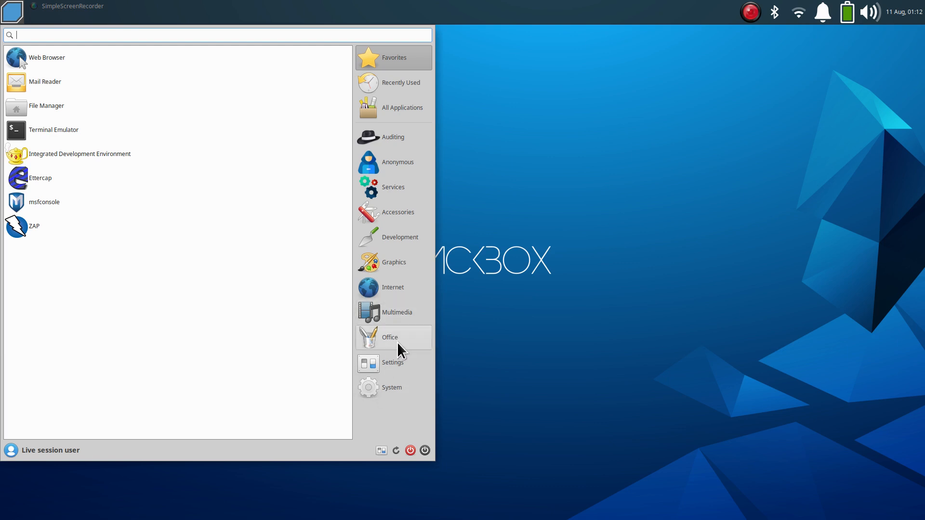
{"action": "left_click", "coordinate": [392, 362]}
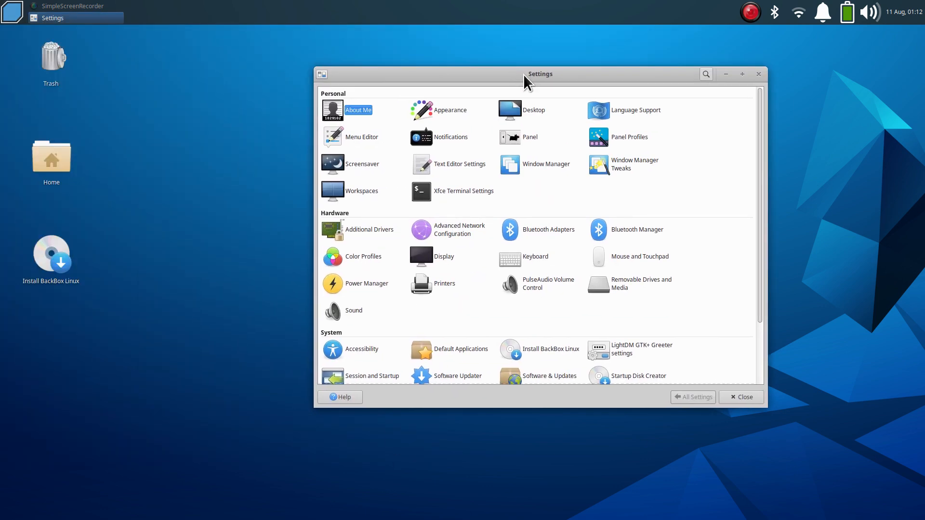
Review the Appearance Style and Icons theme lists, then return to the settings overview
{"action": "left_click_drag", "start_coordinate": [539, 74], "coordinate": [474, 48]}
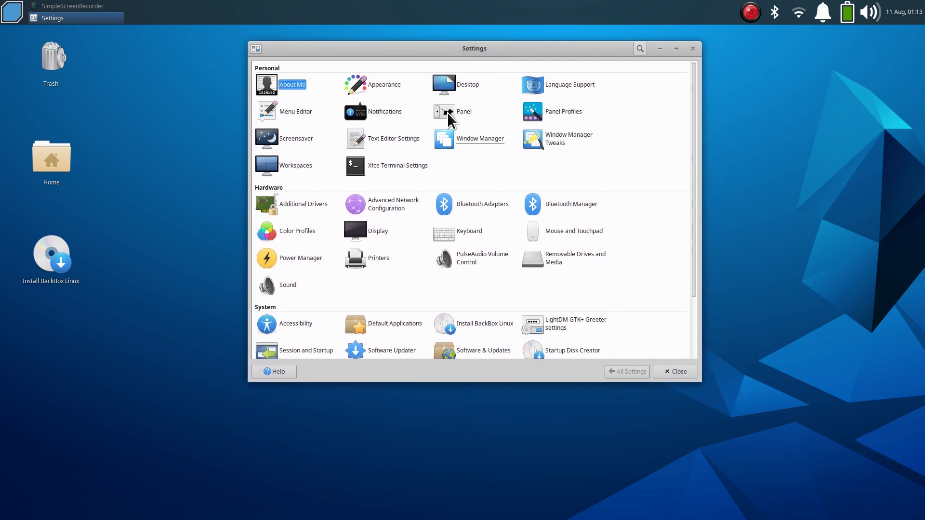
{"action": "left_click", "coordinate": [355, 85]}
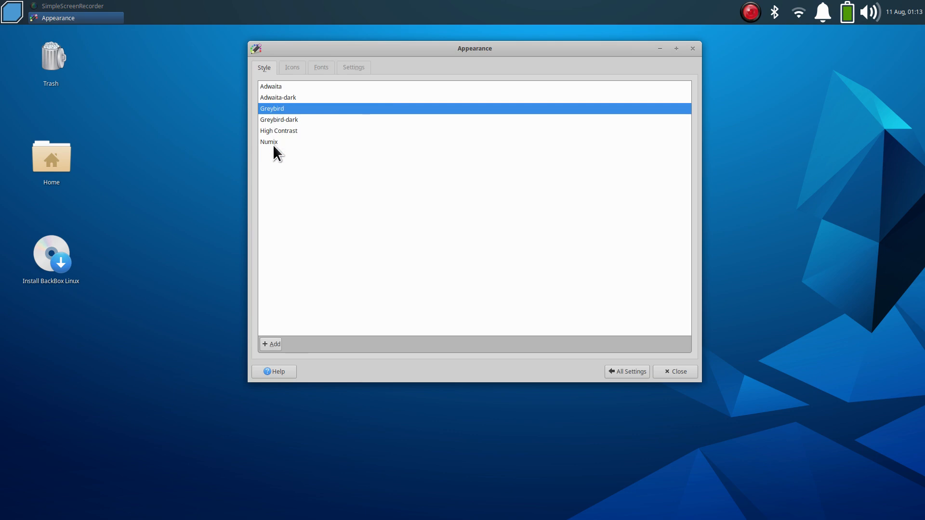
{"action": "mouse_move", "coordinate": [283, 85]}
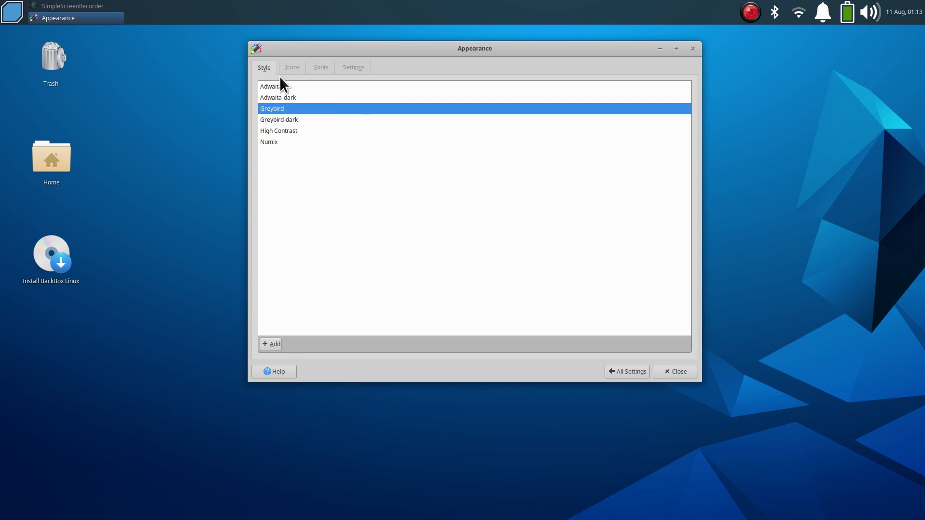
{"action": "left_click", "coordinate": [290, 68]}
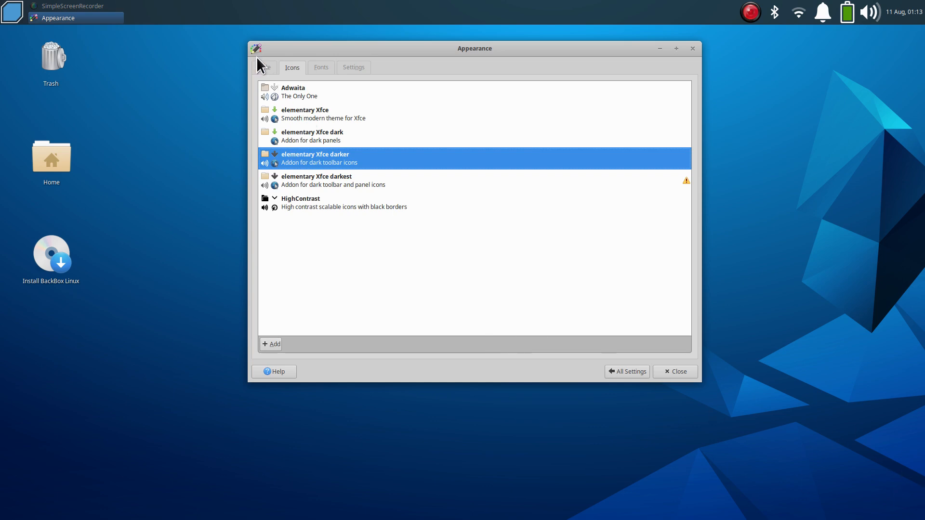
{"action": "left_click", "coordinate": [264, 67]}
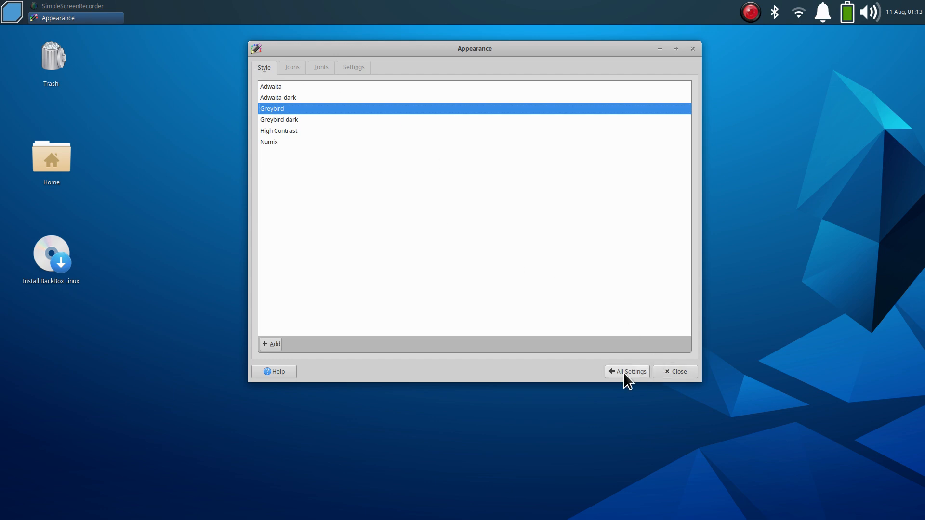
{"action": "left_click", "coordinate": [626, 372]}
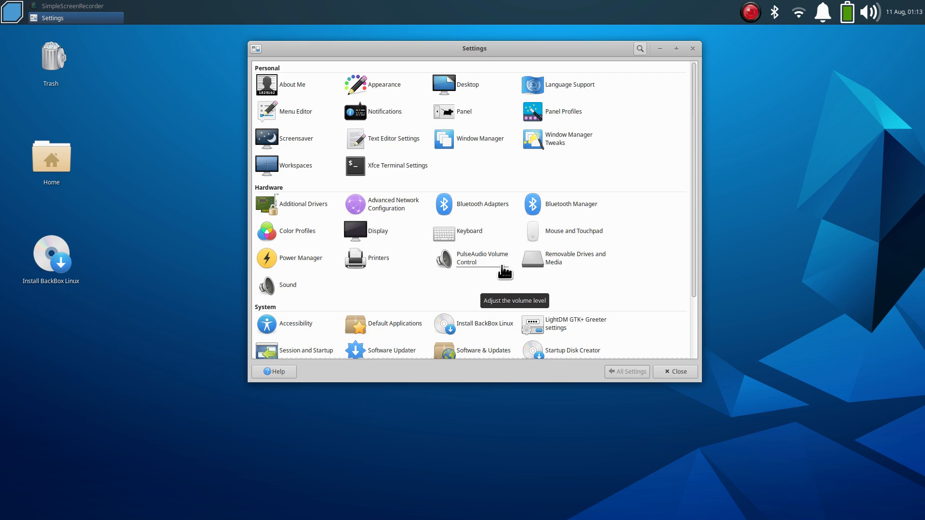
{"action": "mouse_move", "coordinate": [647, 220]}
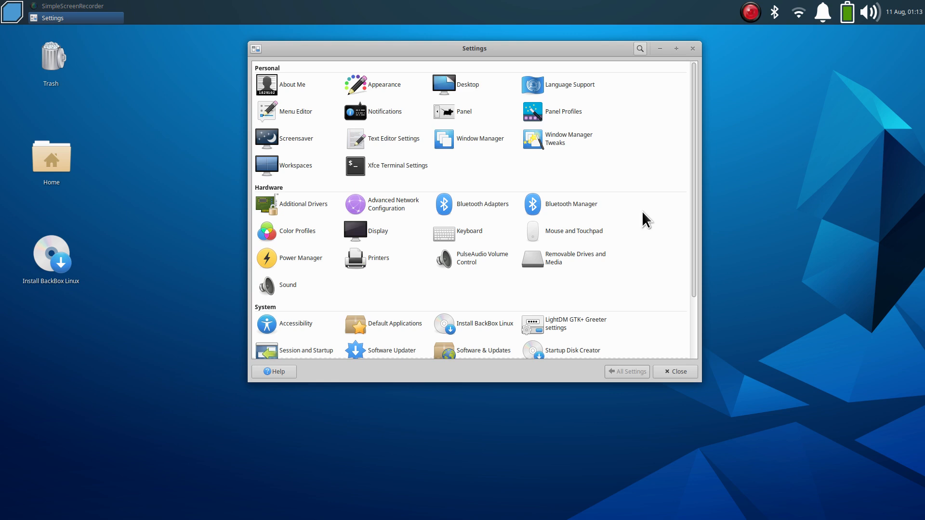
{"action": "left_click", "coordinate": [443, 85]}
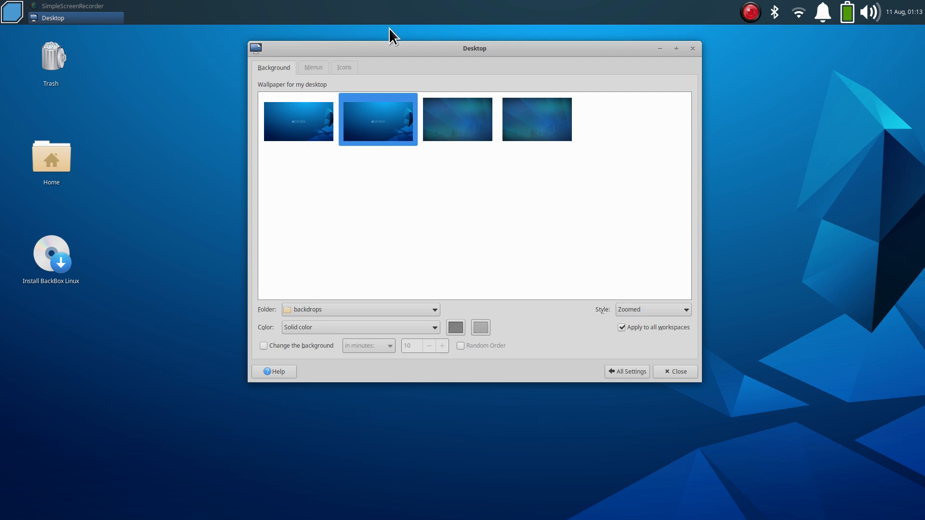
{"action": "left_click_drag", "start_coordinate": [475, 48], "coordinate": [765, 109]}
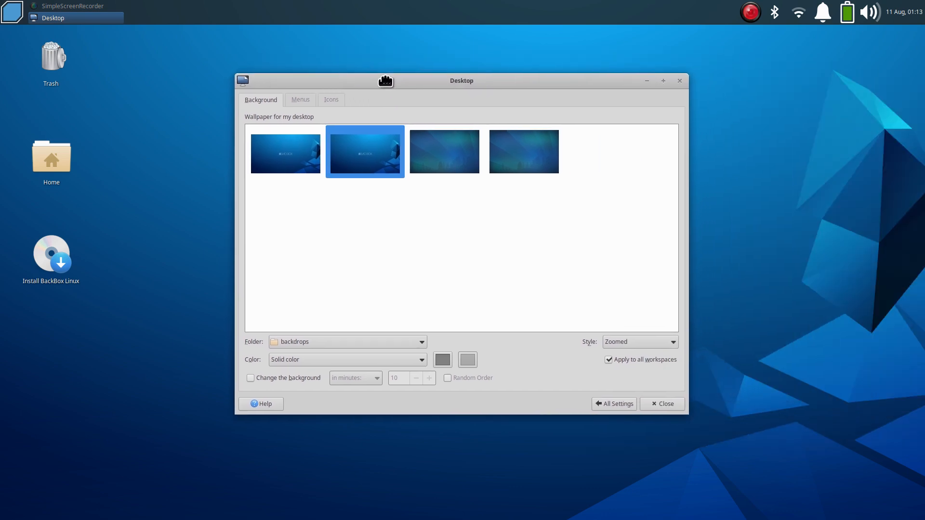
{"action": "mouse_move", "coordinate": [554, 225]}
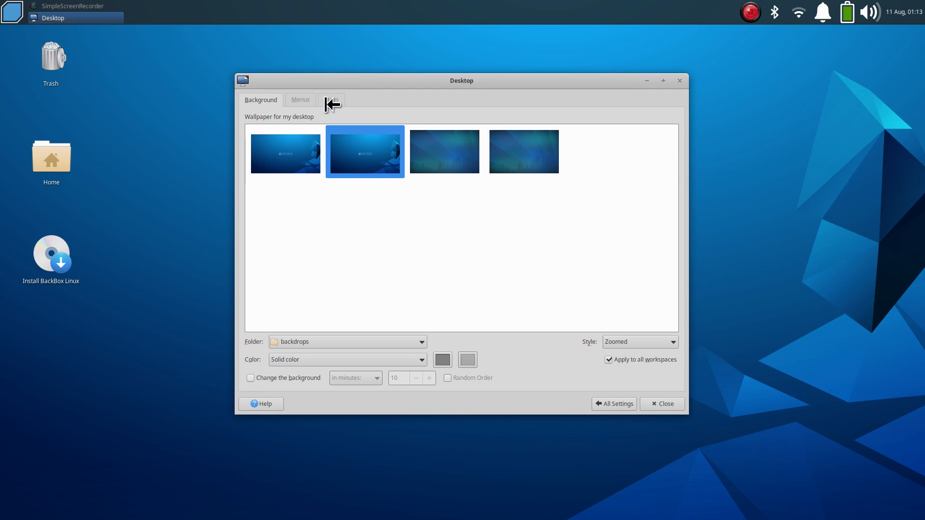
{"action": "left_click", "coordinate": [330, 100]}
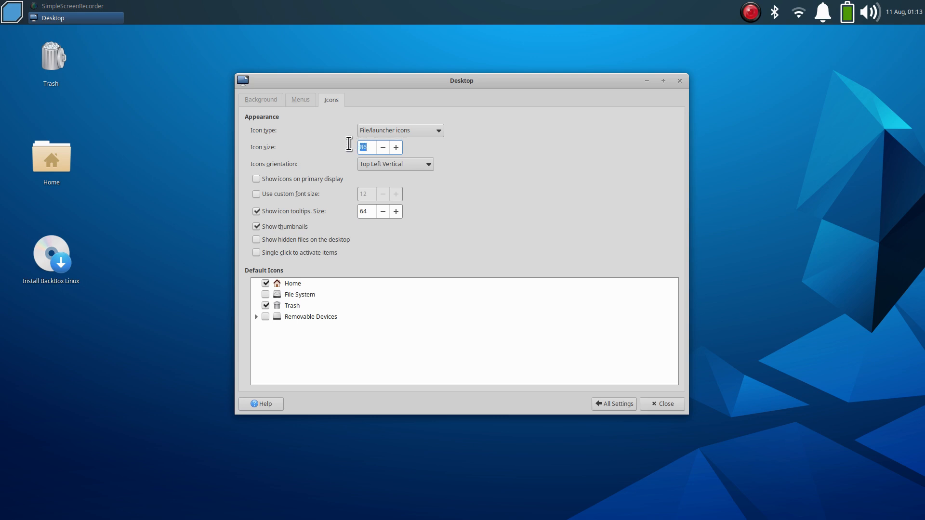
{"action": "mouse_move", "coordinate": [311, 192]}
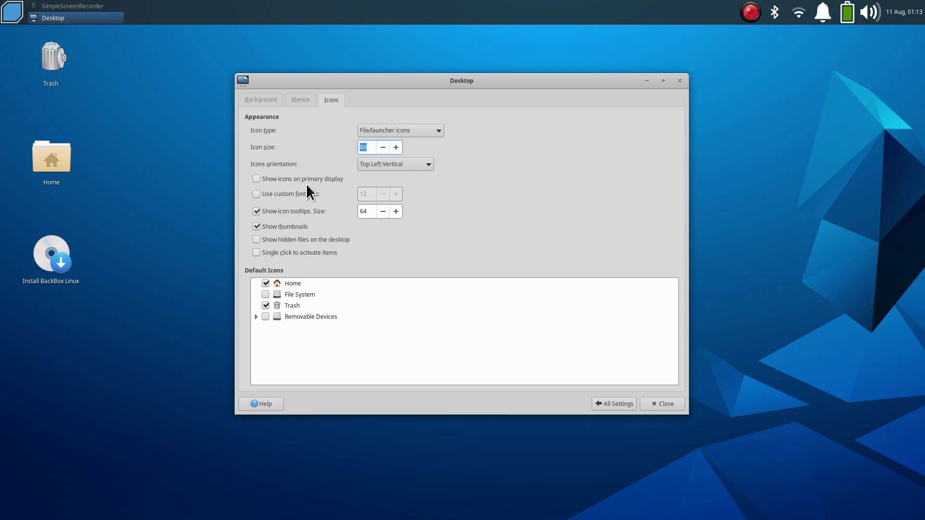
{"action": "mouse_move", "coordinate": [81, 72]}
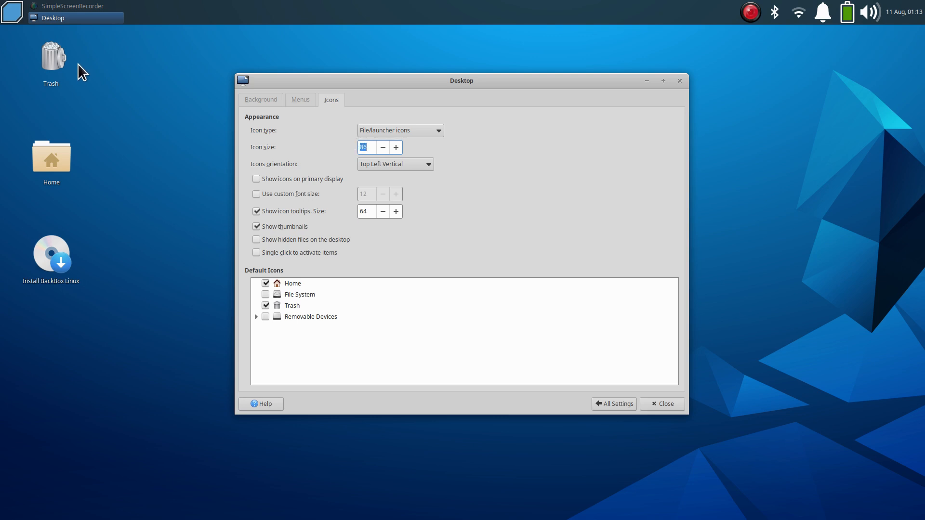
{"action": "mouse_move", "coordinate": [345, 231]}
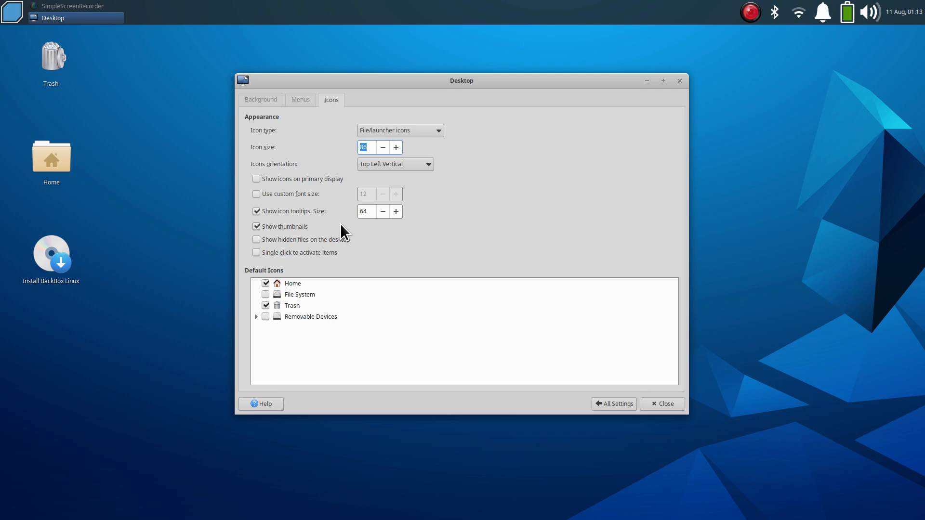
{"action": "mouse_move", "coordinate": [456, 239]}
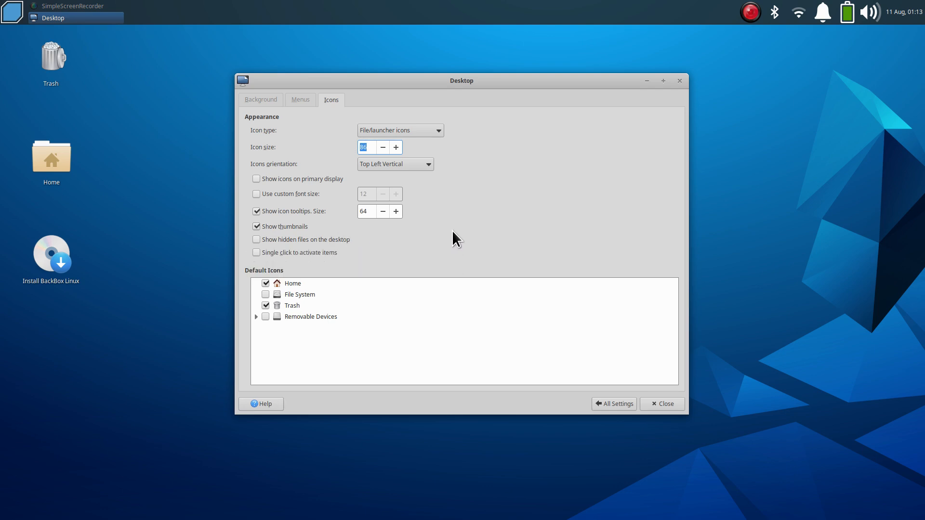
{"action": "left_click", "coordinate": [266, 305]}
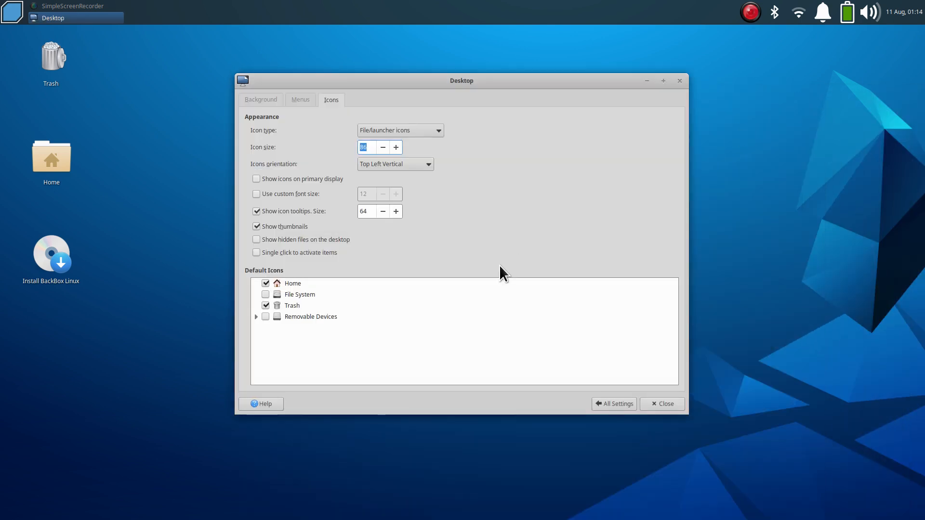
{"action": "left_click", "coordinate": [614, 403]}
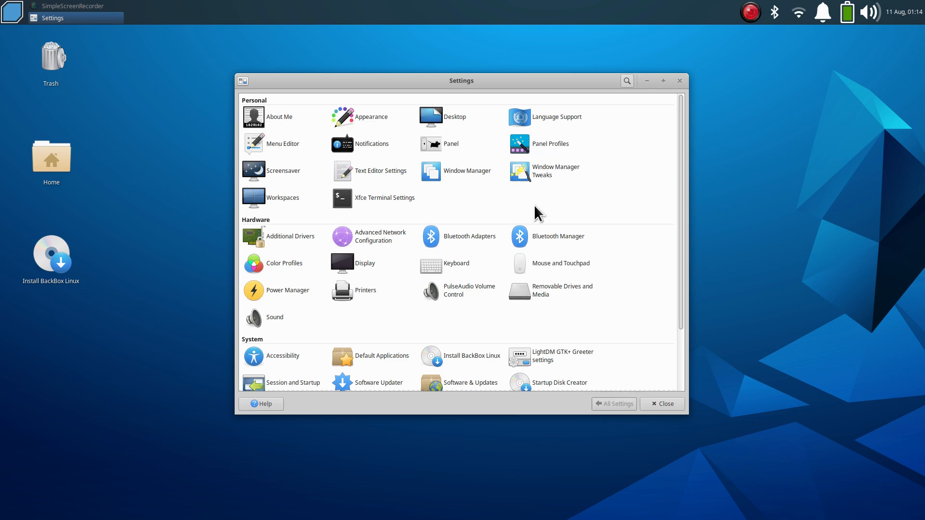
{"action": "mouse_move", "coordinate": [285, 173]}
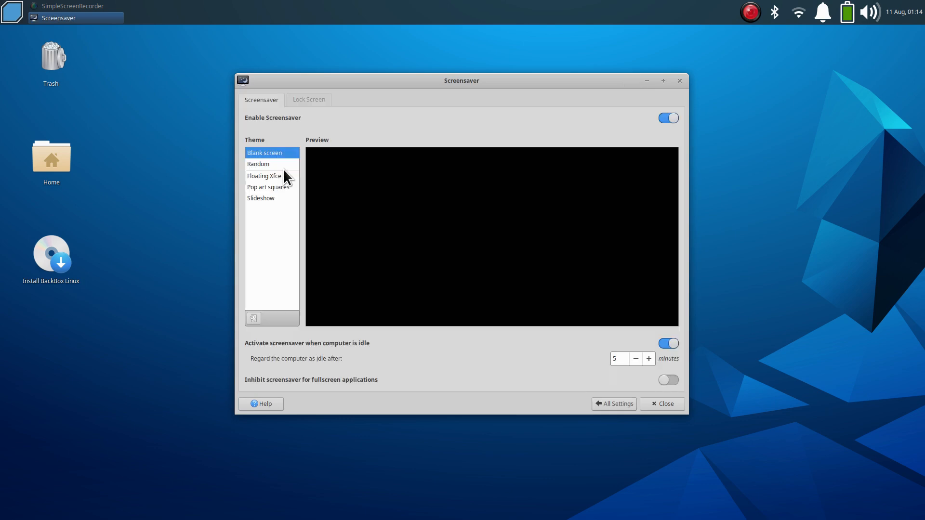
{"action": "left_click", "coordinate": [264, 175]}
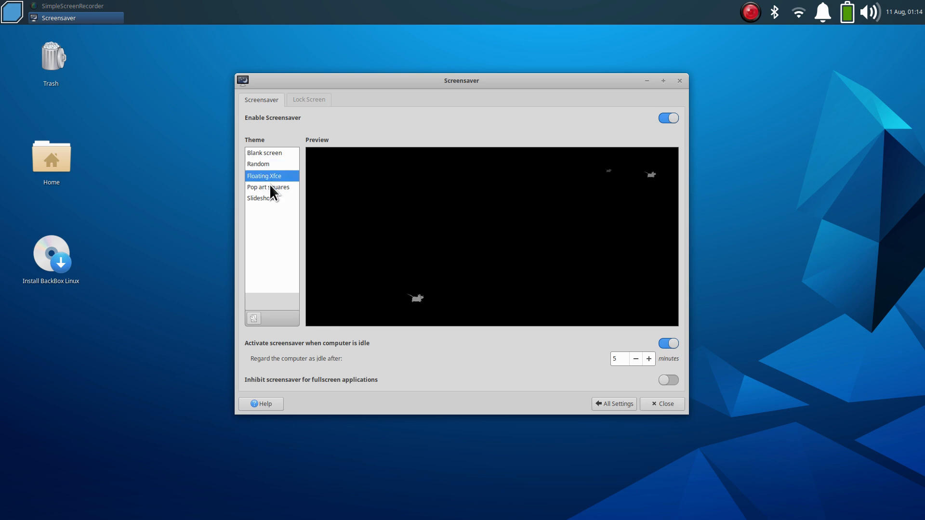
{"action": "left_click", "coordinate": [261, 197]}
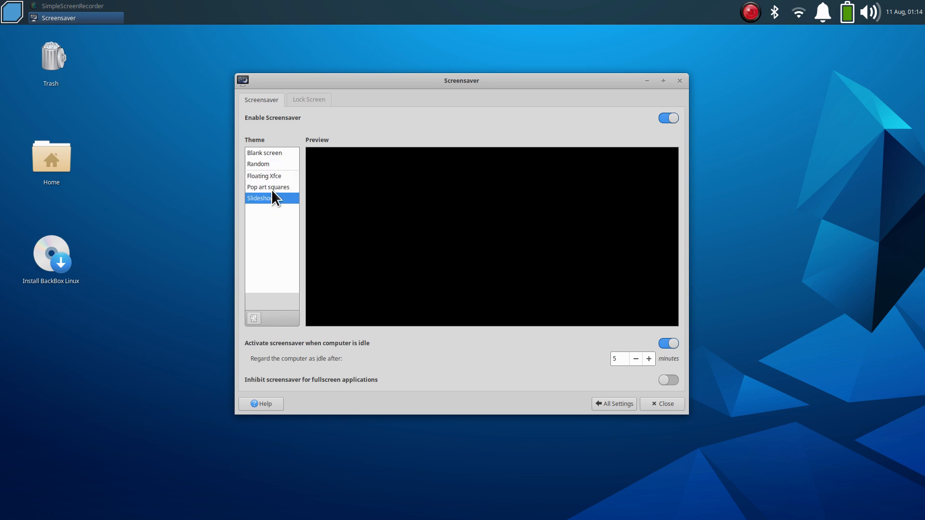
{"action": "mouse_move", "coordinate": [273, 156]}
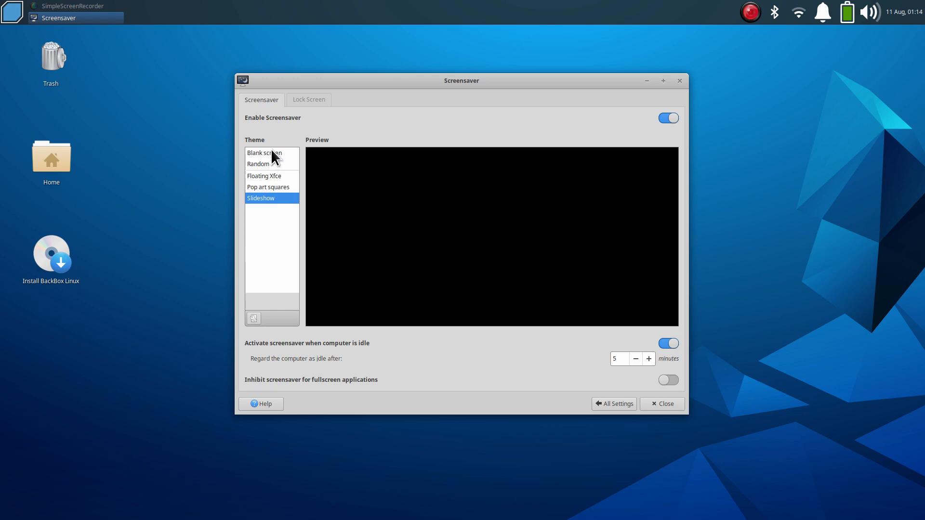
{"action": "left_click", "coordinate": [264, 153]}
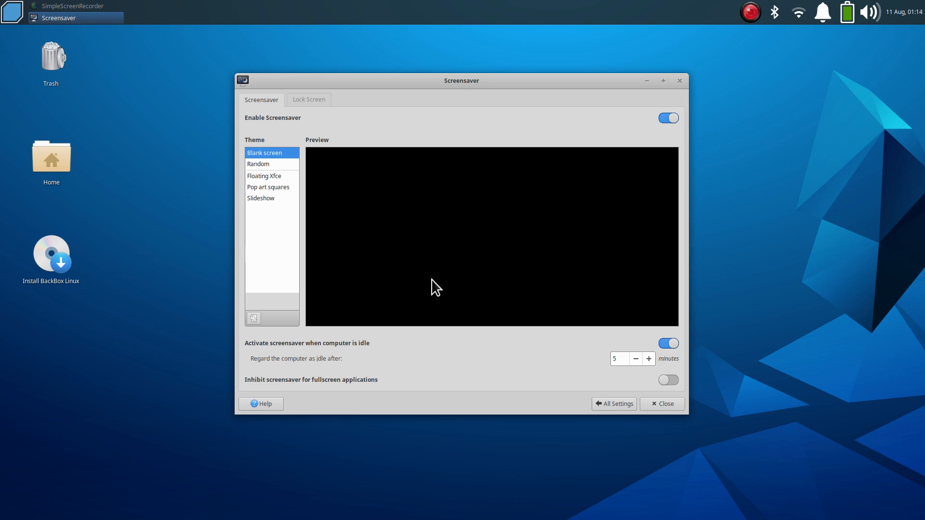
{"action": "left_click", "coordinate": [613, 403]}
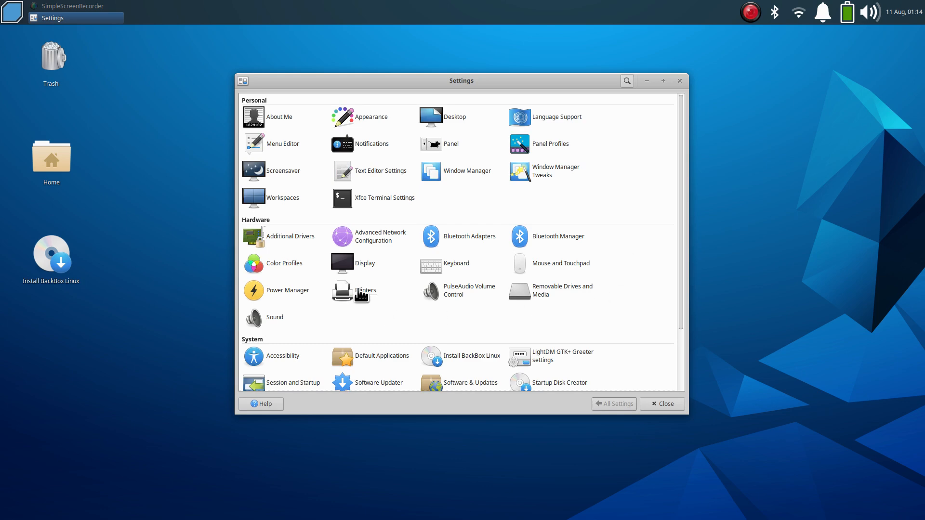
Show the Printers window and select the discovered Brother_HL_3170CDW_series network printer
{"action": "left_click", "coordinate": [366, 290]}
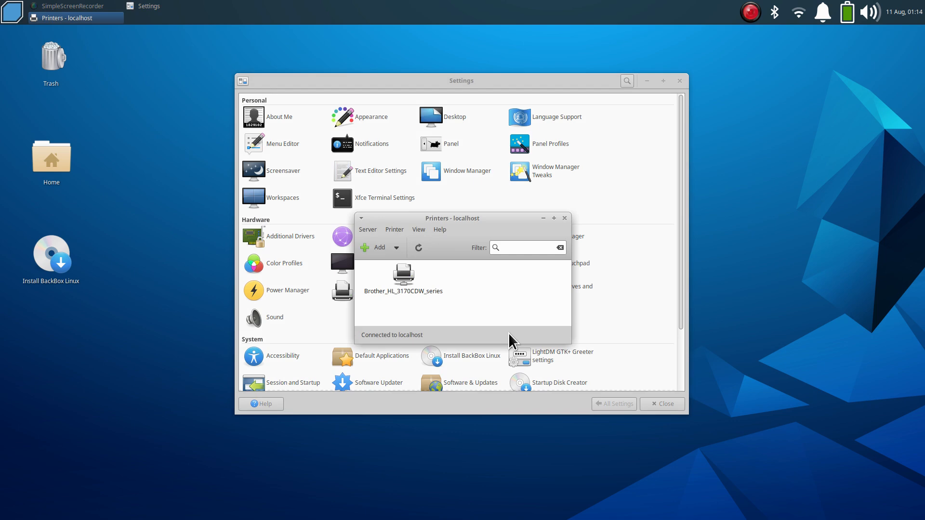
{"action": "mouse_move", "coordinate": [414, 287]}
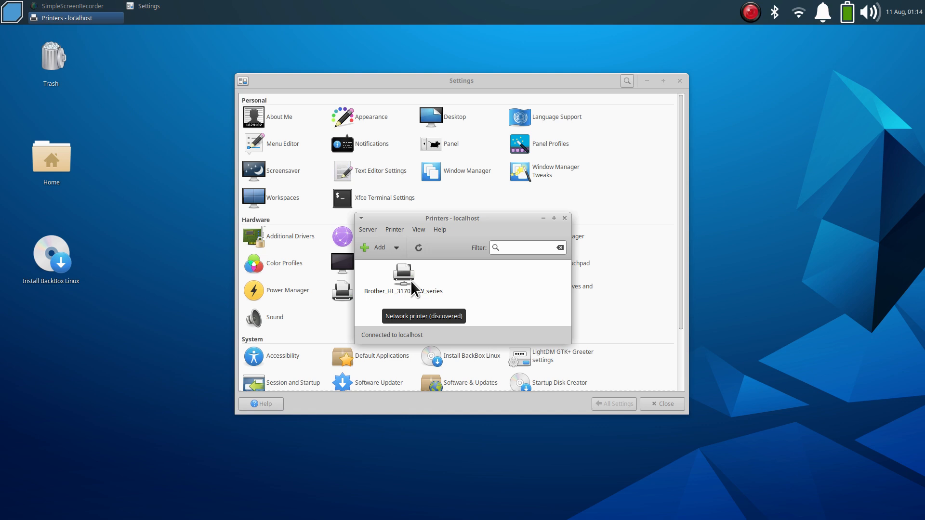
{"action": "mouse_move", "coordinate": [446, 214]}
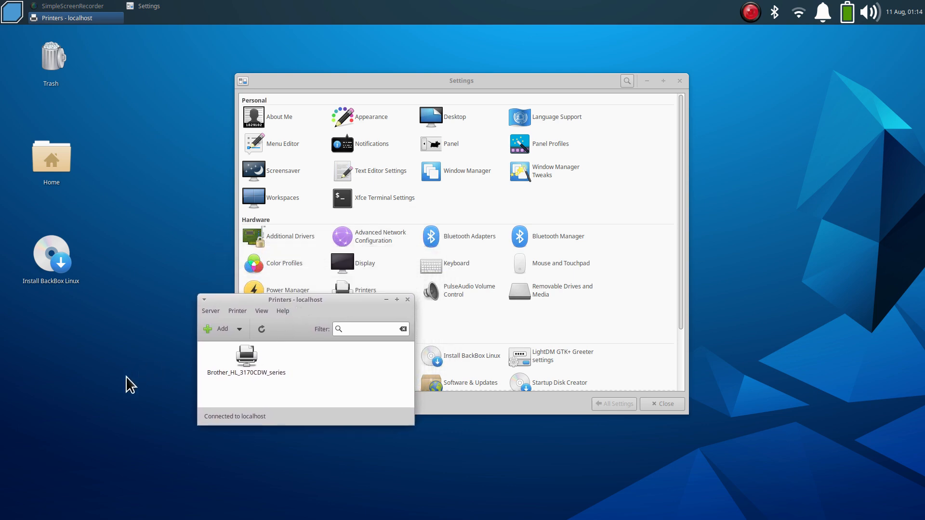
{"action": "mouse_move", "coordinate": [112, 366]}
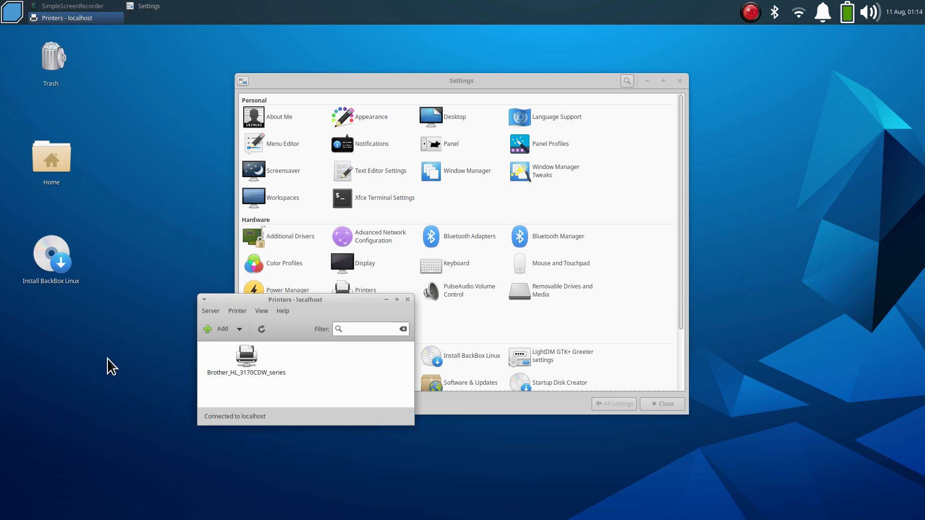
{"action": "mouse_move", "coordinate": [259, 378]}
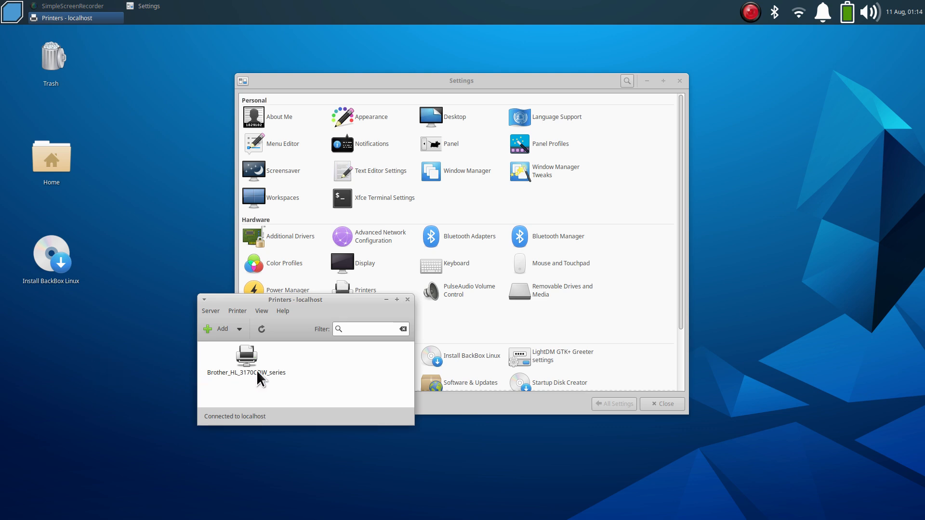
{"action": "mouse_move", "coordinate": [262, 377]}
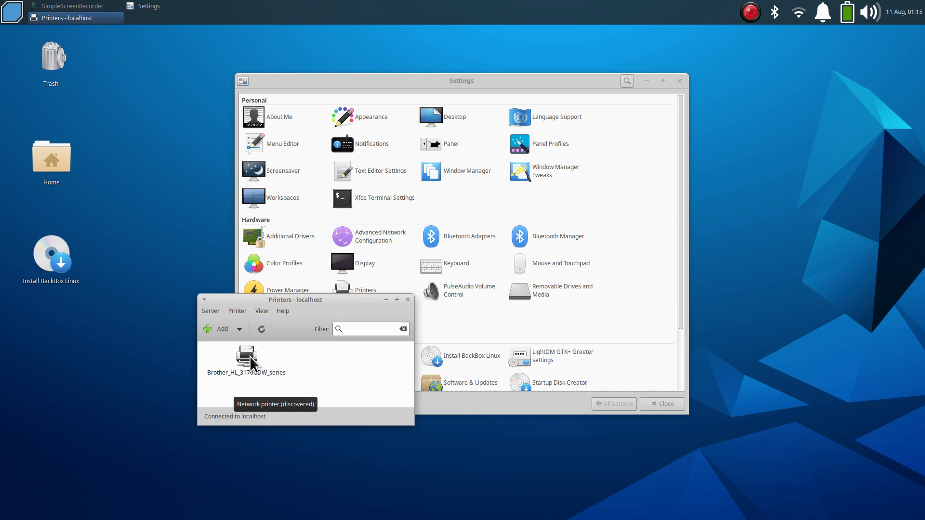
{"action": "left_click", "coordinate": [246, 359]}
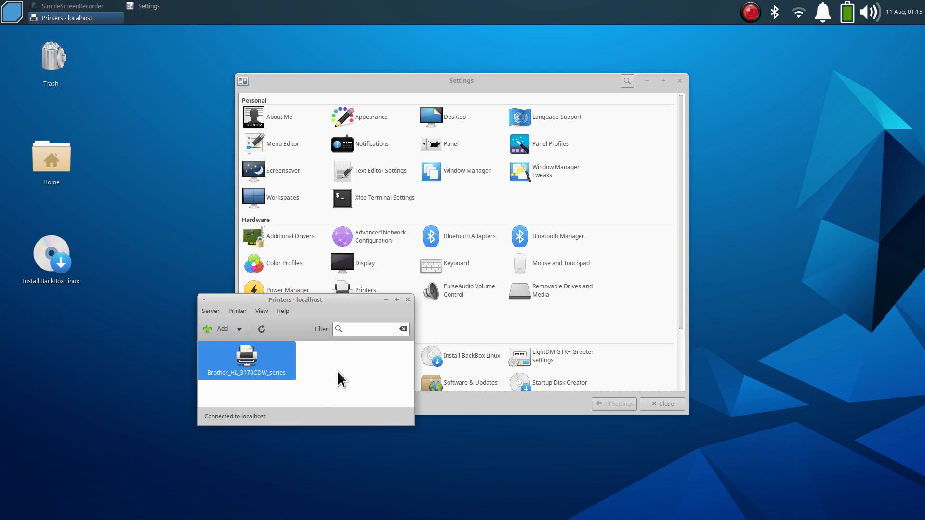
{"action": "mouse_move", "coordinate": [458, 387]}
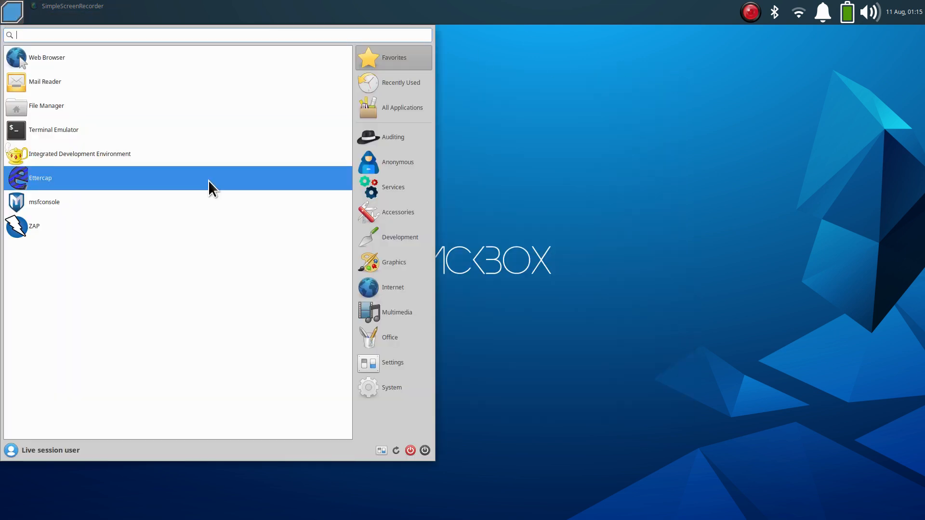
{"action": "mouse_move", "coordinate": [253, 266]}
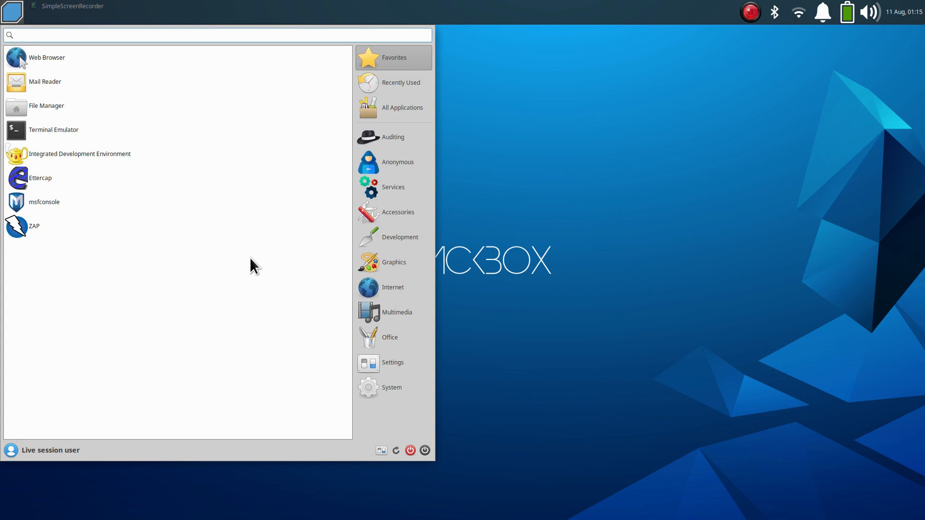
Search the Whisker Menu for 'software' and launch Synaptic Package Manager
{"action": "type", "text": "software"}
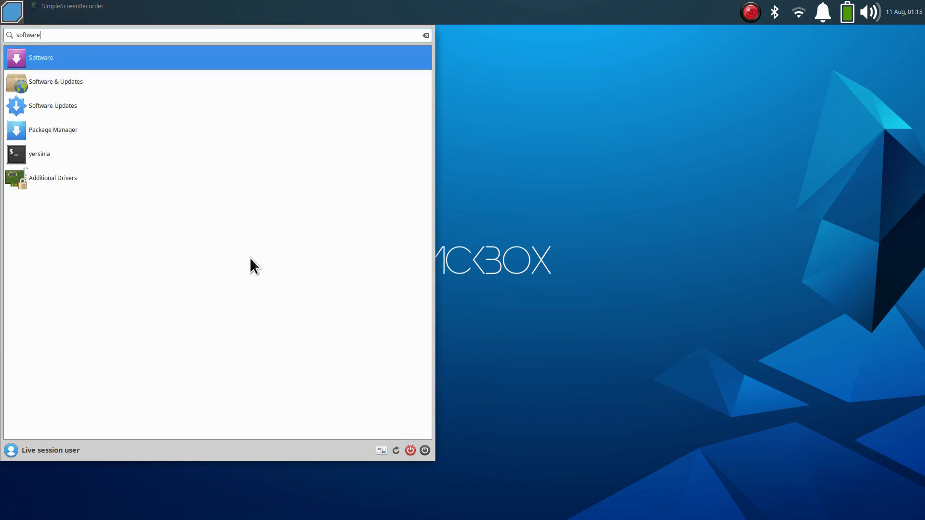
{"action": "mouse_move", "coordinate": [86, 163]}
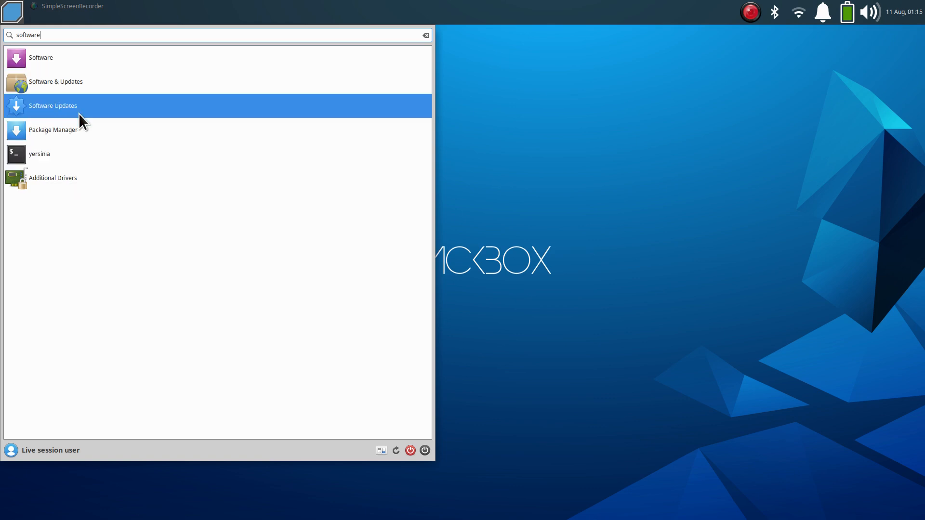
{"action": "mouse_move", "coordinate": [70, 142]}
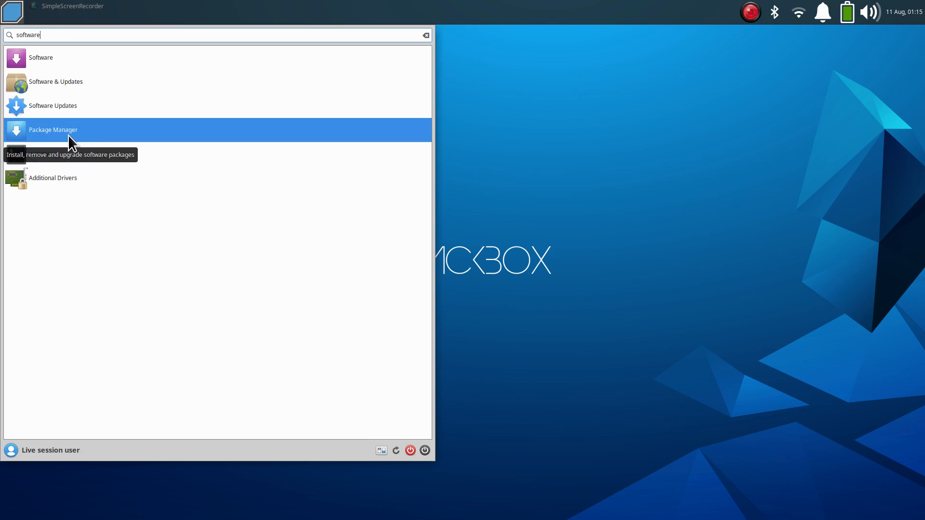
{"action": "left_click", "coordinate": [53, 130]}
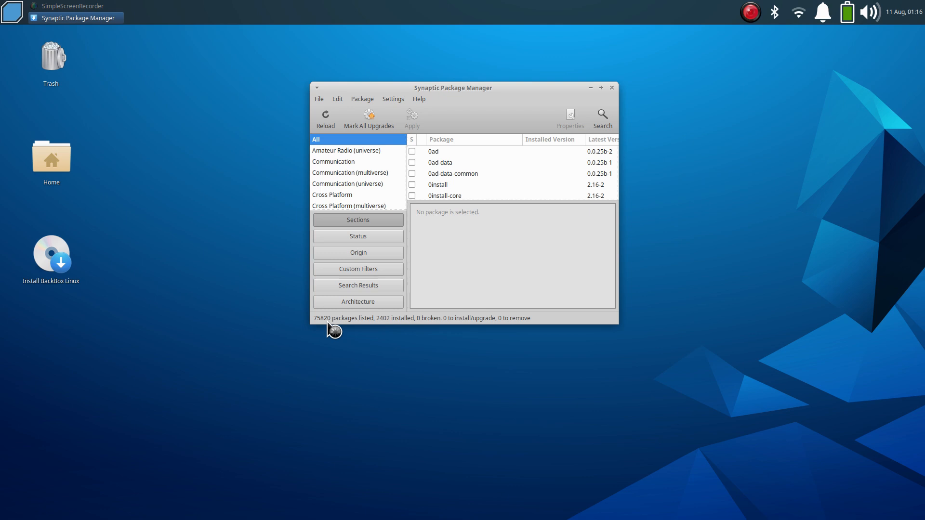
View Synaptic's About dialog (version 0.90.2), then open its Repositories setting for Software & Updates
{"action": "left_click", "coordinate": [419, 98]}
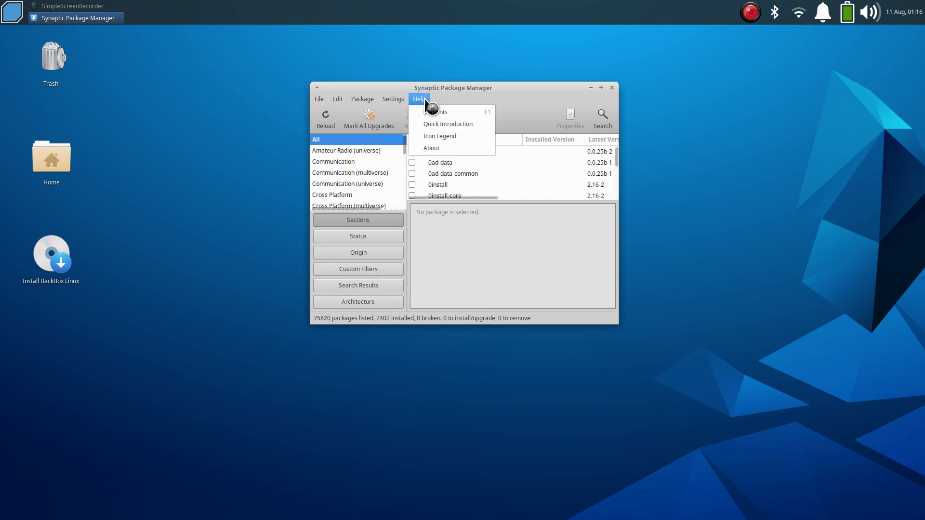
{"action": "left_click", "coordinate": [431, 148]}
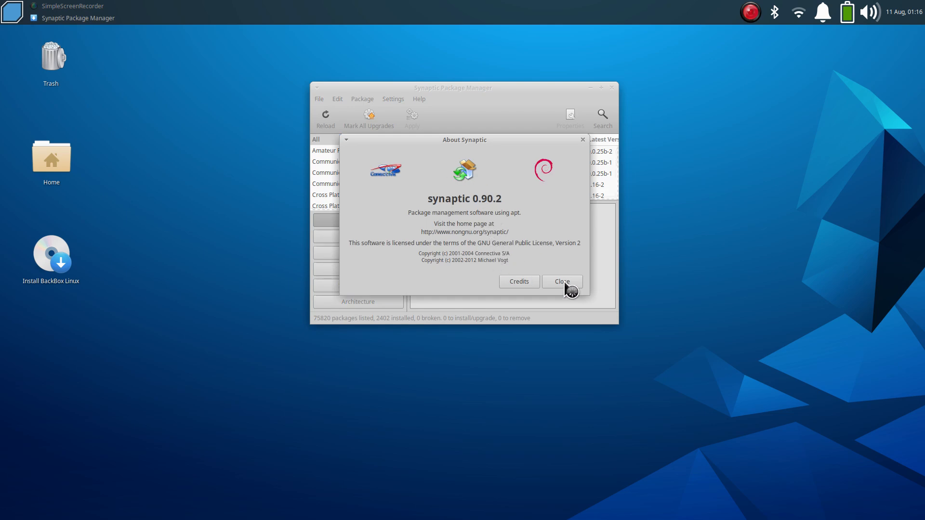
{"action": "left_click", "coordinate": [560, 281]}
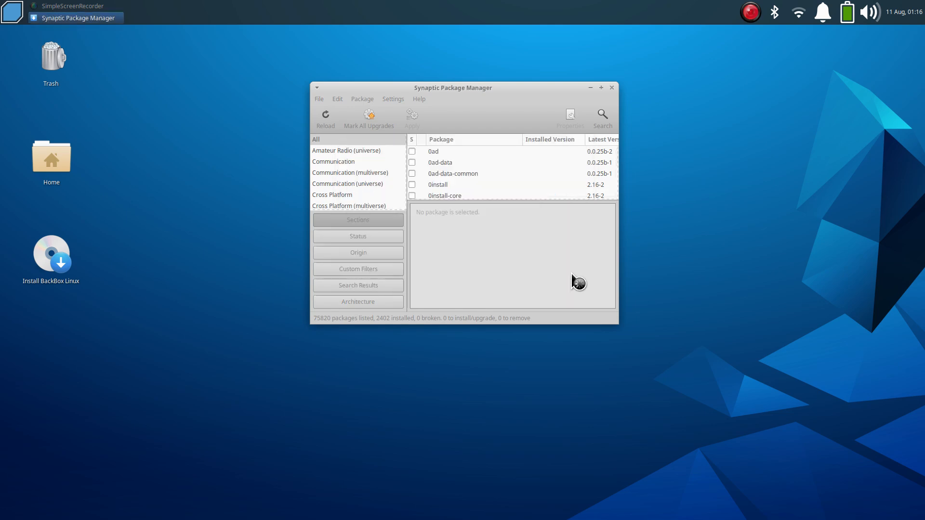
{"action": "left_click", "coordinate": [393, 98]}
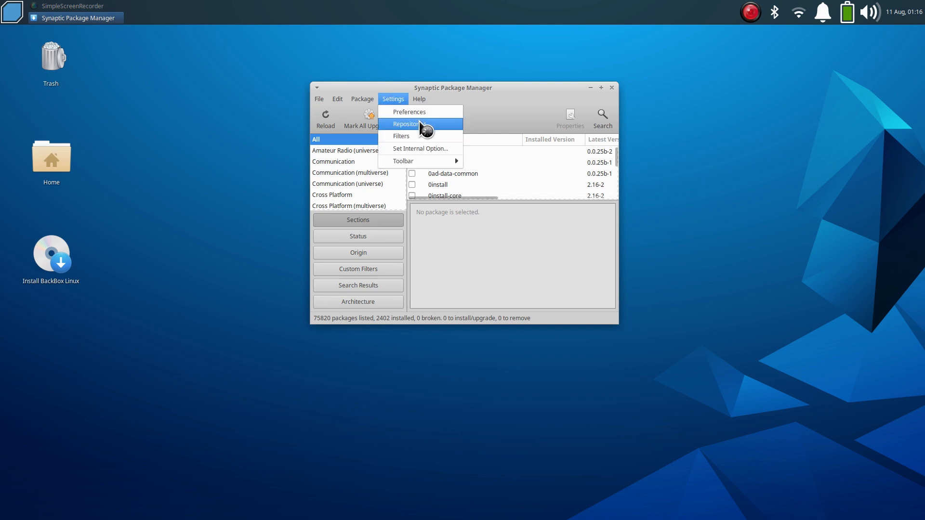
{"action": "left_click", "coordinate": [406, 124]}
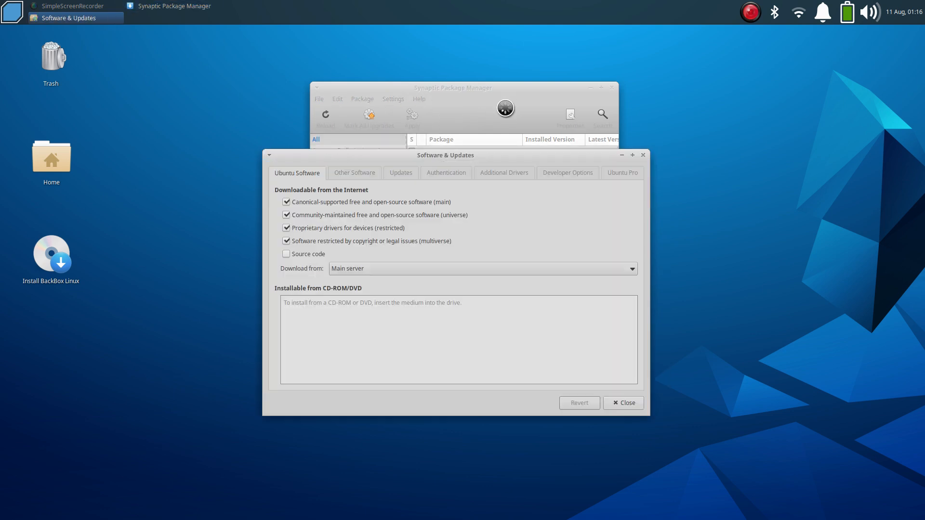
Review Other Software and Additional Drivers (keeping Nouveau), then close Software & Updates and Synaptic
{"action": "left_click", "coordinate": [353, 173]}
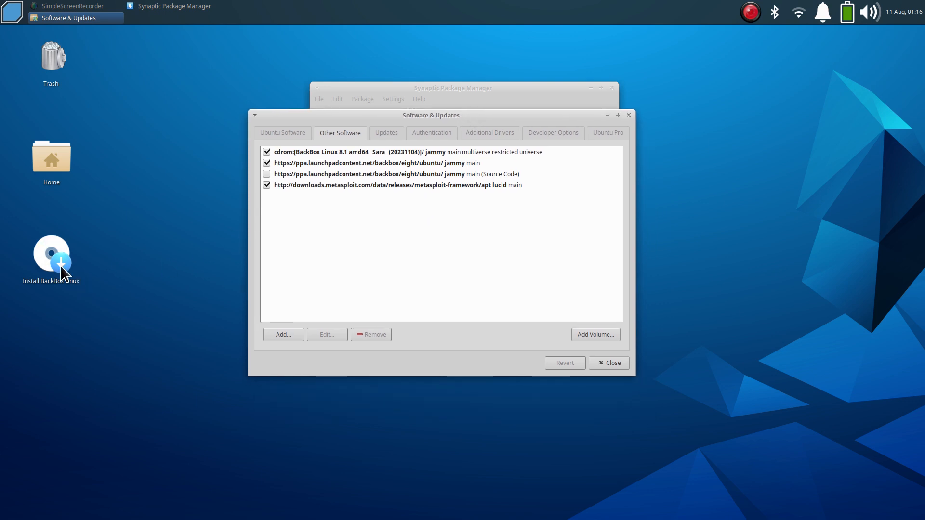
{"action": "mouse_move", "coordinate": [479, 279]}
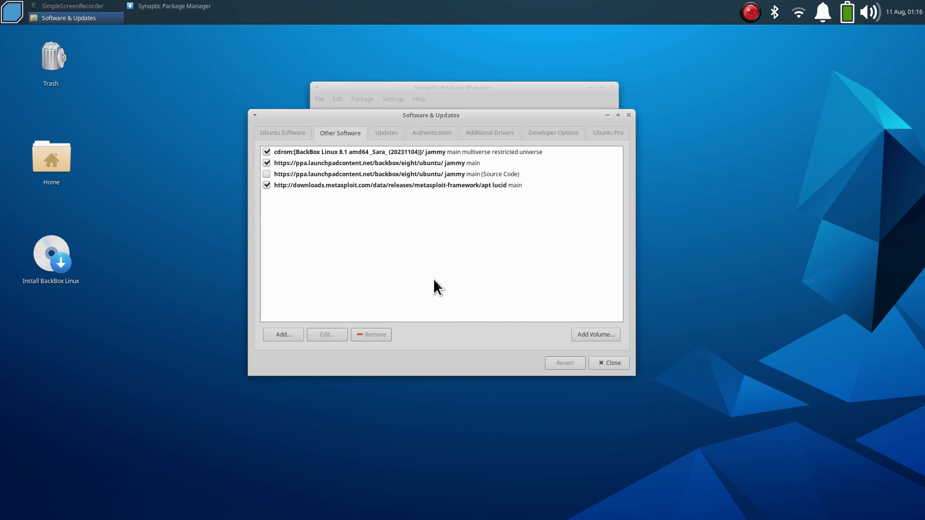
{"action": "left_click", "coordinate": [490, 133]}
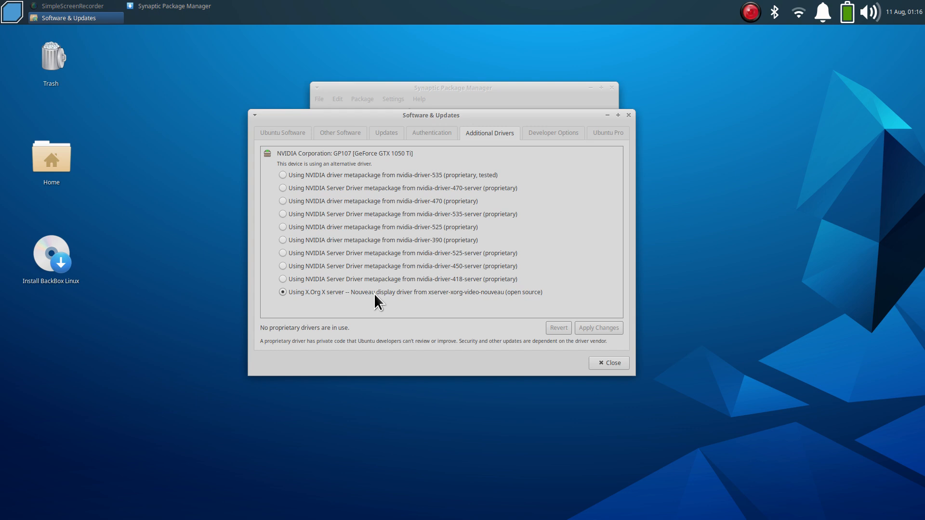
{"action": "mouse_move", "coordinate": [154, 230]}
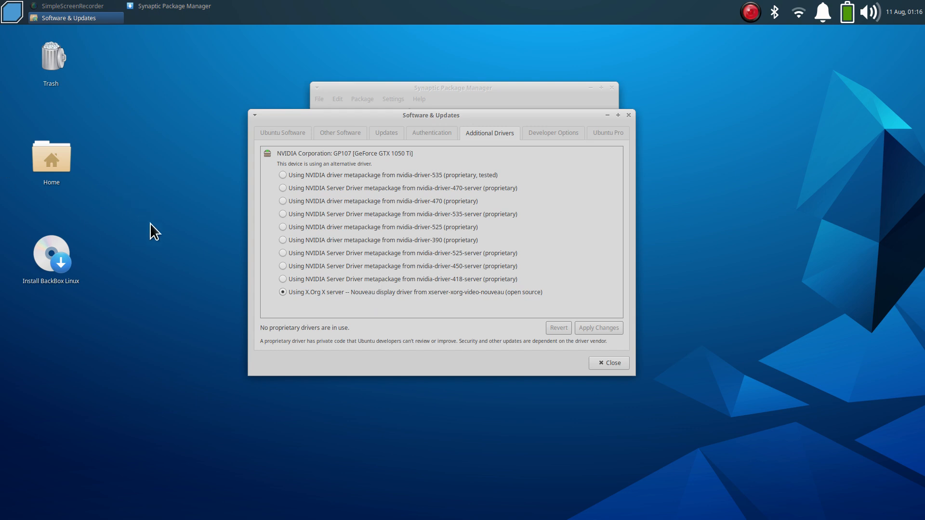
{"action": "mouse_move", "coordinate": [195, 294]}
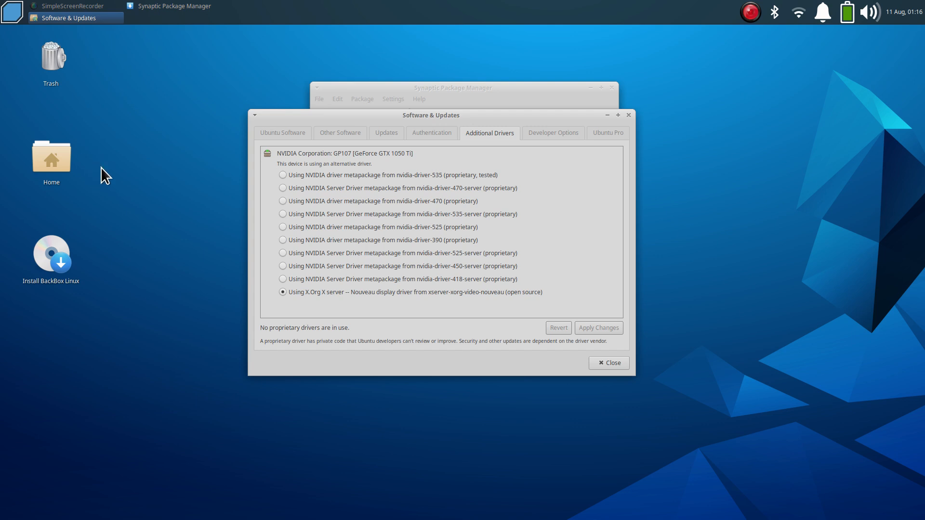
{"action": "mouse_move", "coordinate": [201, 346]}
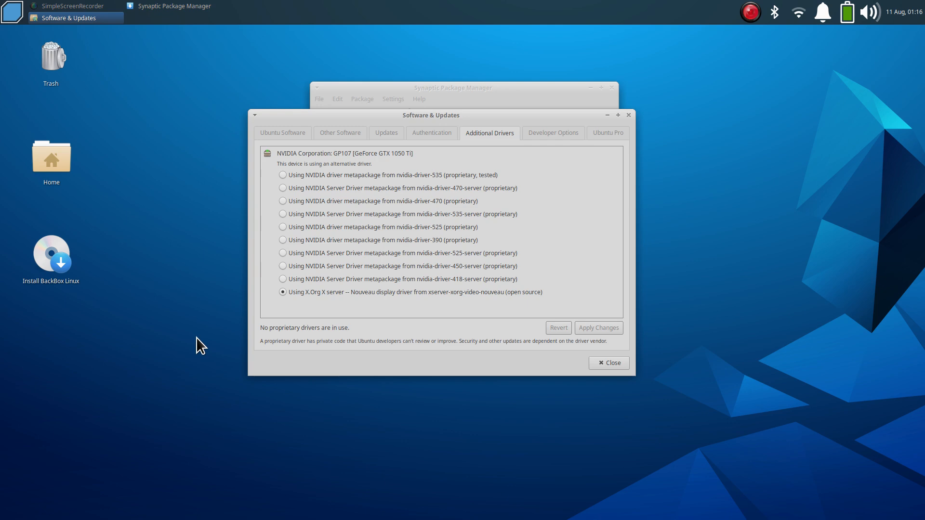
{"action": "mouse_move", "coordinate": [112, 216]}
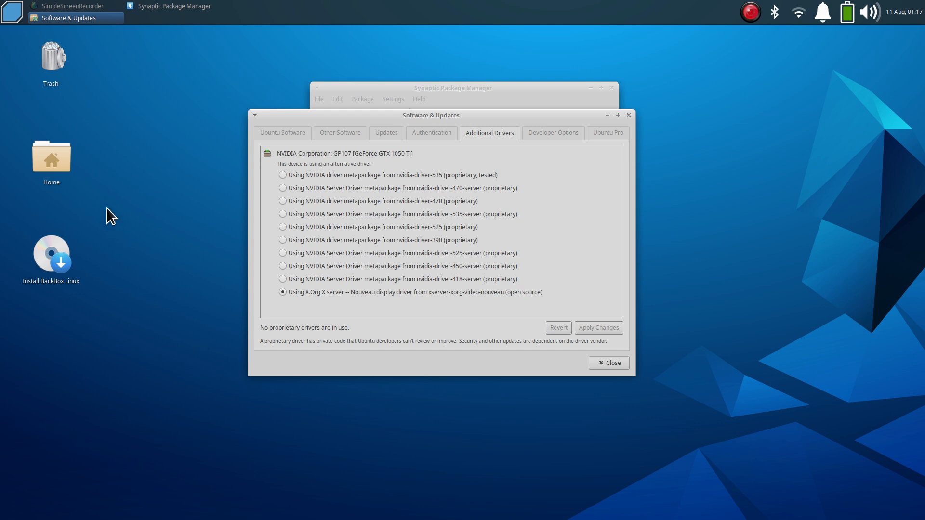
{"action": "mouse_move", "coordinate": [183, 362]}
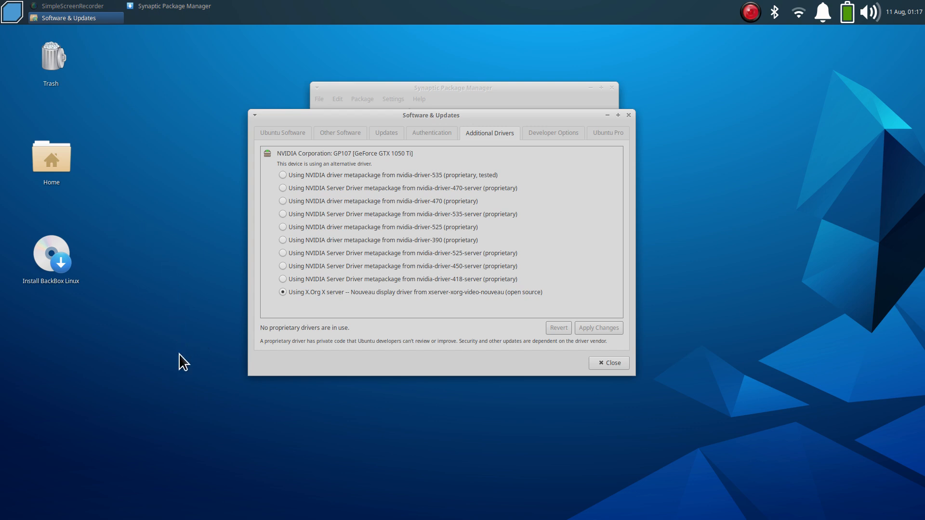
{"action": "mouse_move", "coordinate": [239, 316]}
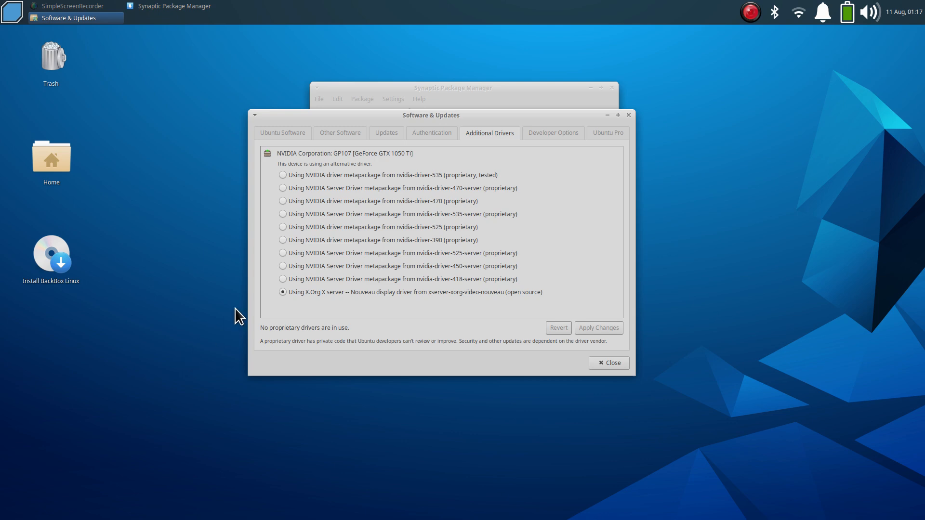
{"action": "mouse_move", "coordinate": [333, 303]}
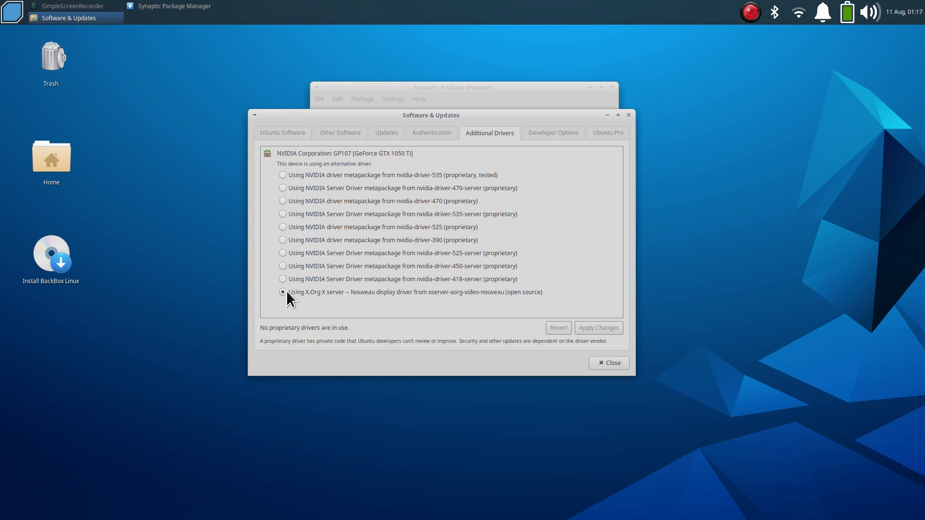
{"action": "mouse_move", "coordinate": [166, 256]}
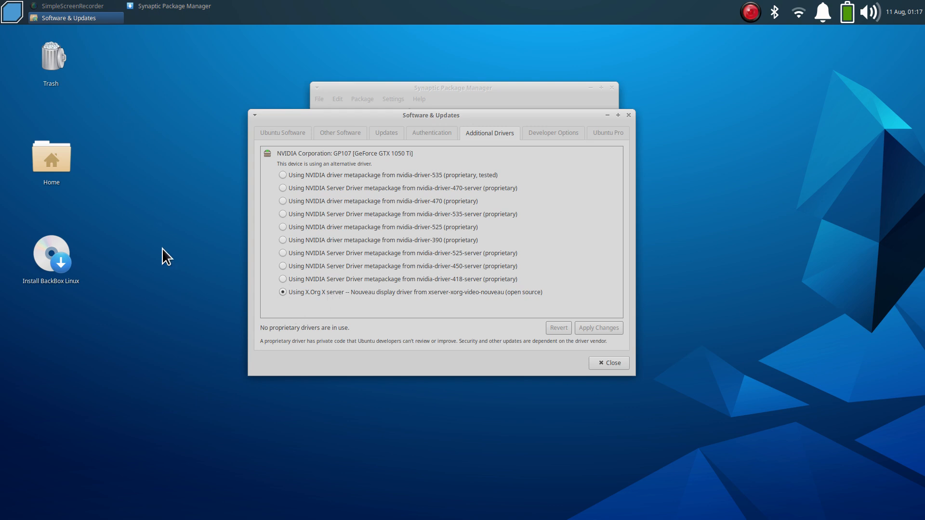
{"action": "mouse_move", "coordinate": [146, 316]}
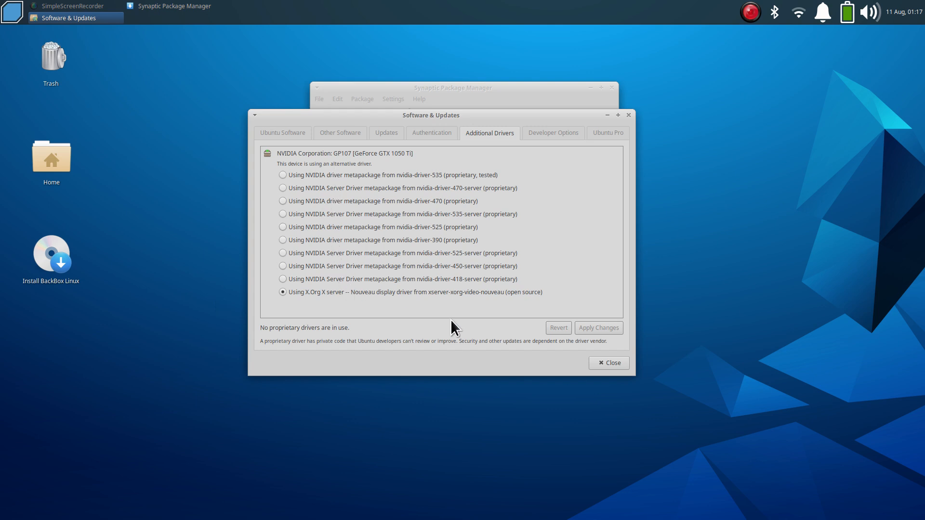
{"action": "left_click", "coordinate": [608, 363]}
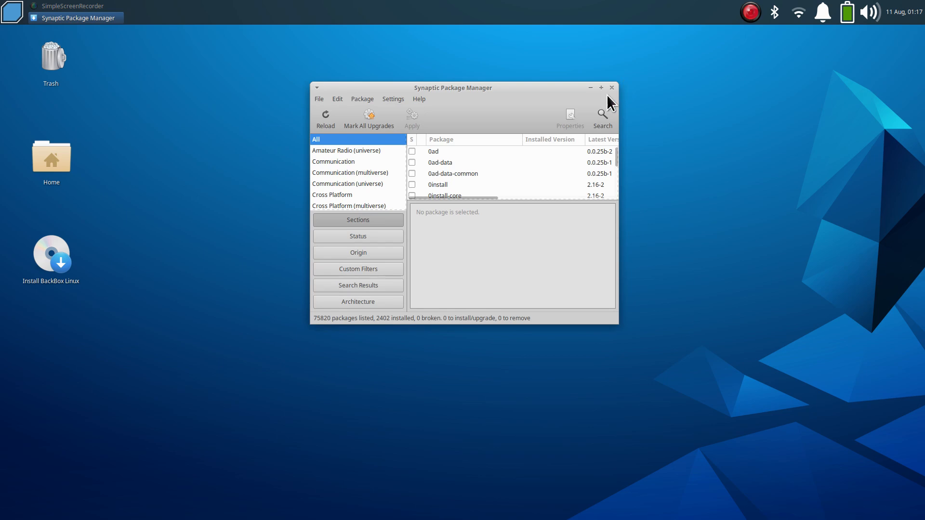
{"action": "left_click", "coordinate": [611, 88]}
{"action": "type", "text": "software"}
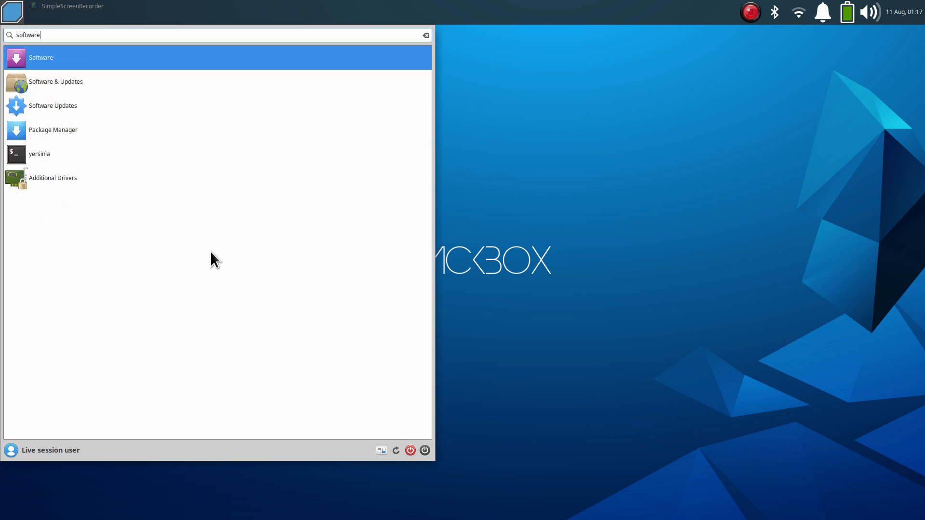
Launch GNOME Software and view its About dialog showing version 41.5
{"action": "left_click", "coordinate": [41, 57]}
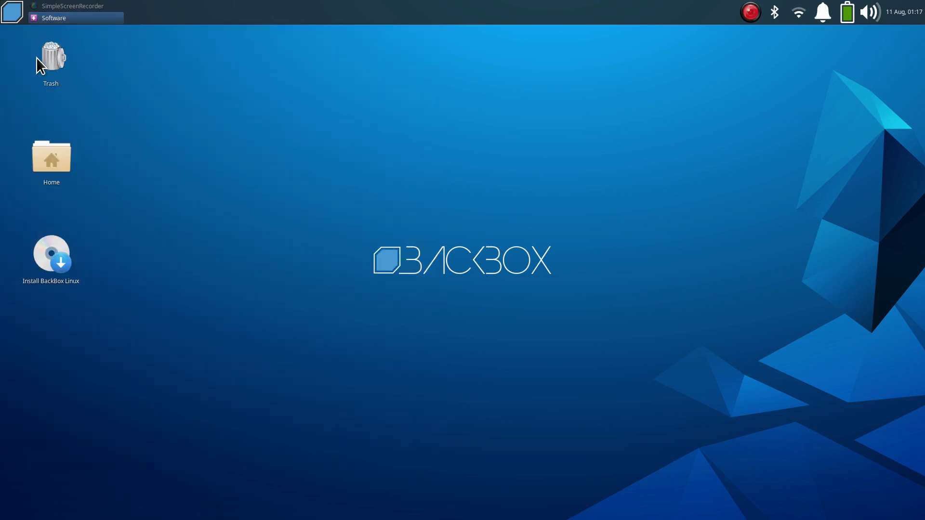
{"action": "left_click", "coordinate": [54, 17]}
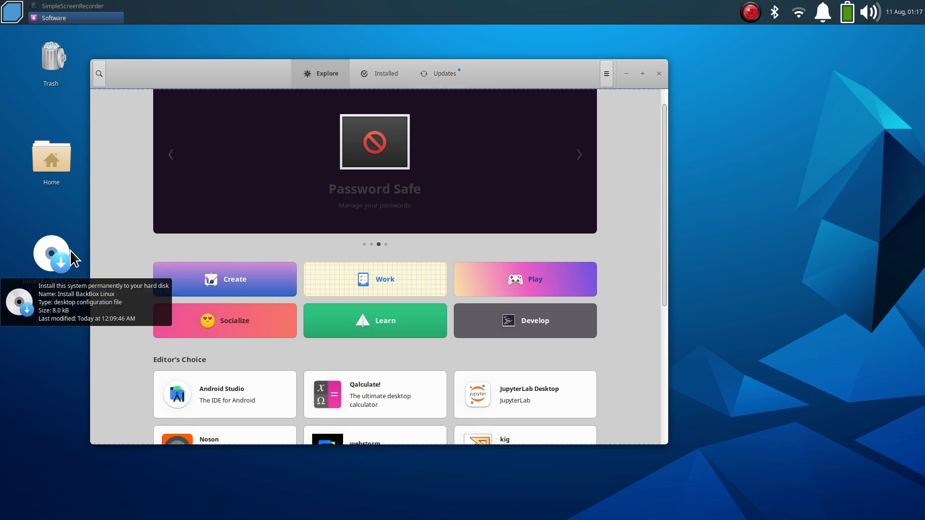
{"action": "left_click", "coordinate": [606, 73]}
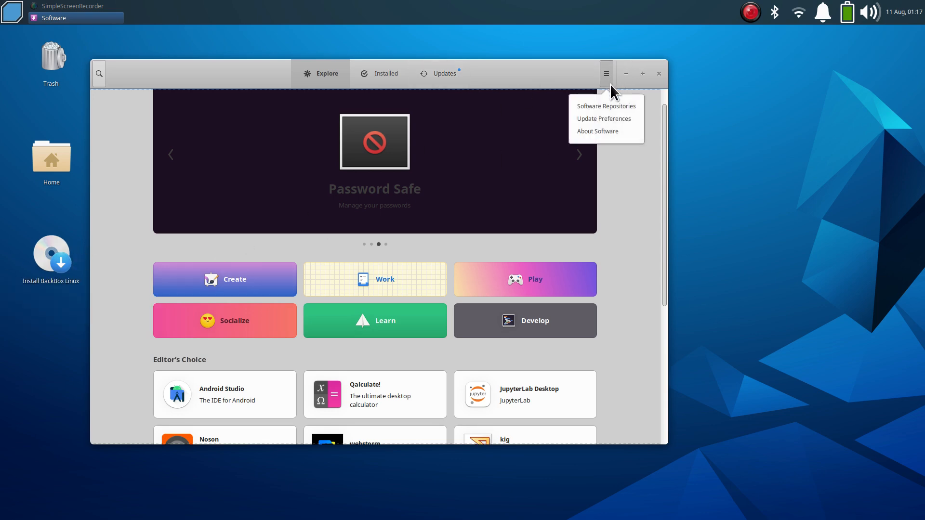
{"action": "left_click", "coordinate": [597, 131]}
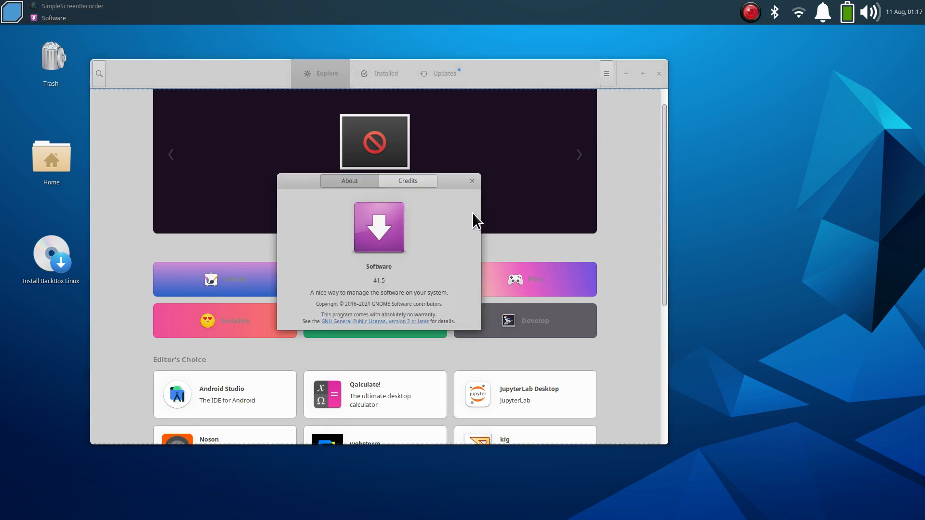
{"action": "left_click", "coordinate": [472, 181]}
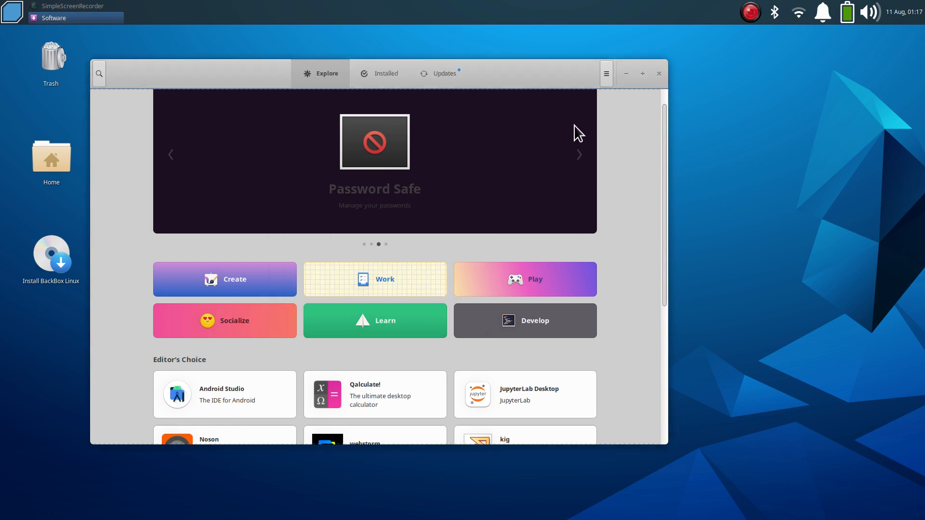
Browse the Explore page of featured apps and categories, then close GNOME Software
{"action": "left_click", "coordinate": [606, 74]}
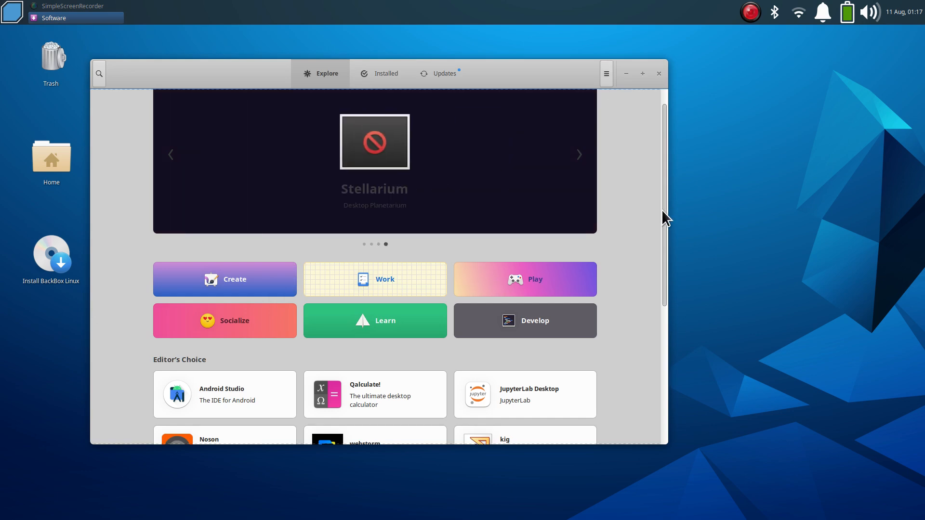
{"action": "scroll", "scroll_direction": "down", "scroll_amount": 3}
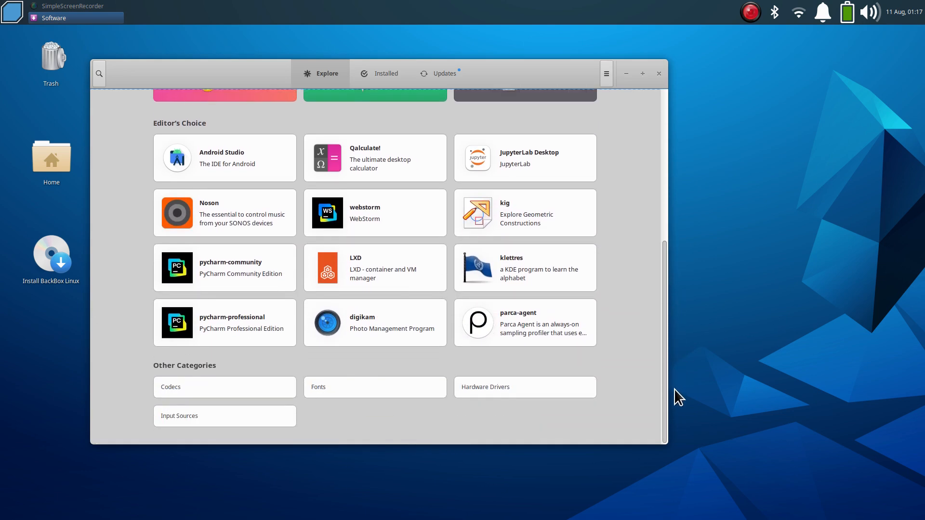
{"action": "mouse_move", "coordinate": [649, 330]}
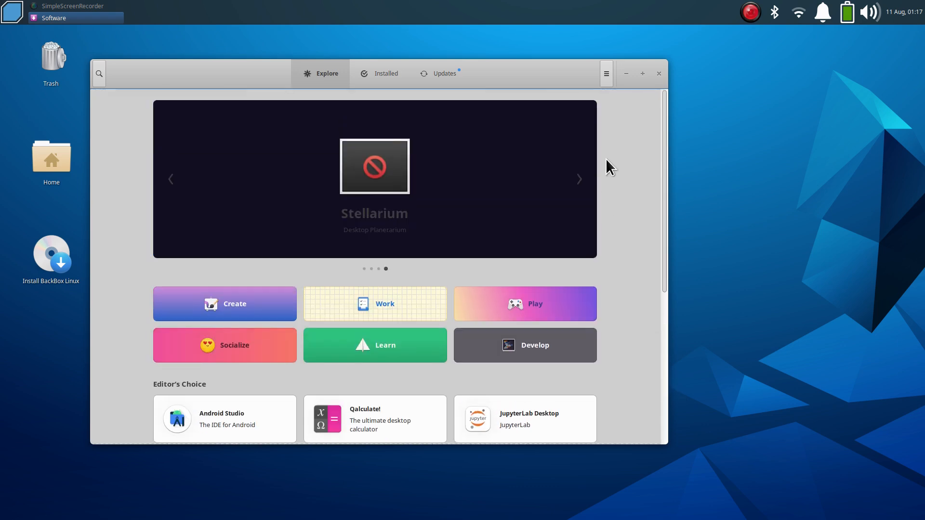
{"action": "left_click", "coordinate": [658, 74]}
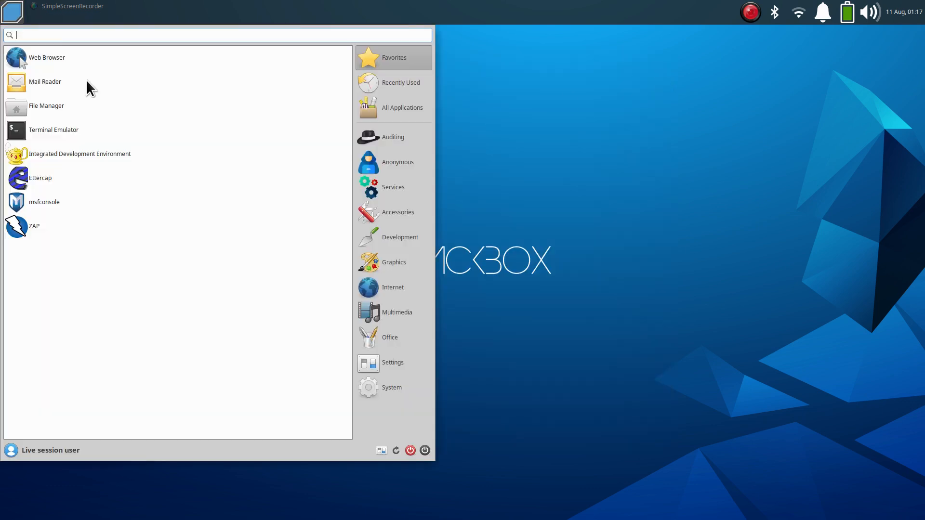
Browse the Auditing, Services, Internet and Office categories in the Whisker Menu
{"action": "left_click", "coordinate": [392, 137]}
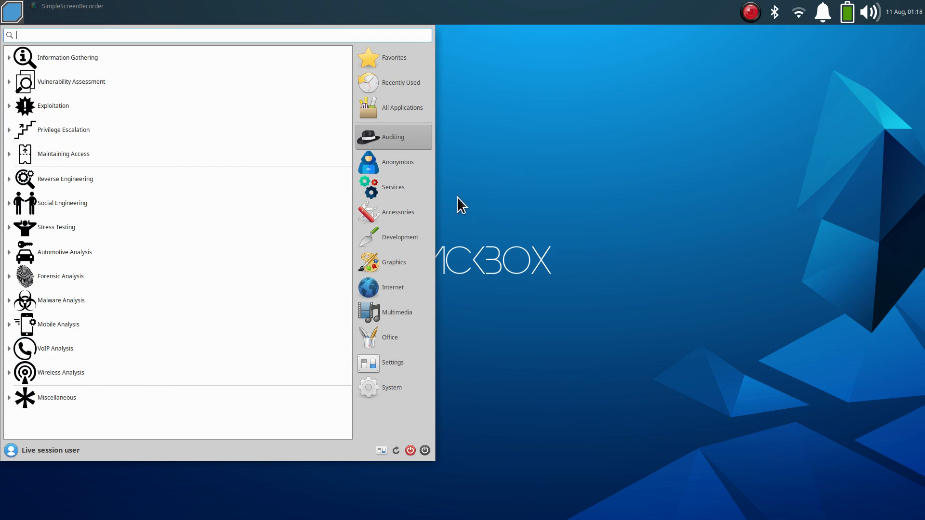
{"action": "mouse_move", "coordinate": [398, 168]}
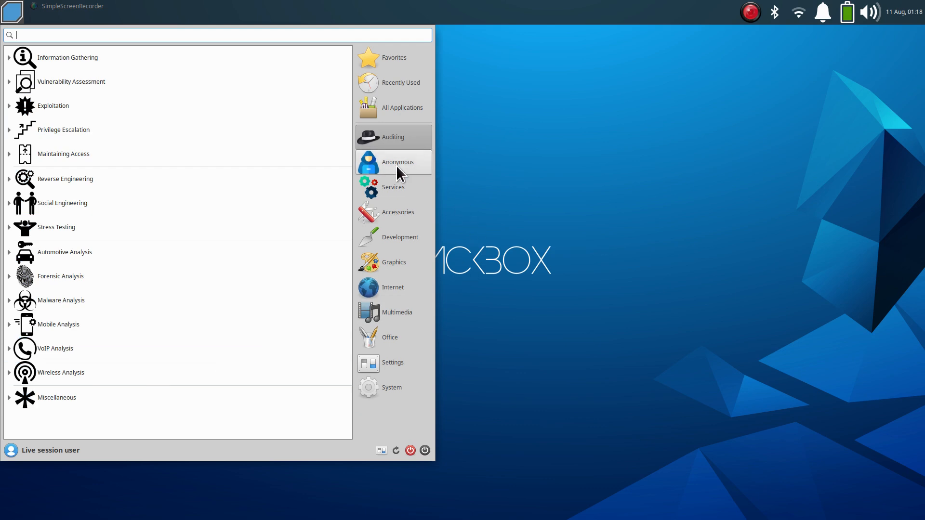
{"action": "left_click", "coordinate": [393, 187]}
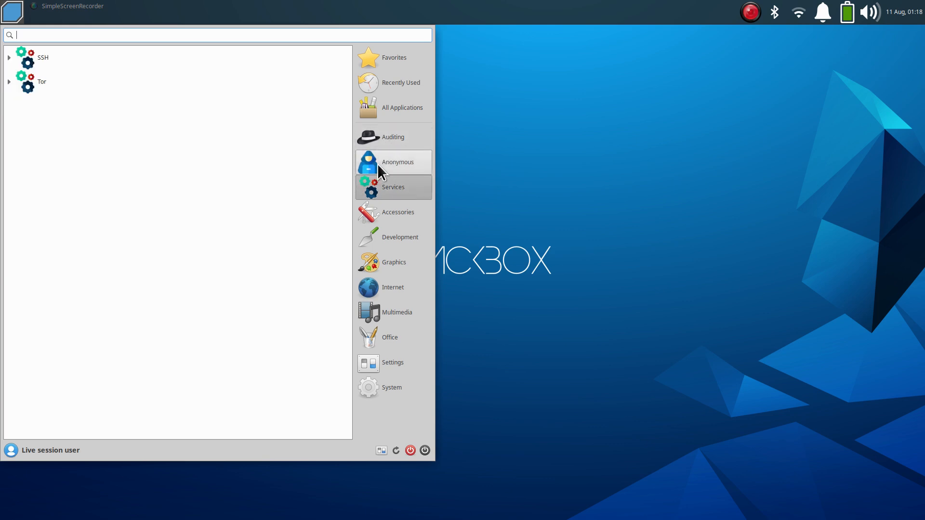
{"action": "mouse_move", "coordinate": [369, 266]}
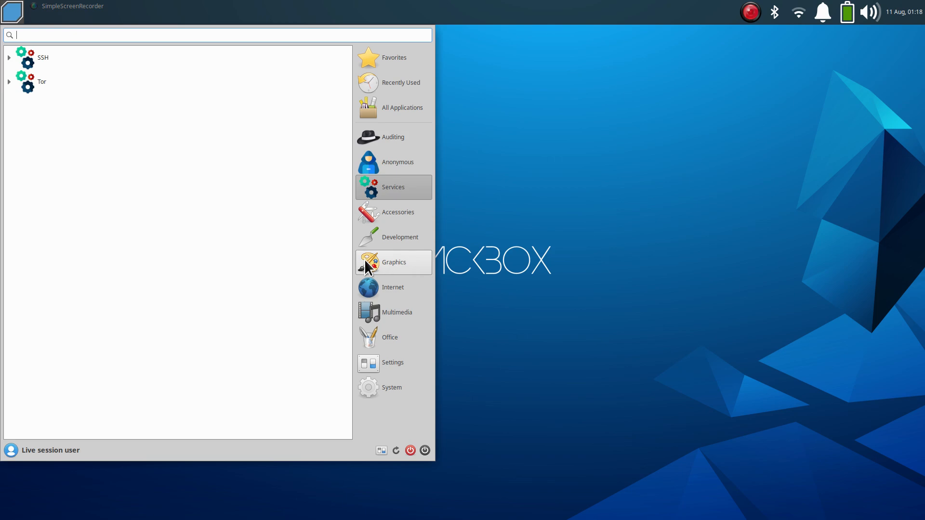
{"action": "left_click", "coordinate": [393, 262]}
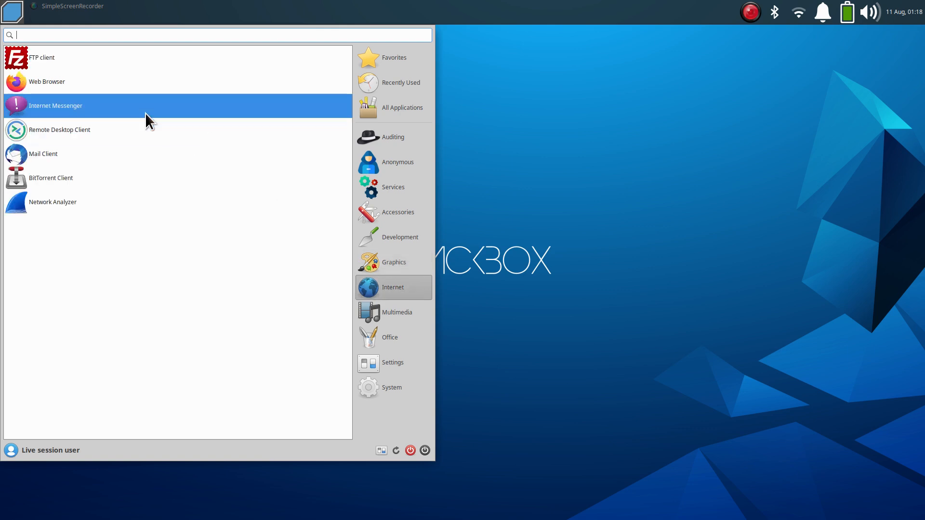
{"action": "mouse_move", "coordinate": [395, 312]}
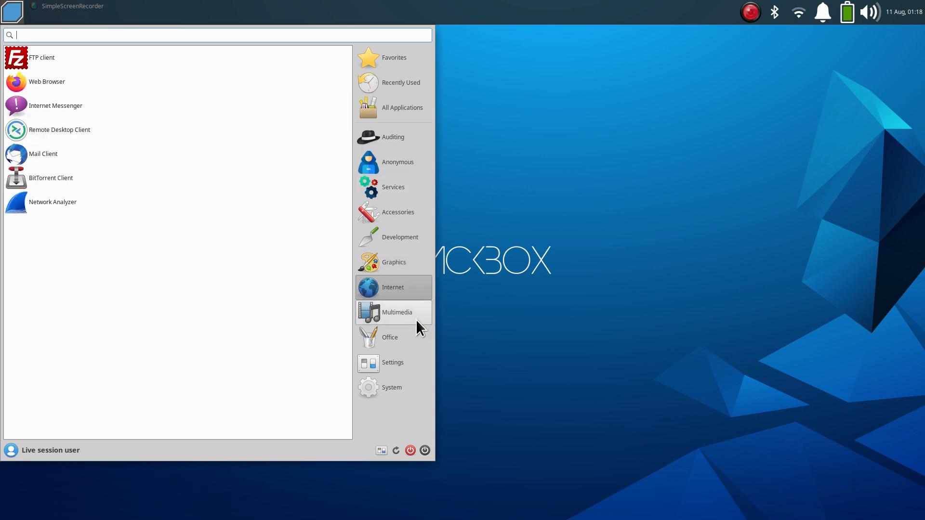
{"action": "left_click", "coordinate": [396, 312]}
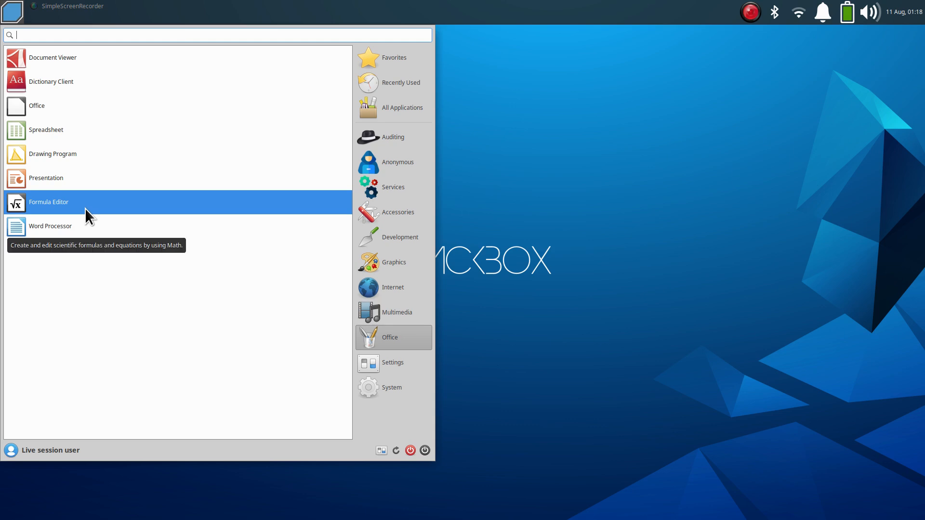
{"action": "mouse_move", "coordinate": [387, 367]}
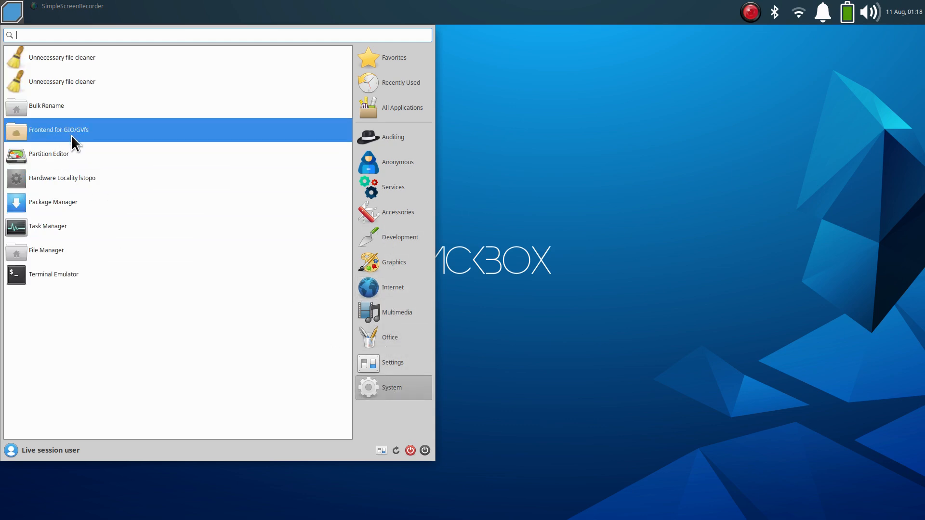
{"action": "mouse_move", "coordinate": [66, 154]}
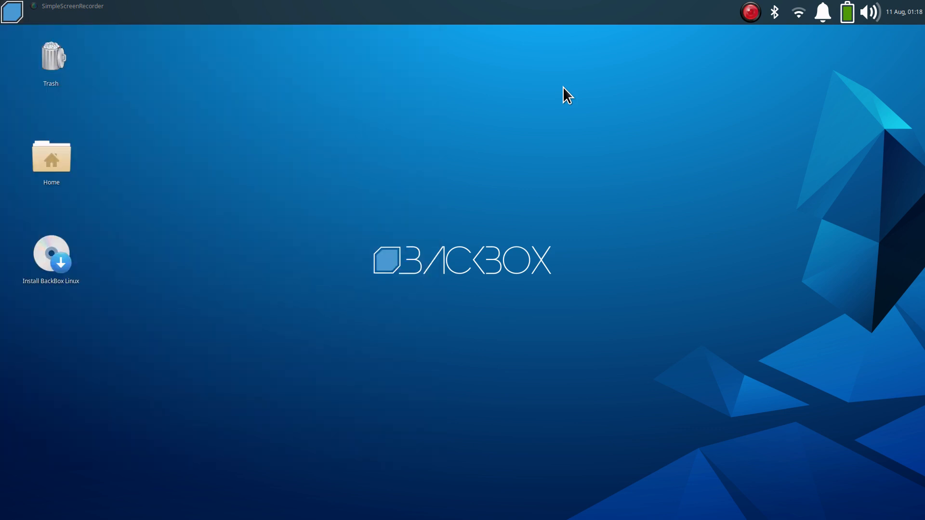
Browse from the home folder into the demo drive's samplefiles folder in Thunar
{"action": "double_click", "coordinate": [51, 157]}
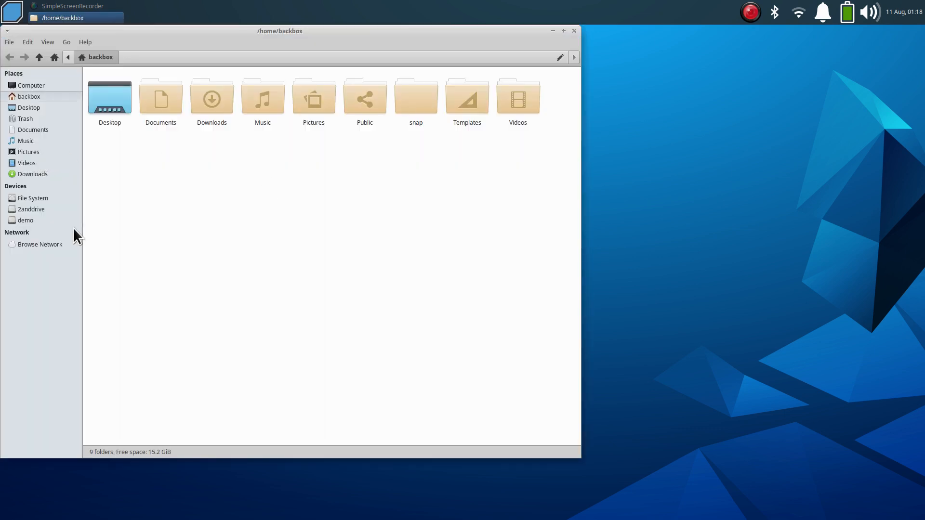
{"action": "mouse_move", "coordinate": [221, 42]}
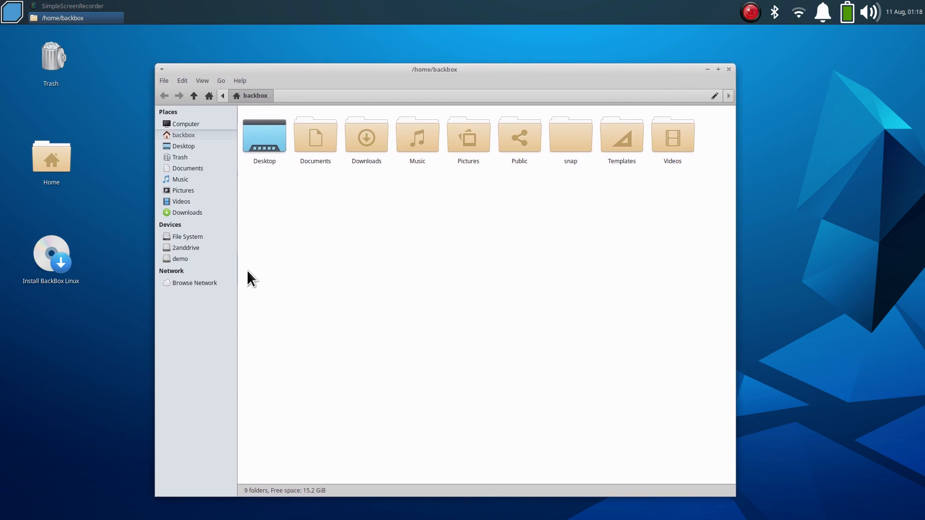
{"action": "left_click", "coordinate": [181, 259]}
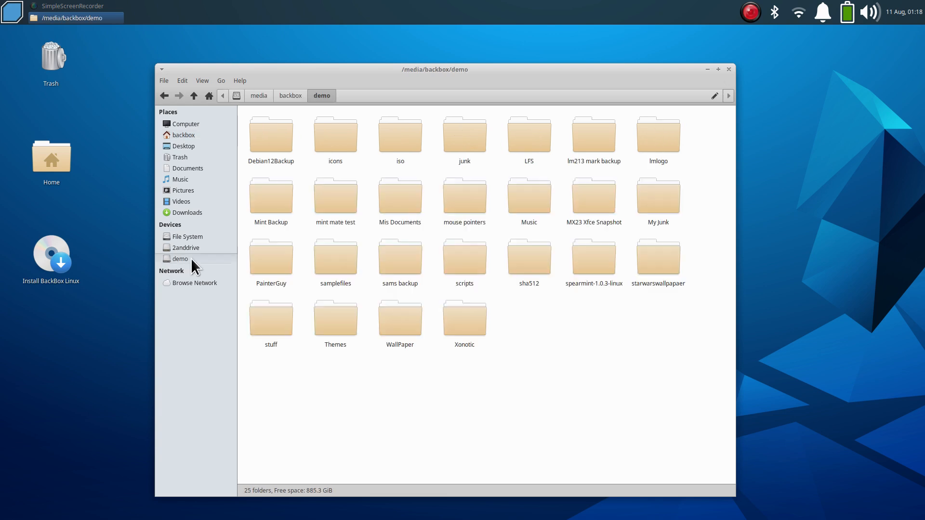
{"action": "double_click", "coordinate": [336, 254]}
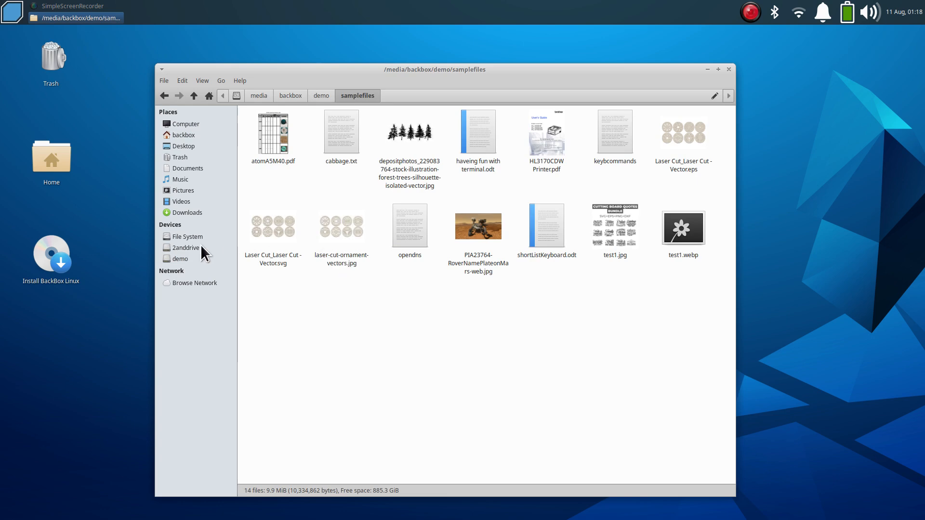
Attempt the 2anddrive device, dismiss the permission-denied error and close Thunar
{"action": "left_click", "coordinate": [186, 247]}
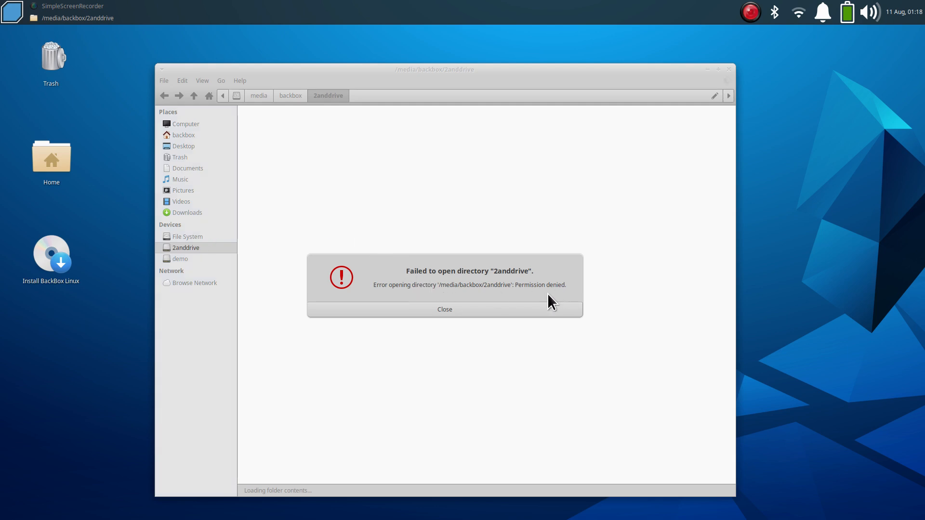
{"action": "left_click", "coordinate": [444, 309]}
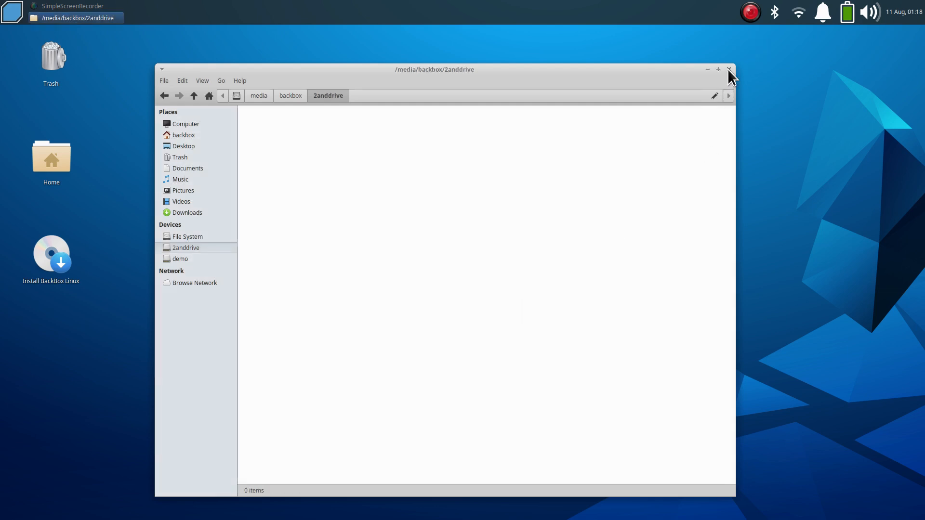
{"action": "left_click", "coordinate": [729, 69]}
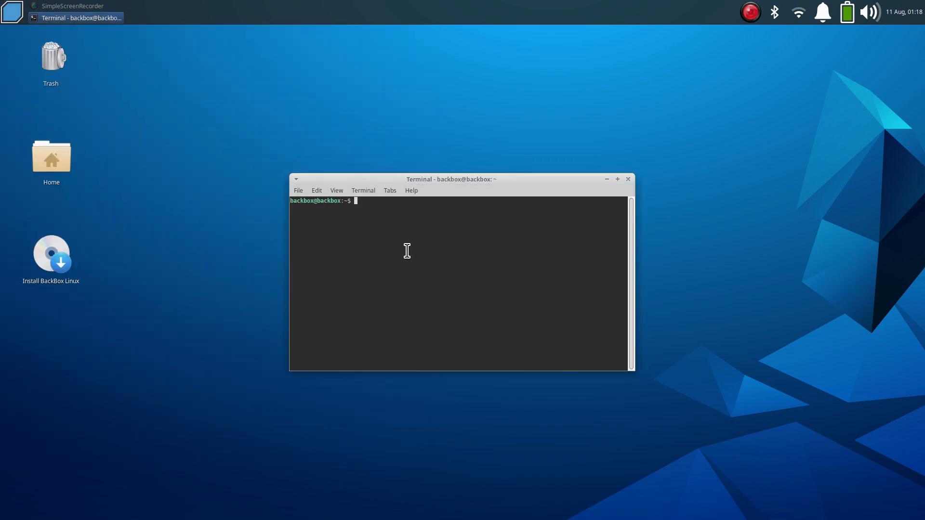
Run sudo thunar in the terminal, then return to the applications menu
{"action": "type", "text": "sudo thunar"}
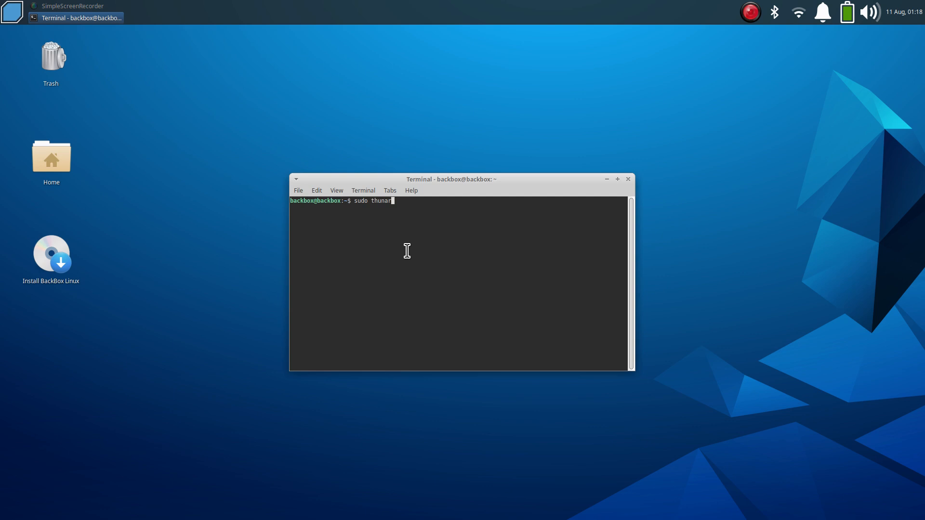
{"action": "key", "text": "Return"}
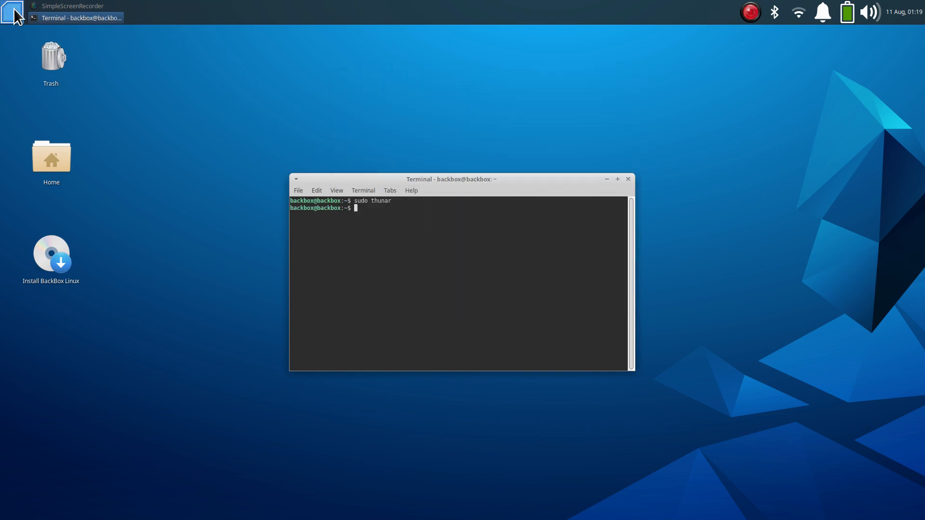
{"action": "left_click", "coordinate": [11, 12]}
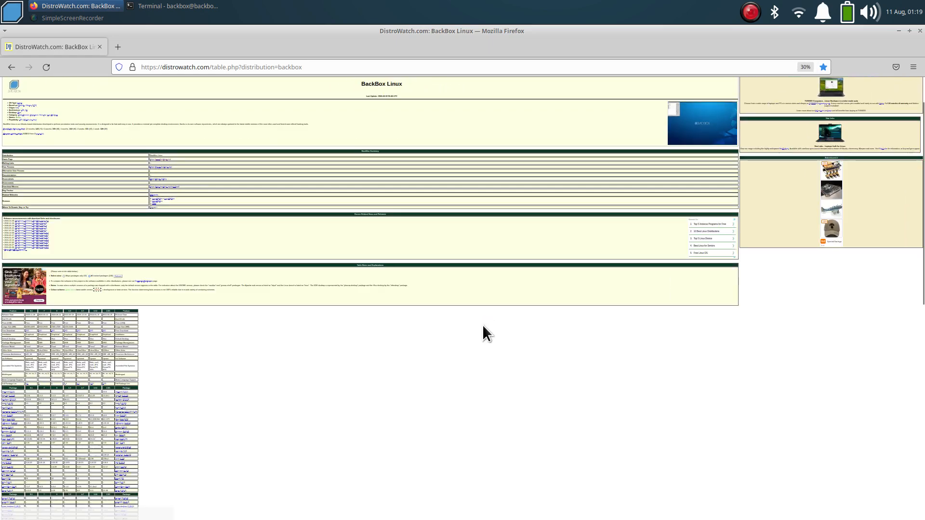
{"action": "mouse_move", "coordinate": [395, 424]}
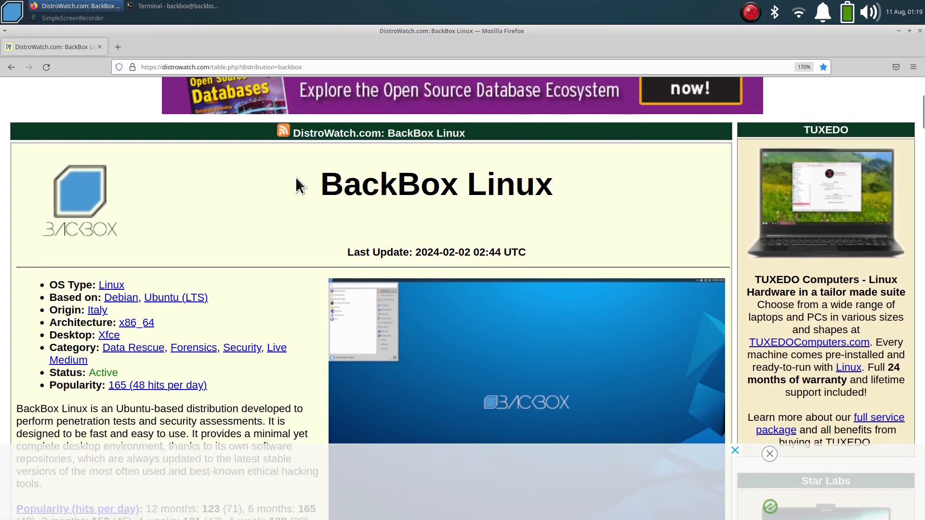
Review the DistroWatch BackBox Linux page heading and scroll through its details
{"action": "double_click", "coordinate": [437, 184]}
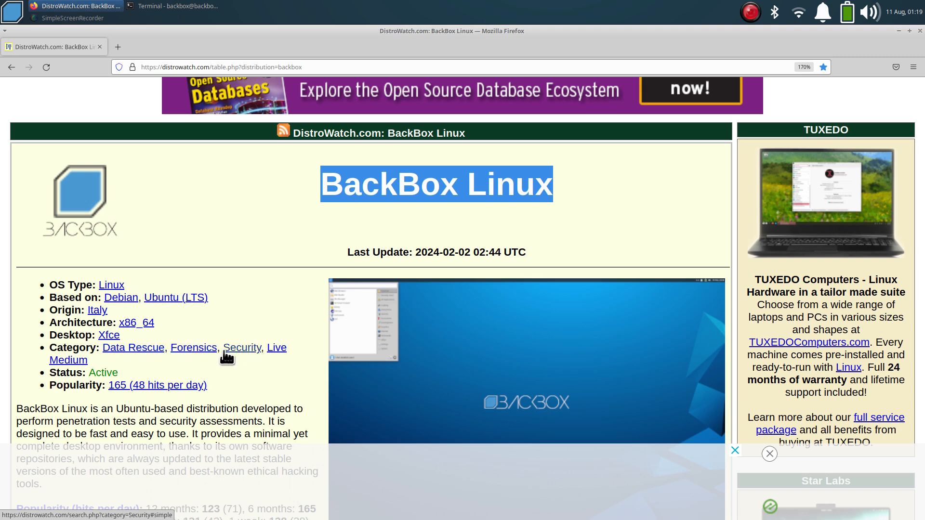
{"action": "mouse_move", "coordinate": [277, 348]}
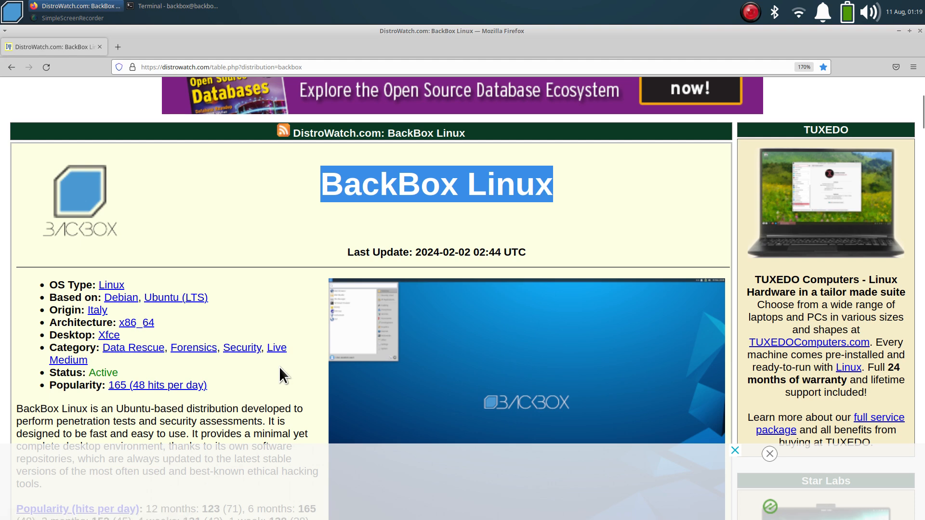
{"action": "scroll", "scroll_direction": "down", "scroll_amount": 3}
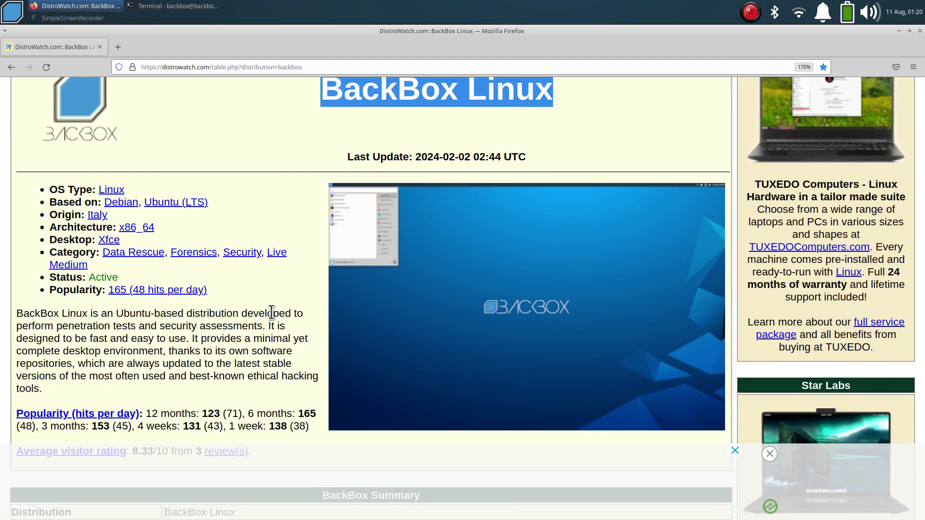
{"action": "mouse_move", "coordinate": [904, 33]}
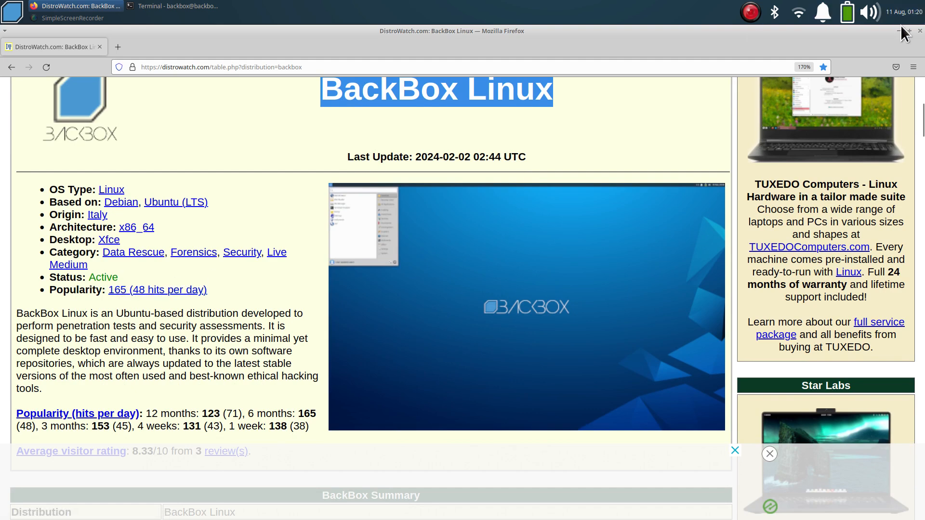
{"action": "mouse_move", "coordinate": [441, 288]}
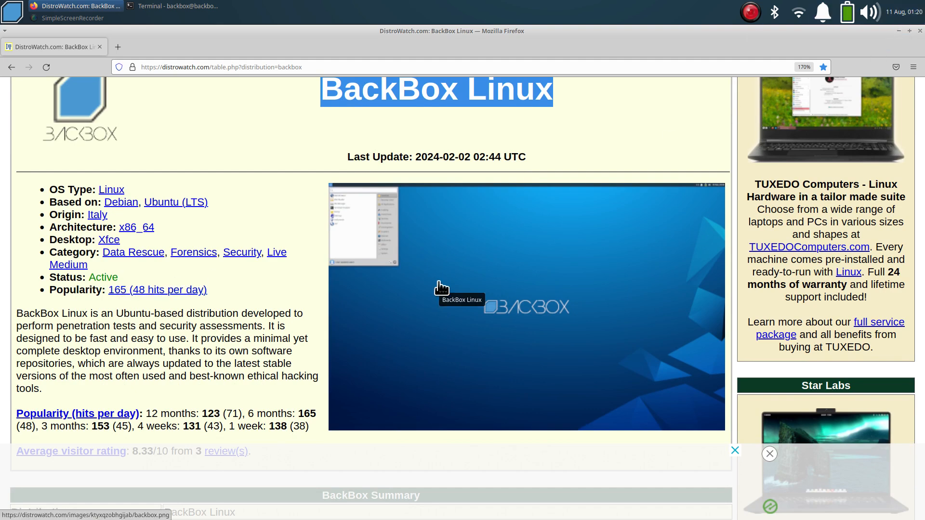